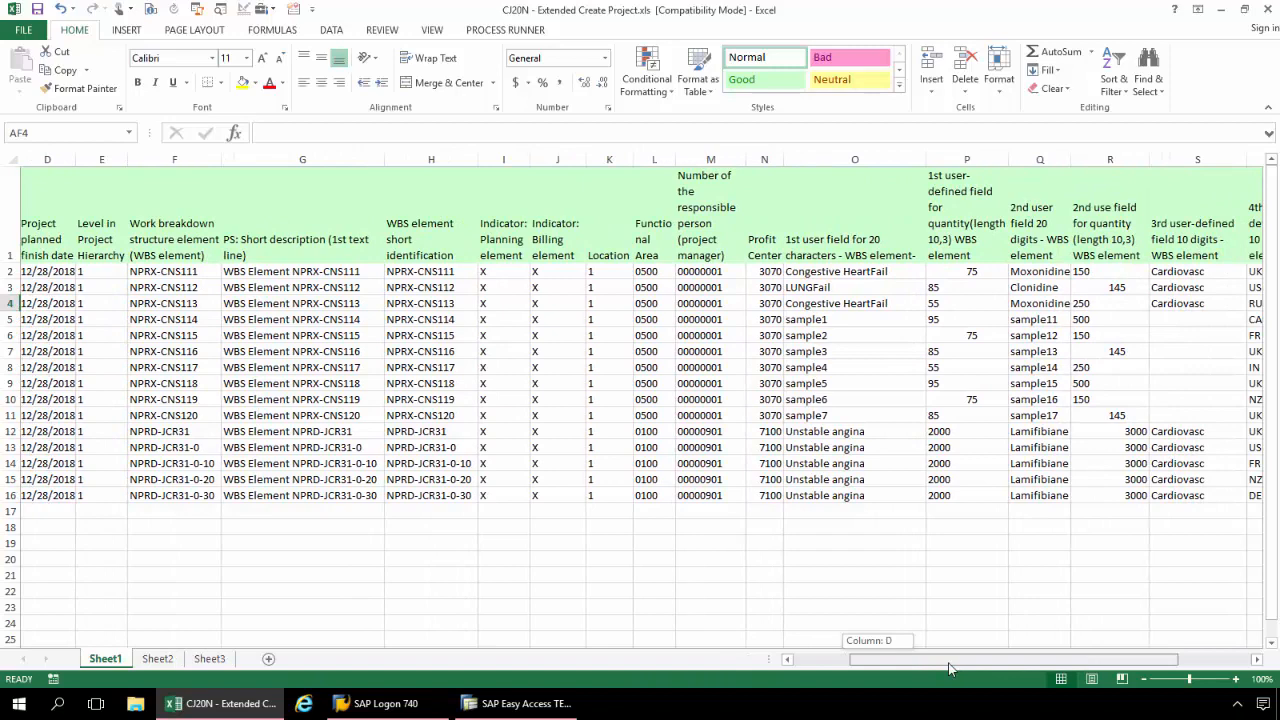
- Create a new Process Runner recording for transaction code CJ20N and start recording
scroll("right", 3)
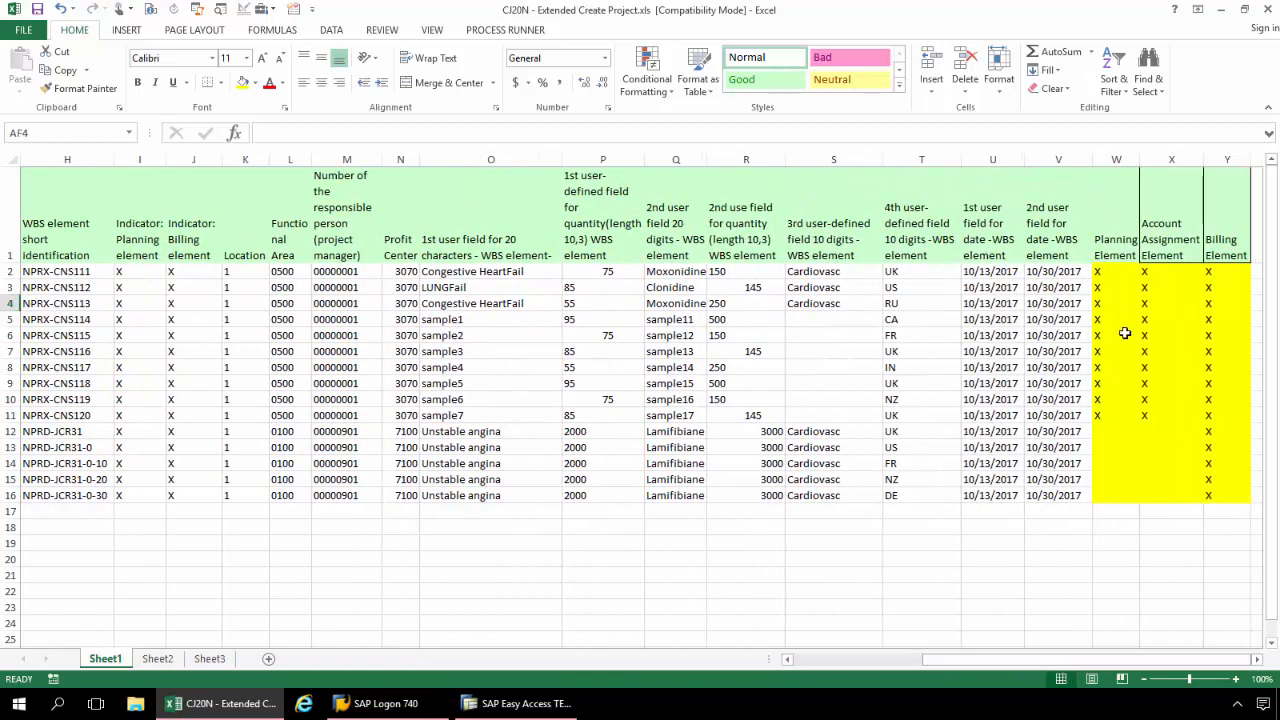
mouse_move(1154, 329)
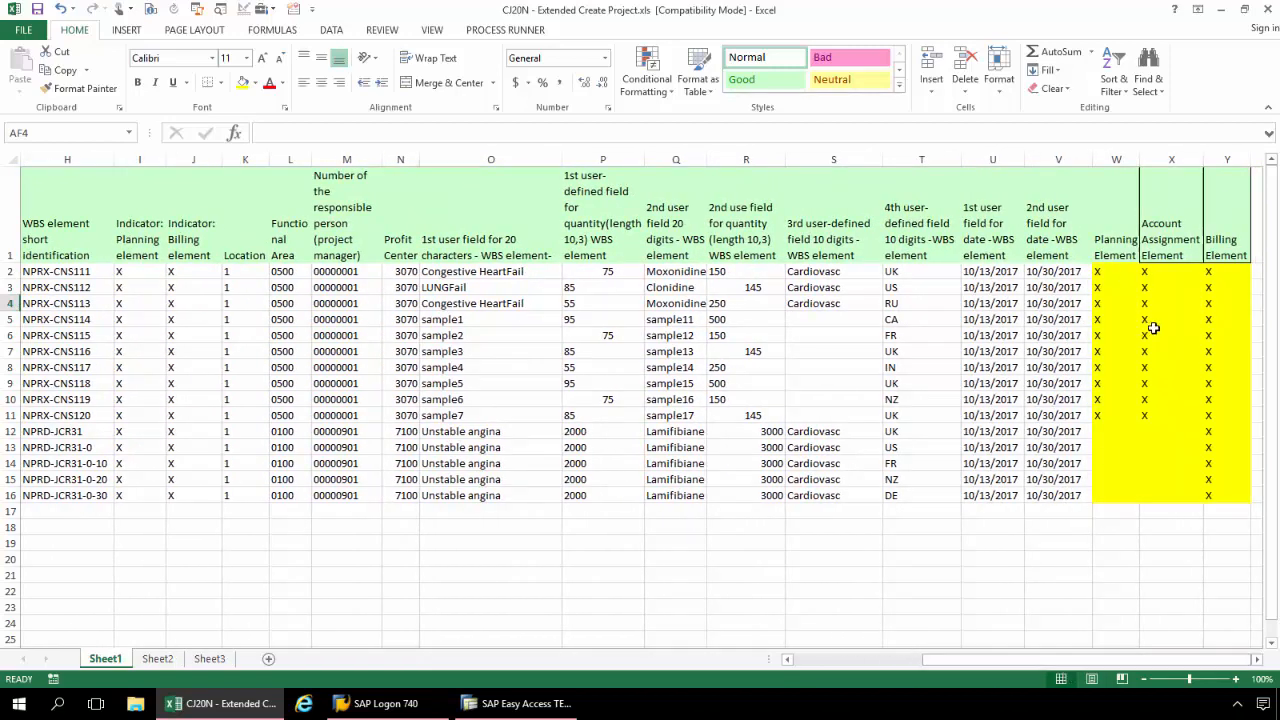
mouse_move(1153, 447)
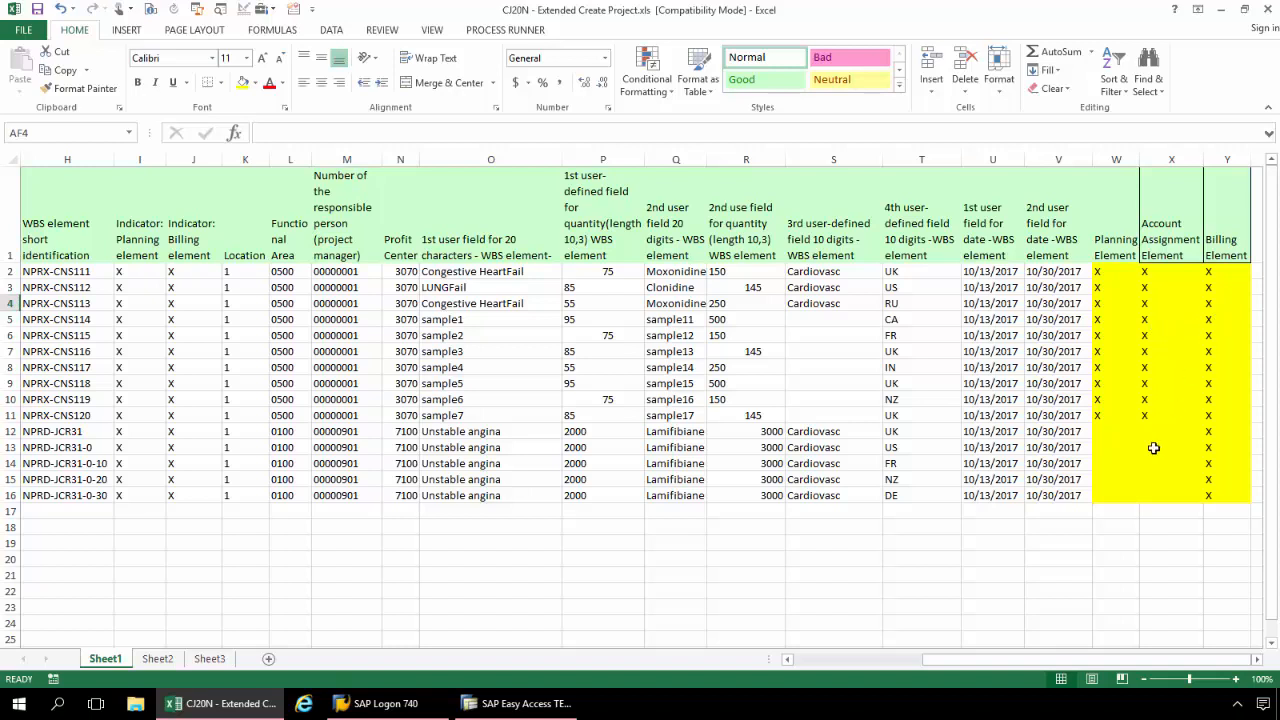
scroll("left", 3)
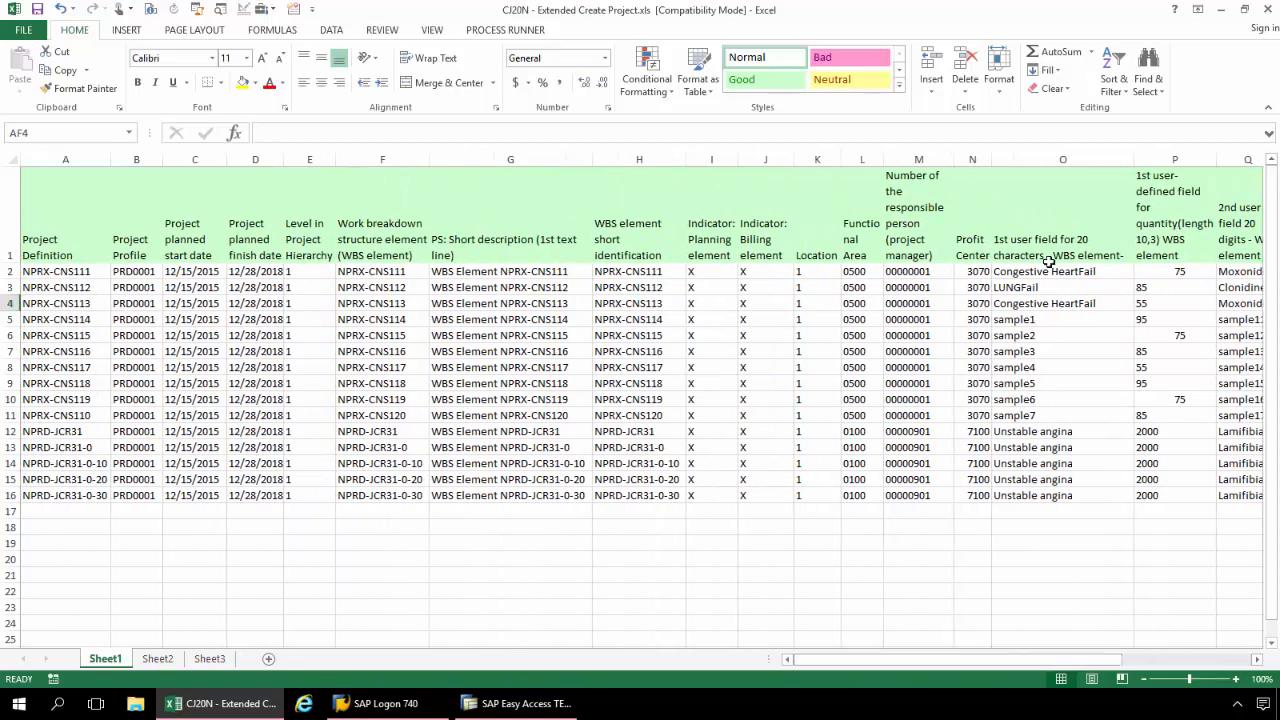
left_click(1221, 10)
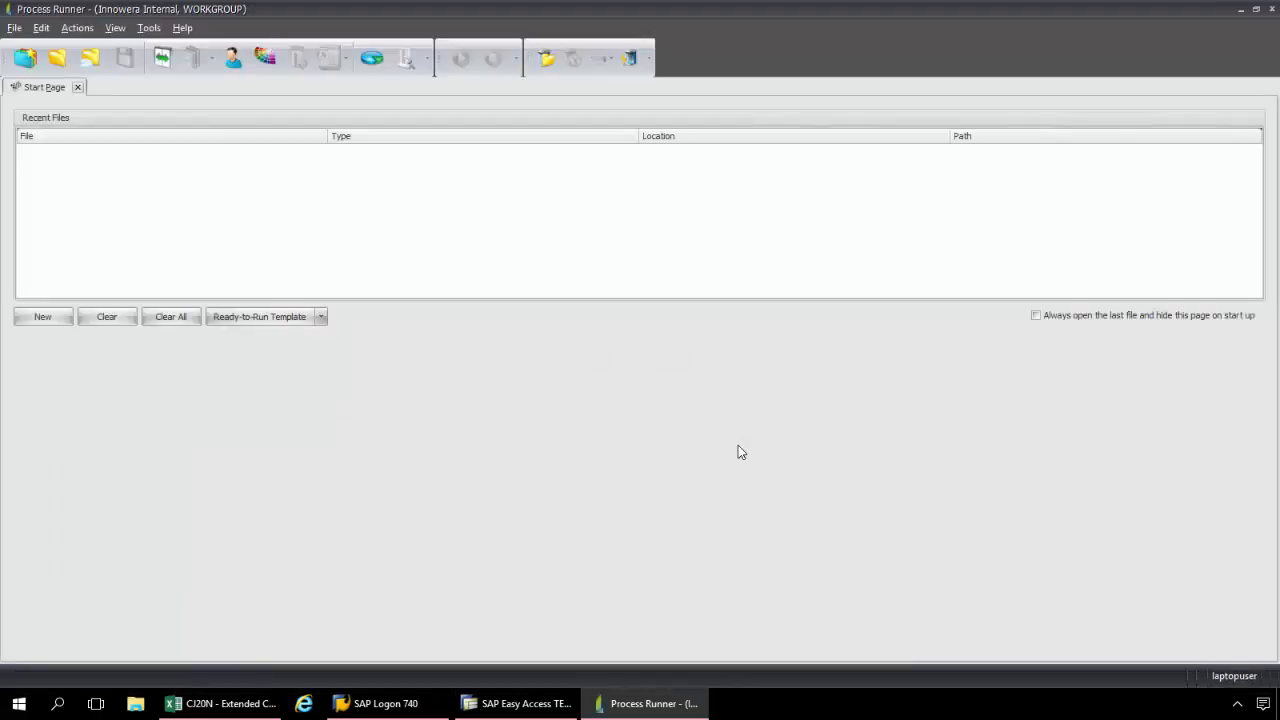
mouse_move(320, 316)
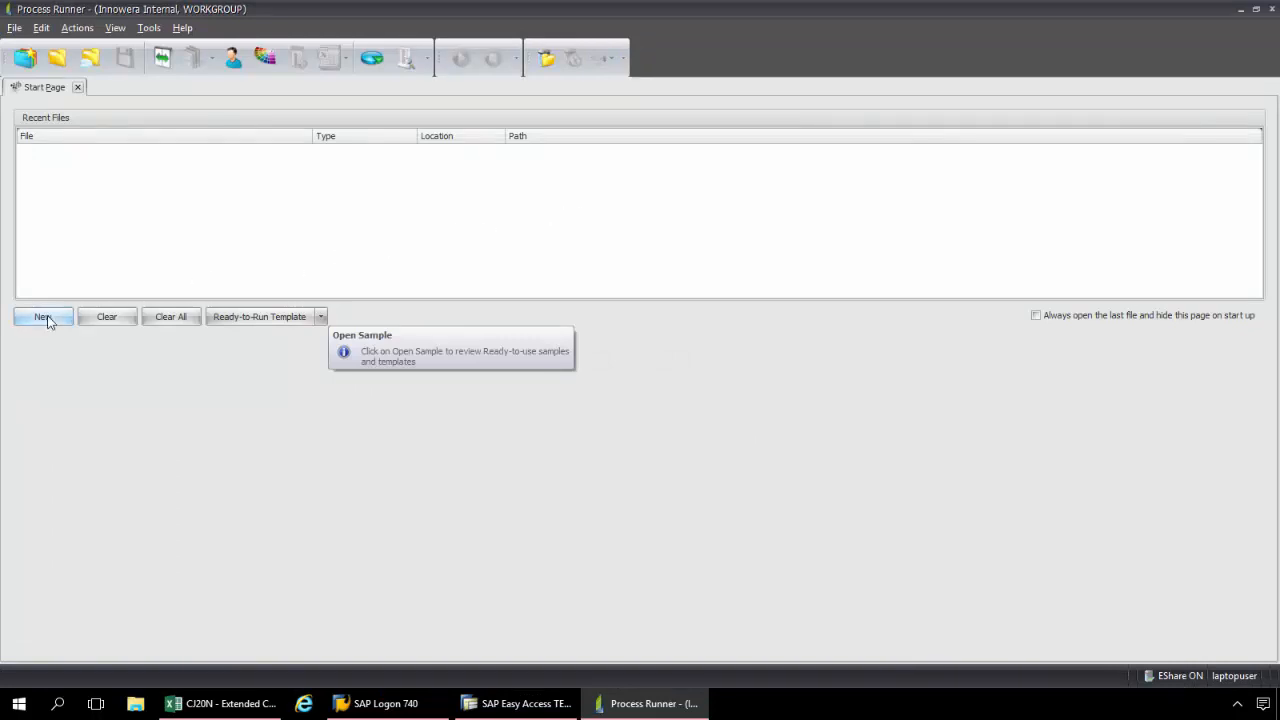
left_click(42, 317)
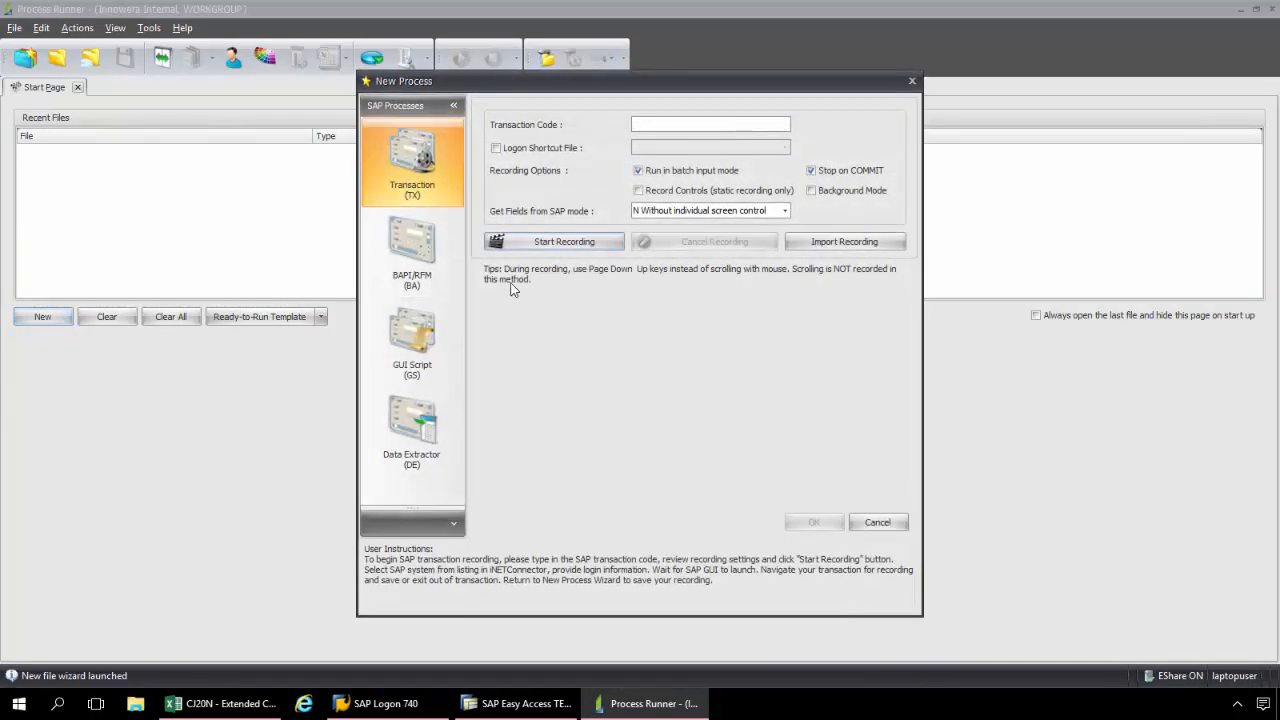
mouse_move(547, 487)
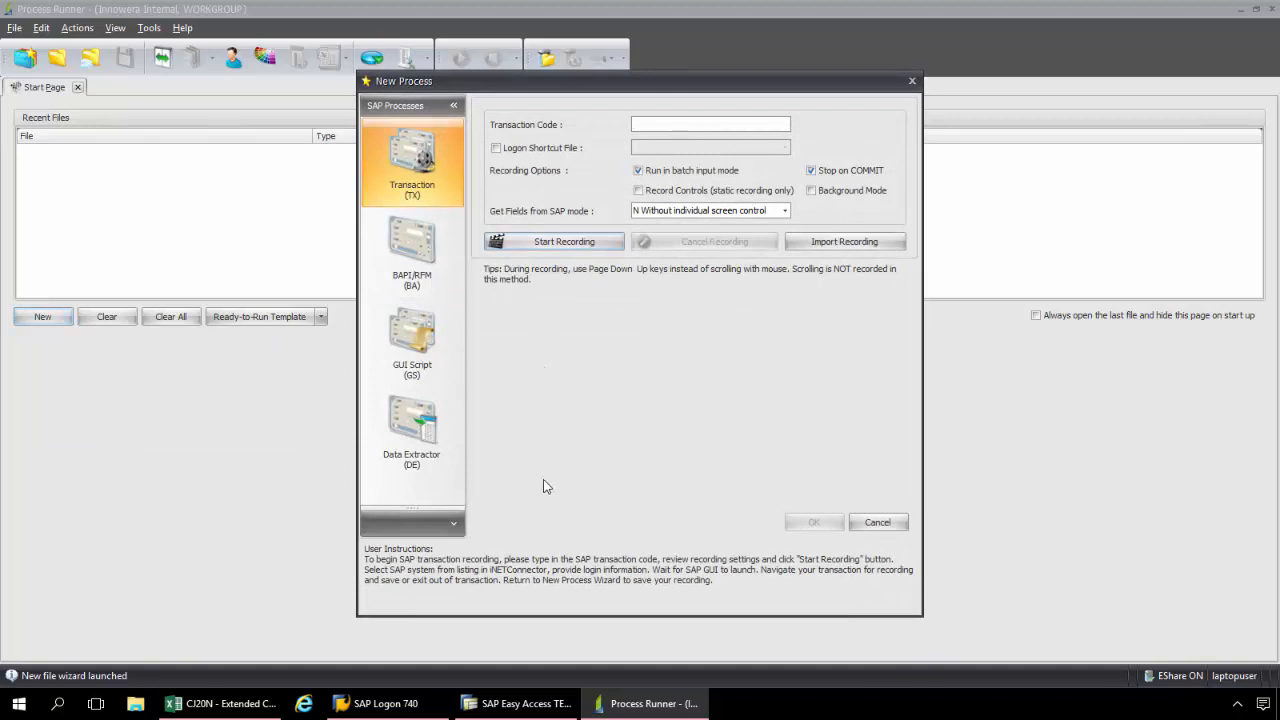
mouse_move(505, 427)
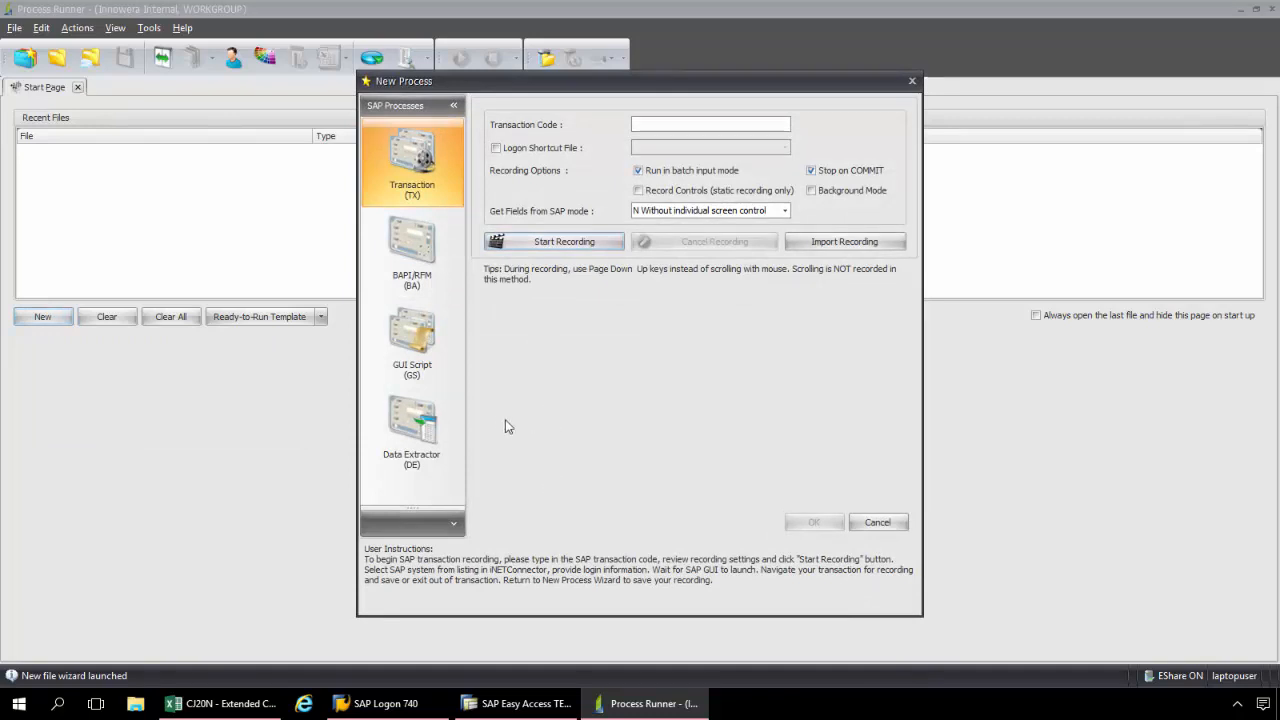
left_click(710, 124)
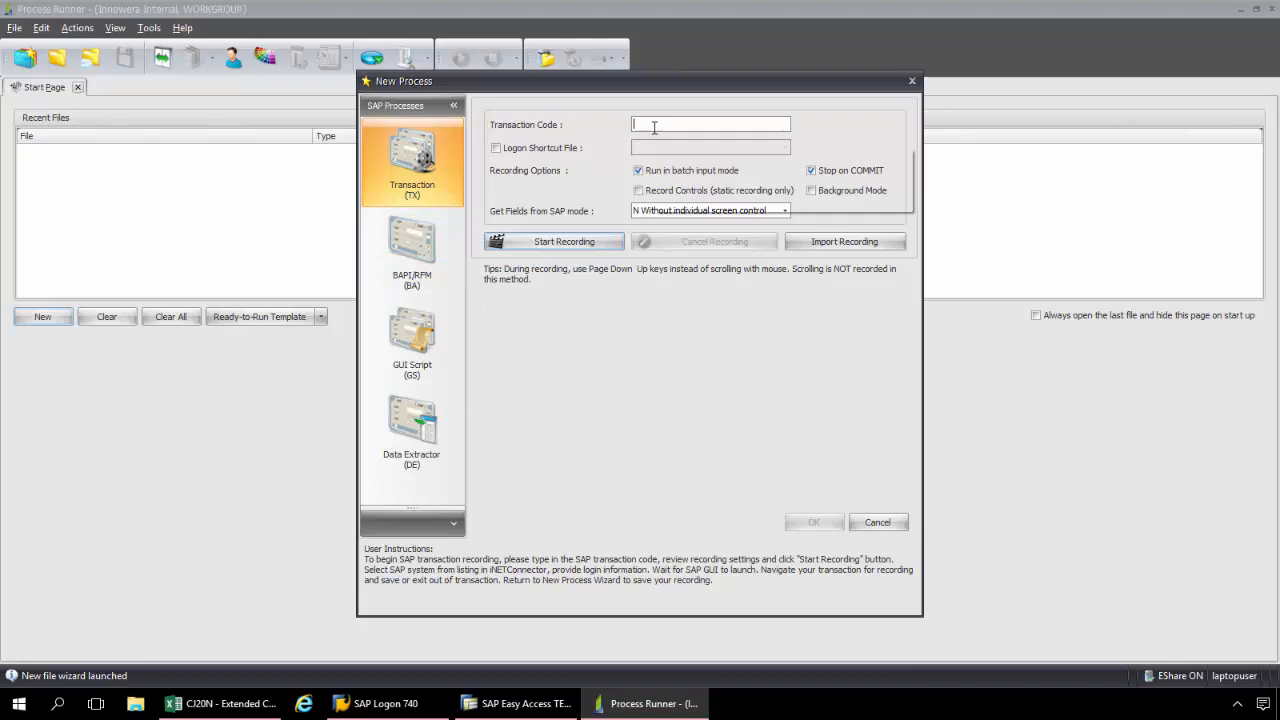
type("CJ20N")
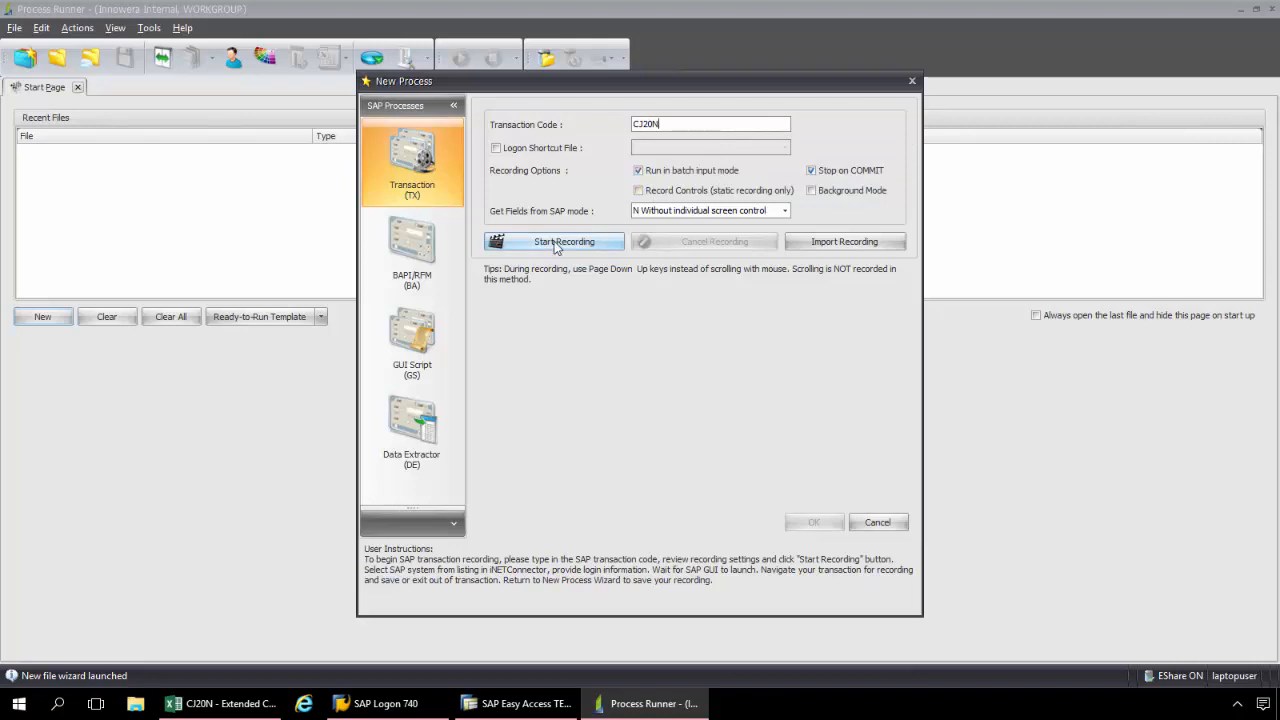
left_click(553, 241)
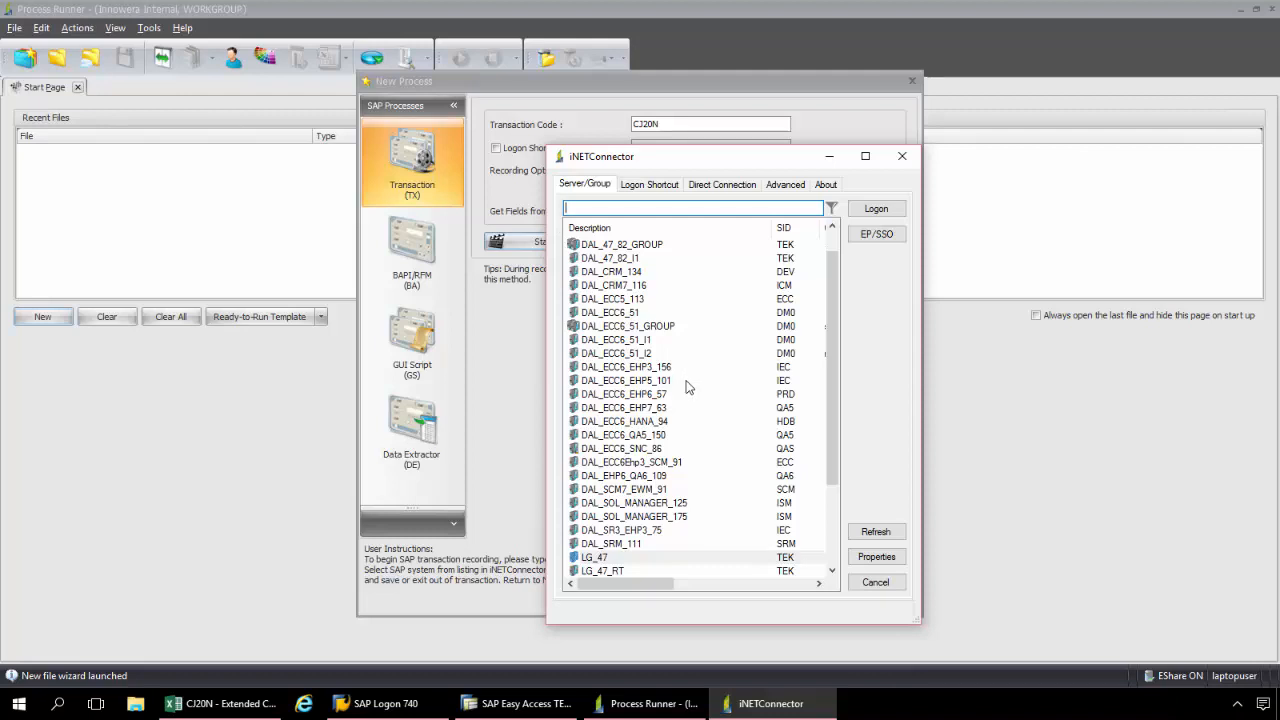
mouse_move(670, 415)
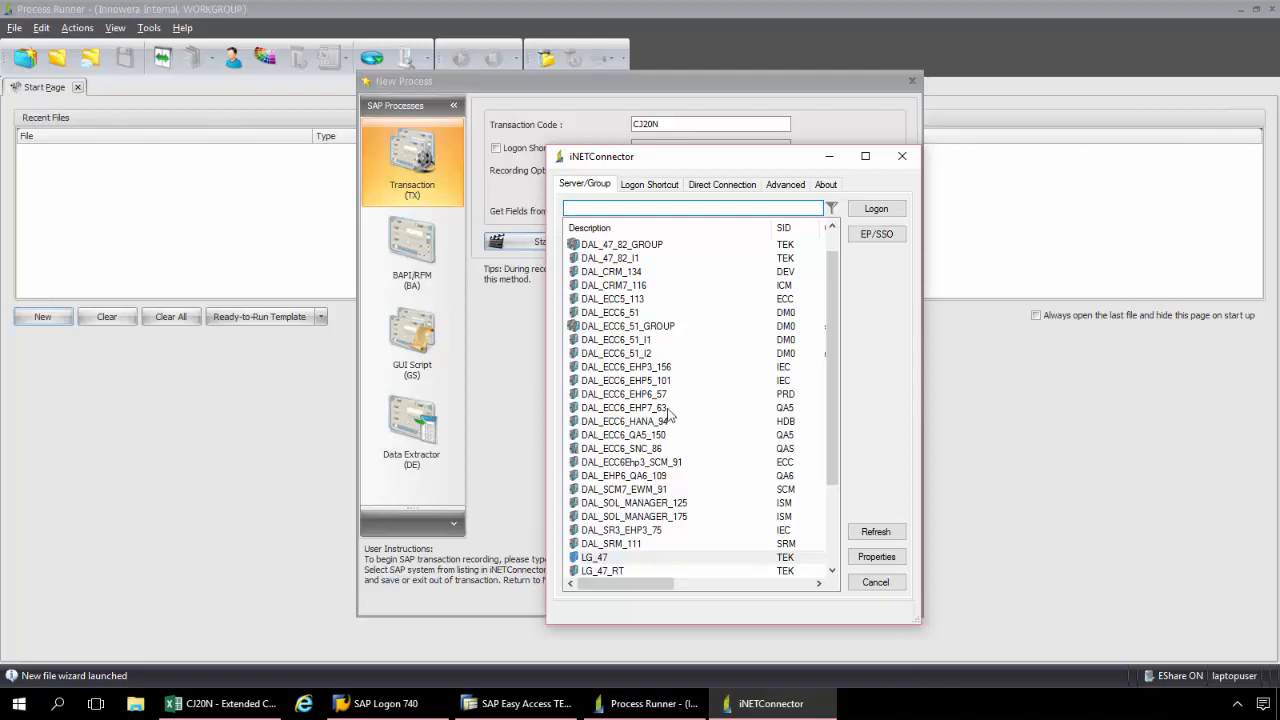
- Log on to SAP system LG_47 with client 800 via iNETConnector
left_click(620, 557)
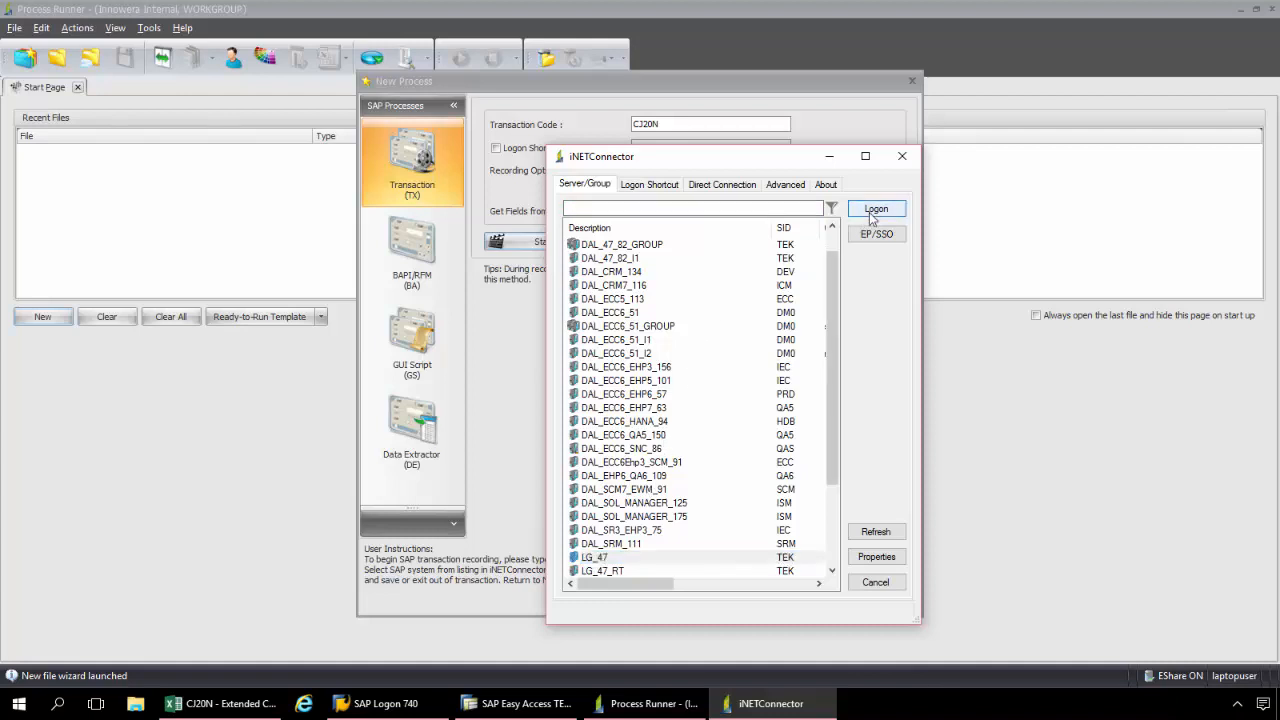
left_click(876, 208)
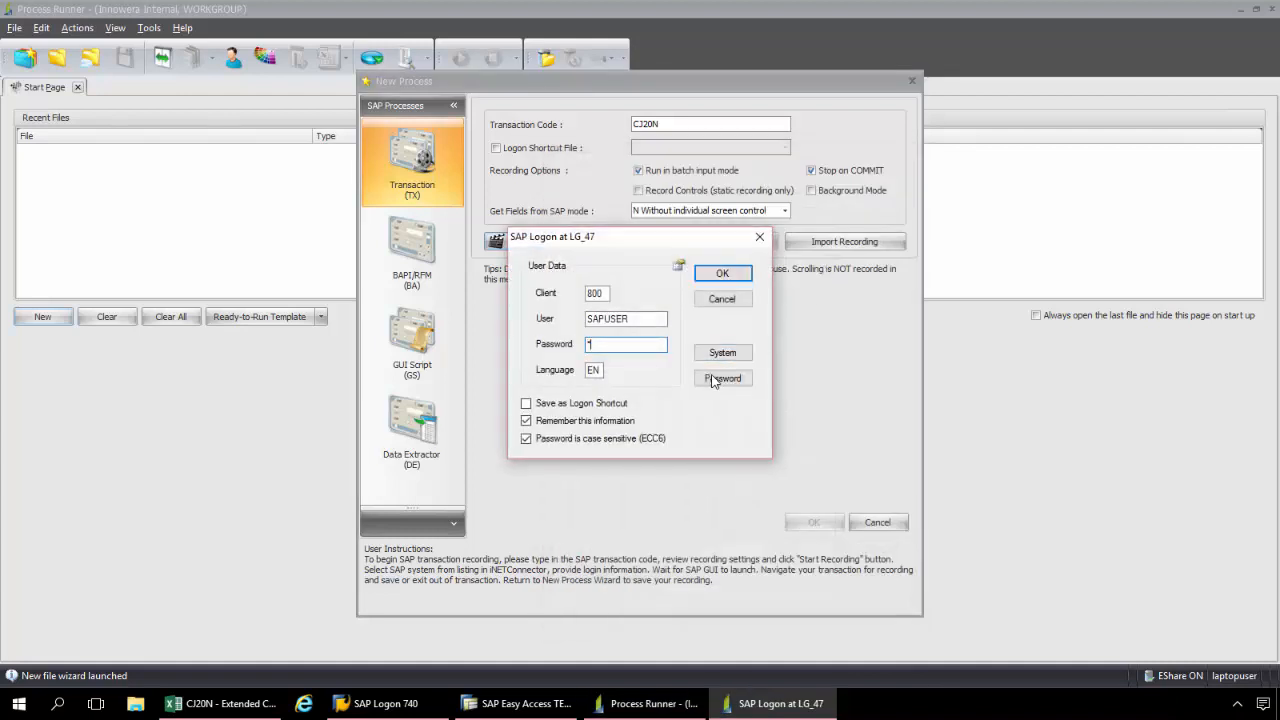
type("****")
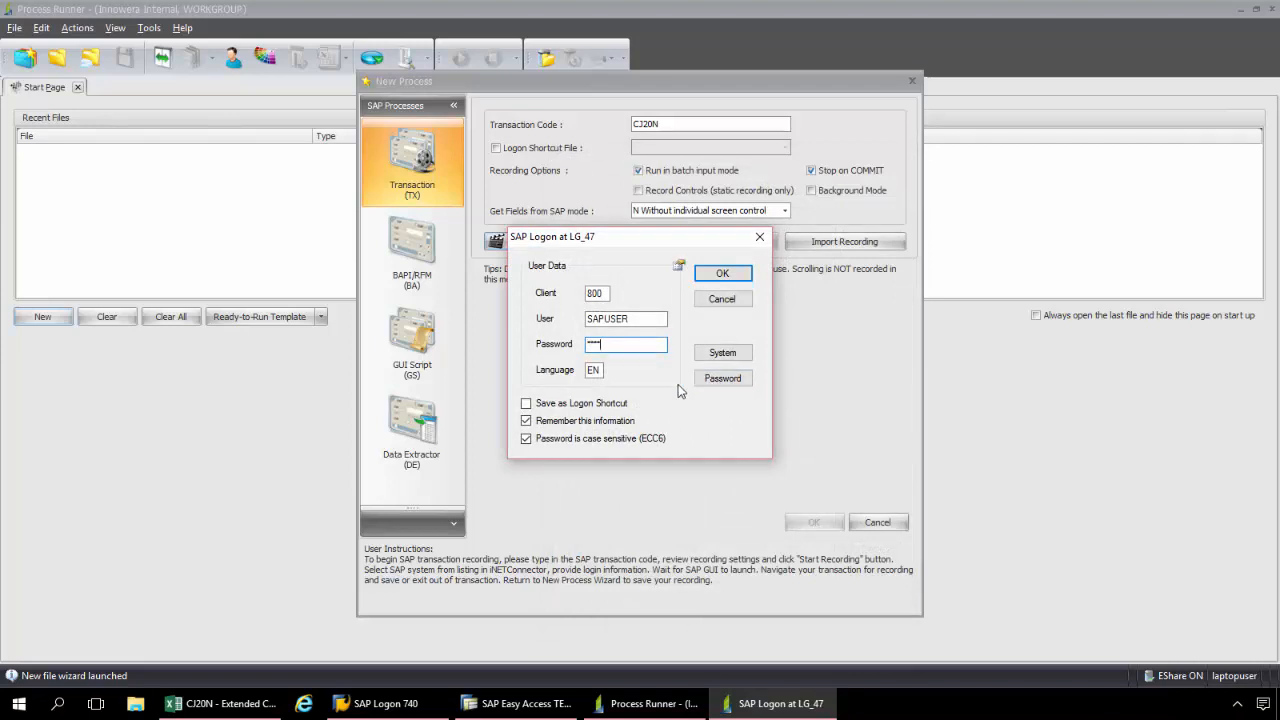
mouse_move(662, 392)
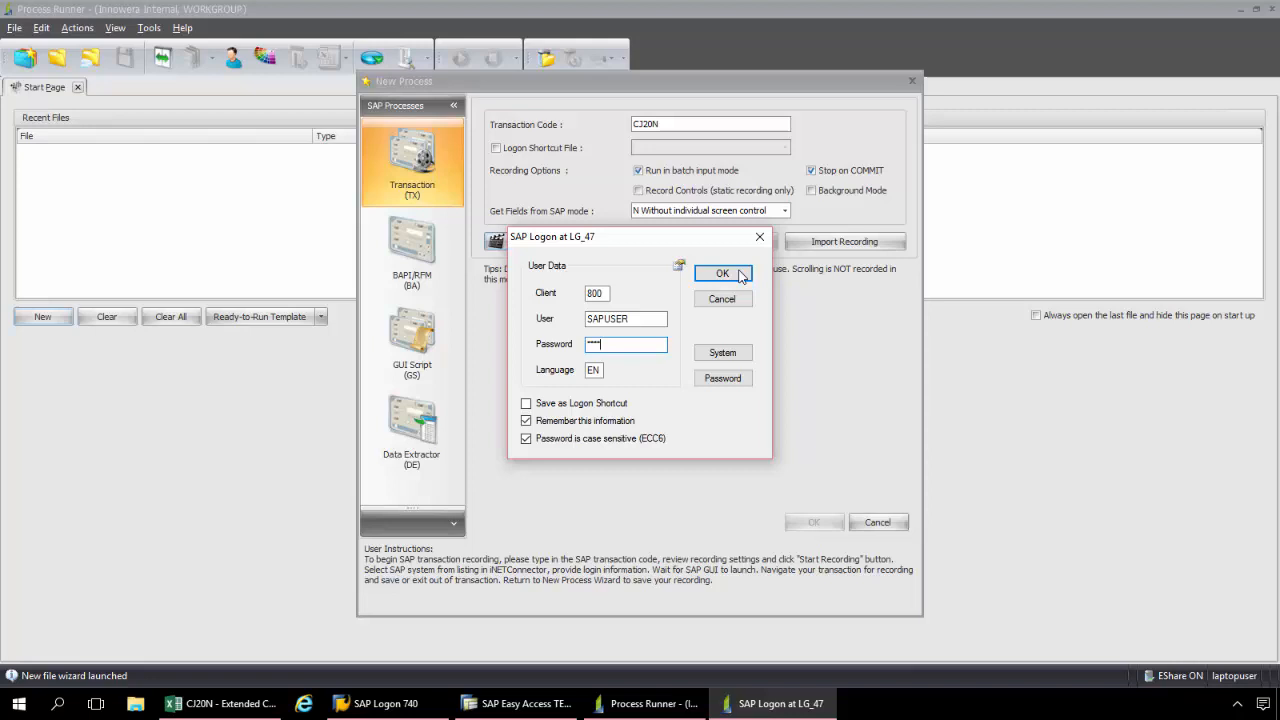
left_click(722, 274)
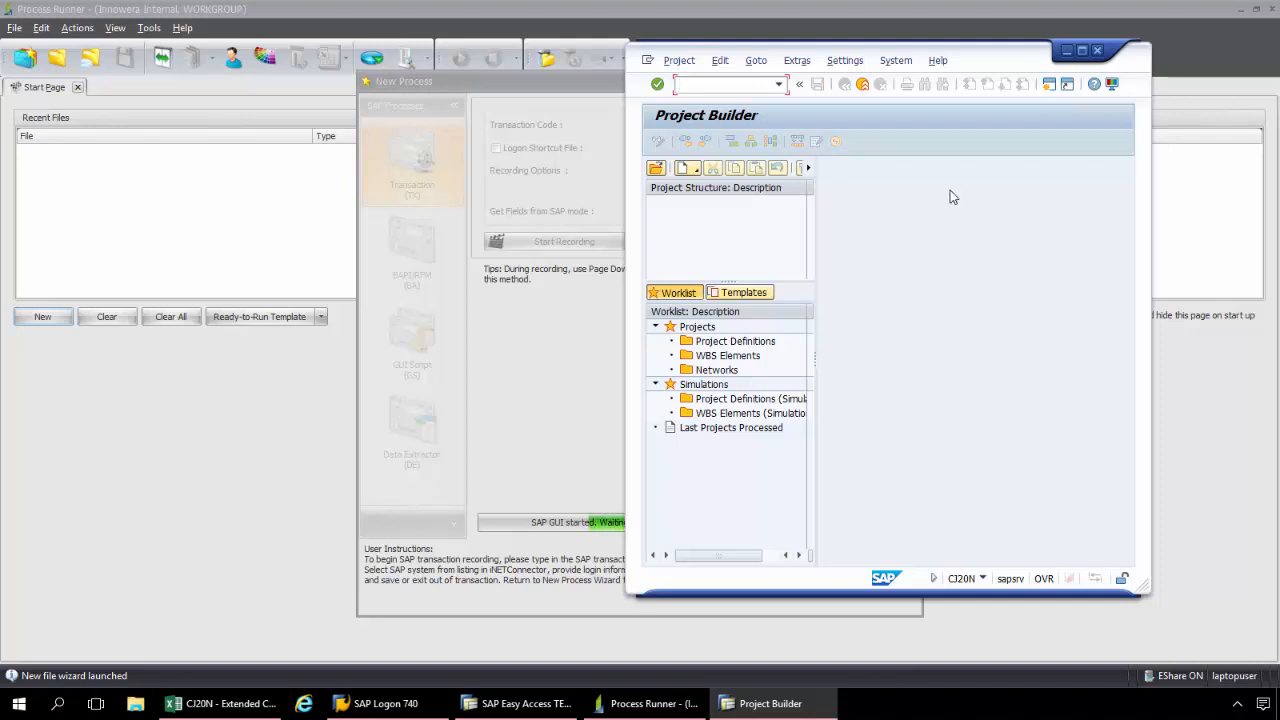
- Create project definition NPRX-CNS111 using project profile PRD0001 Pharma R&D
left_click(220, 703)
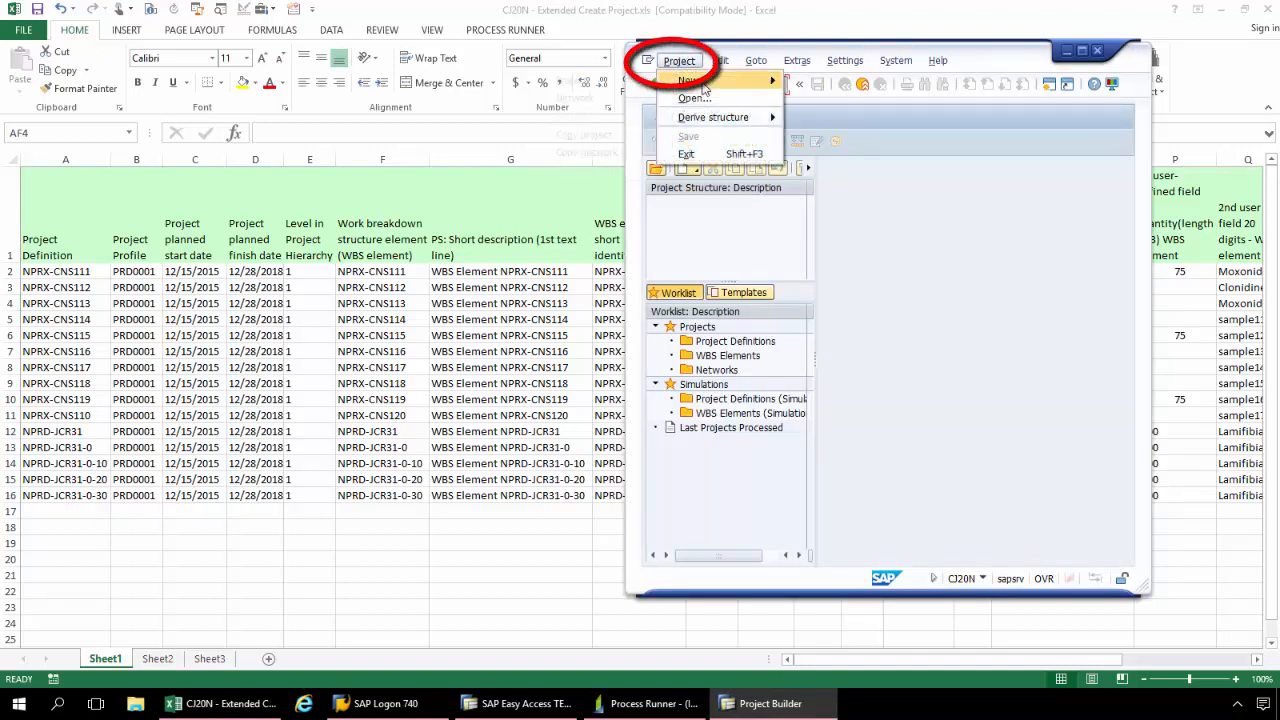
left_click(690, 80)
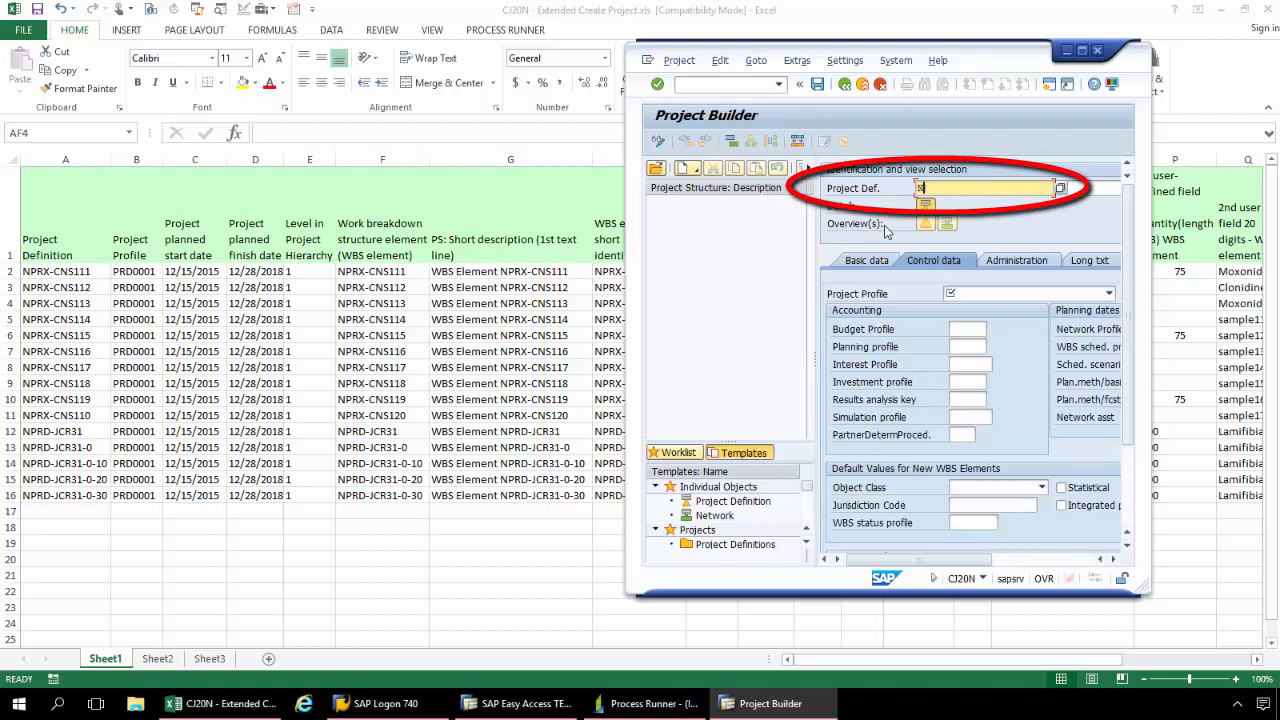
type("NPRX-CNS111")
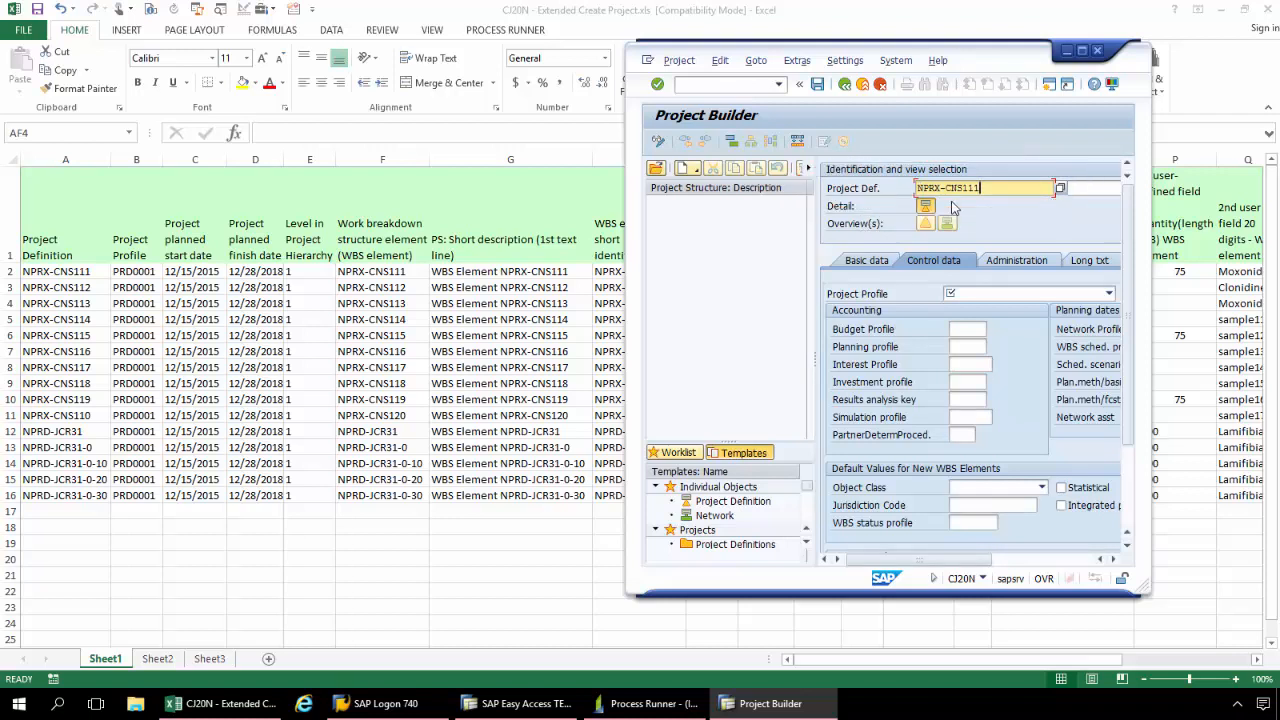
left_click(1108, 293)
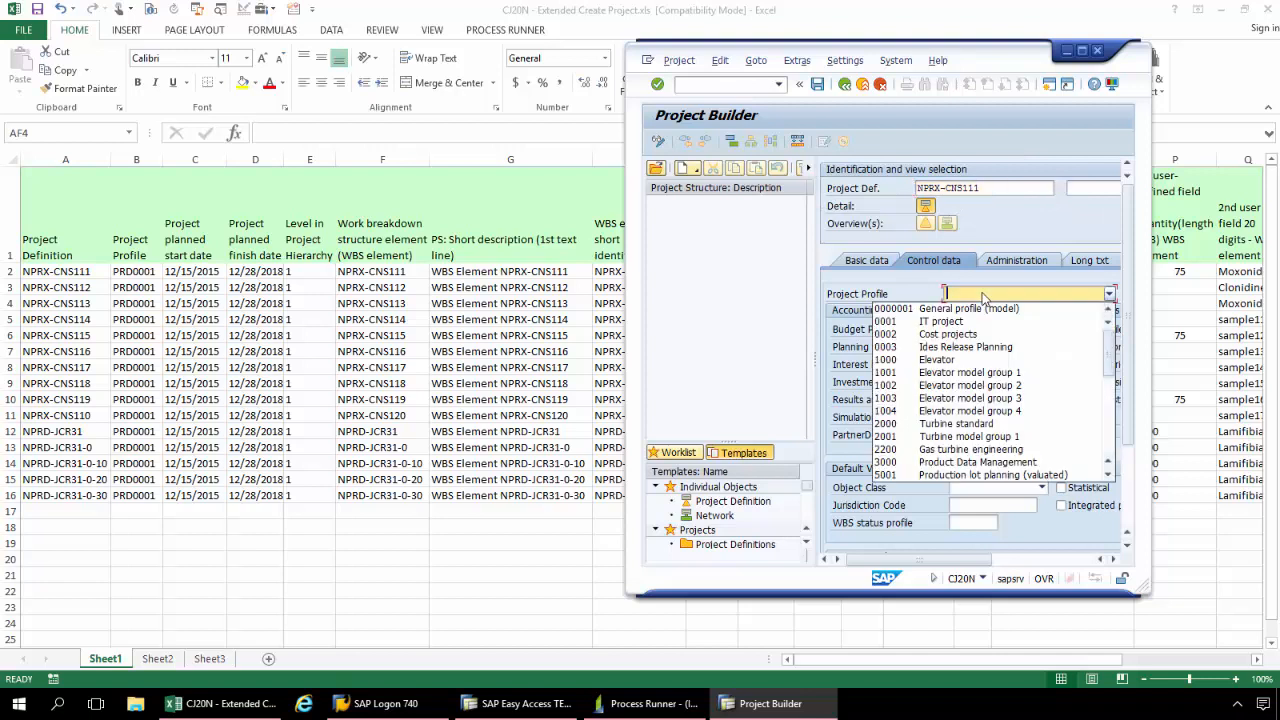
scroll("down", 3)
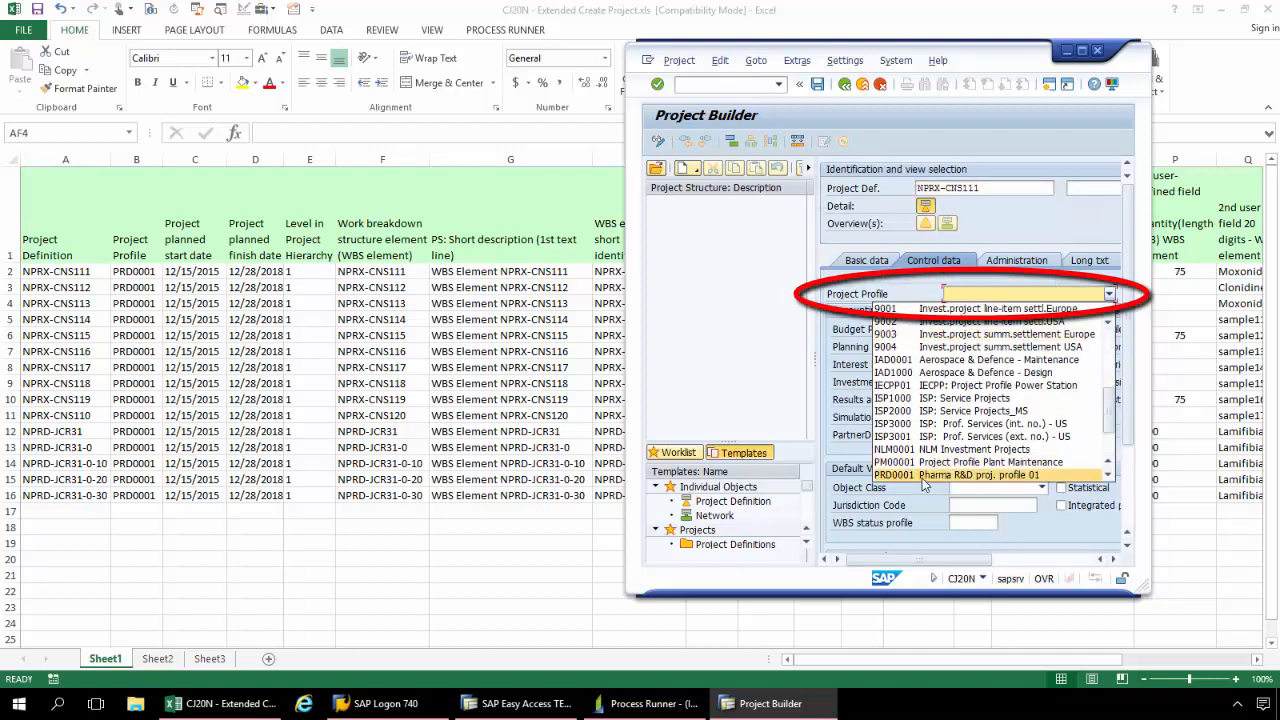
left_click(963, 474)
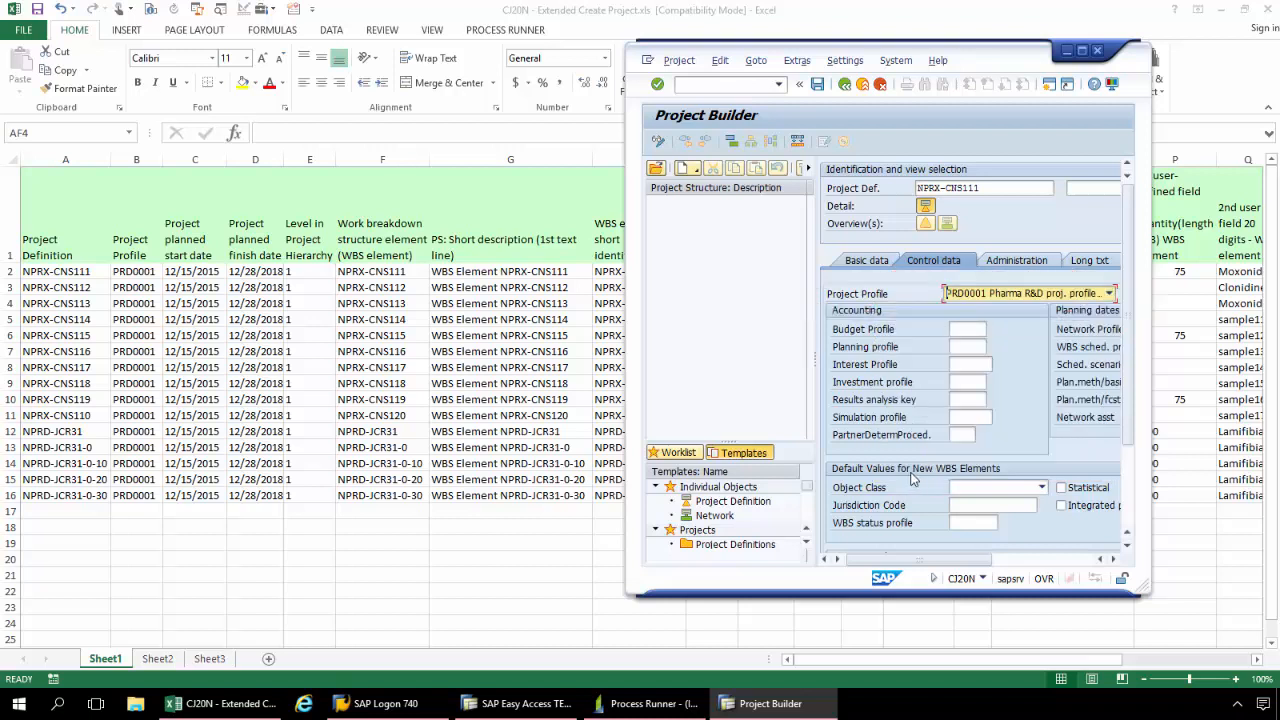
mouse_move(790, 285)
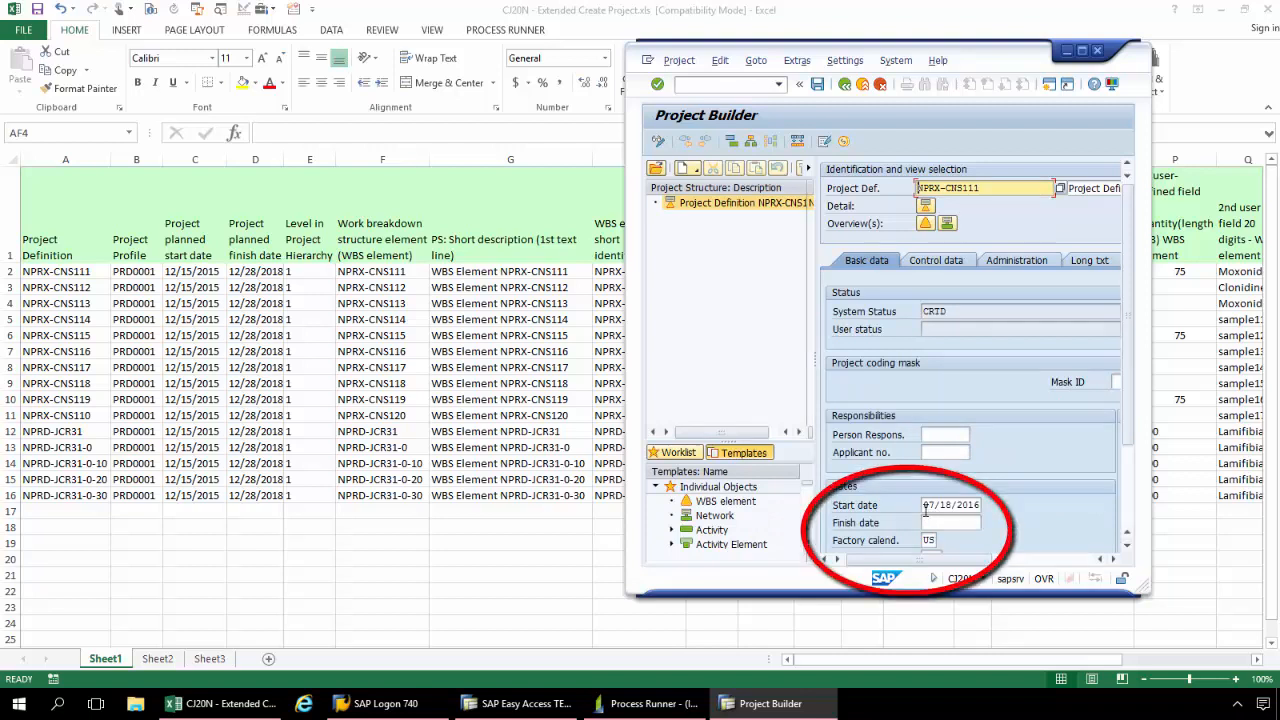
- Enter start date 12/15/2016 and finish date 12/28/2018 for NPRX-CNS111
left_click(950, 505)
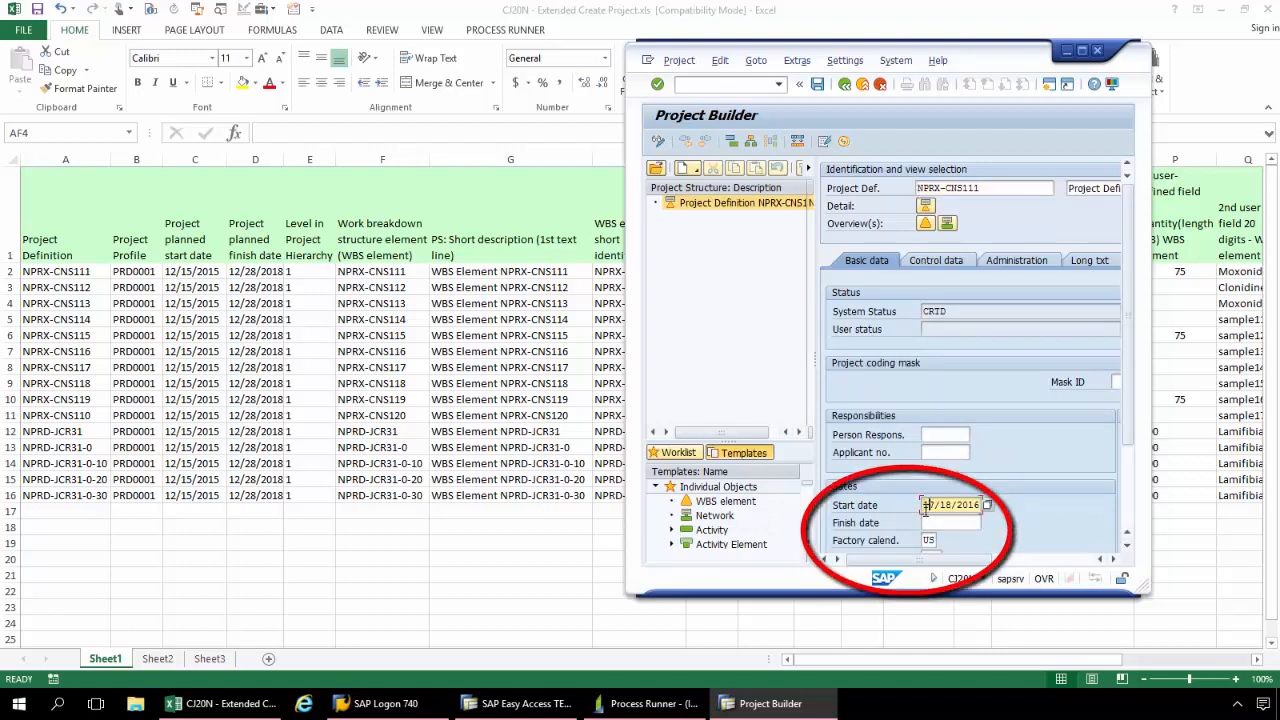
type("12/15/2016")
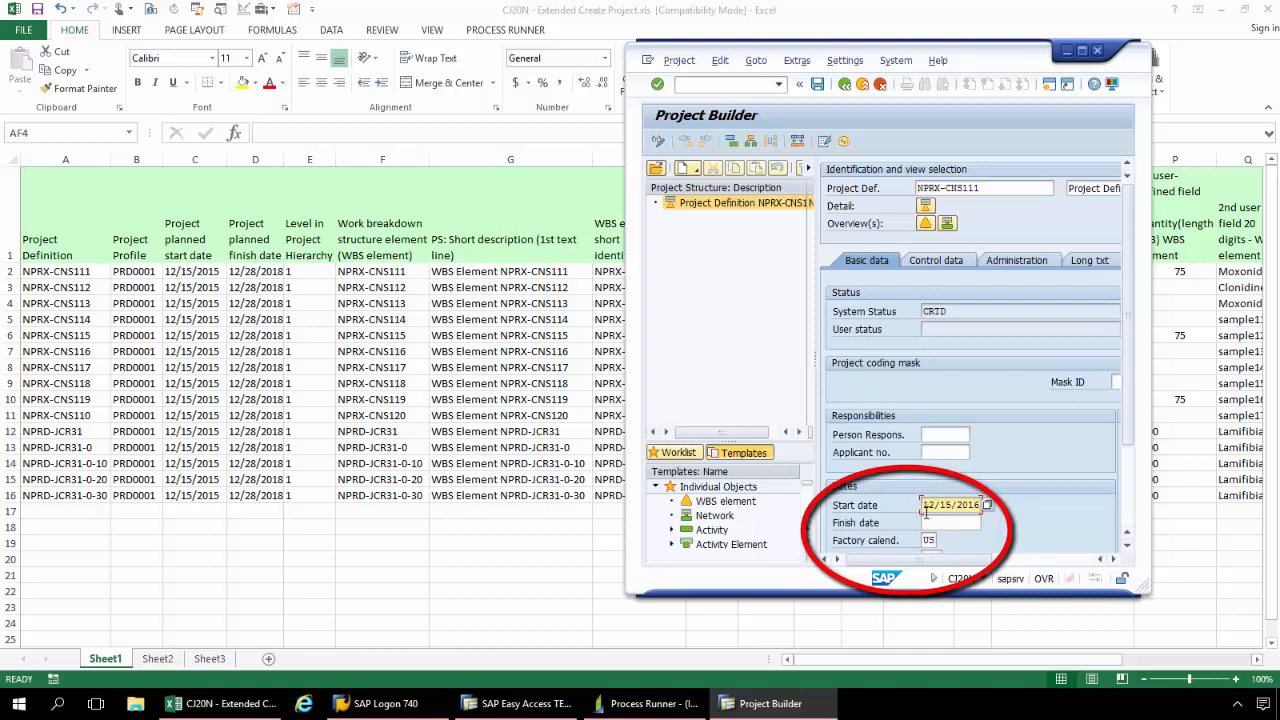
left_click(986, 522)
type("12/28/")
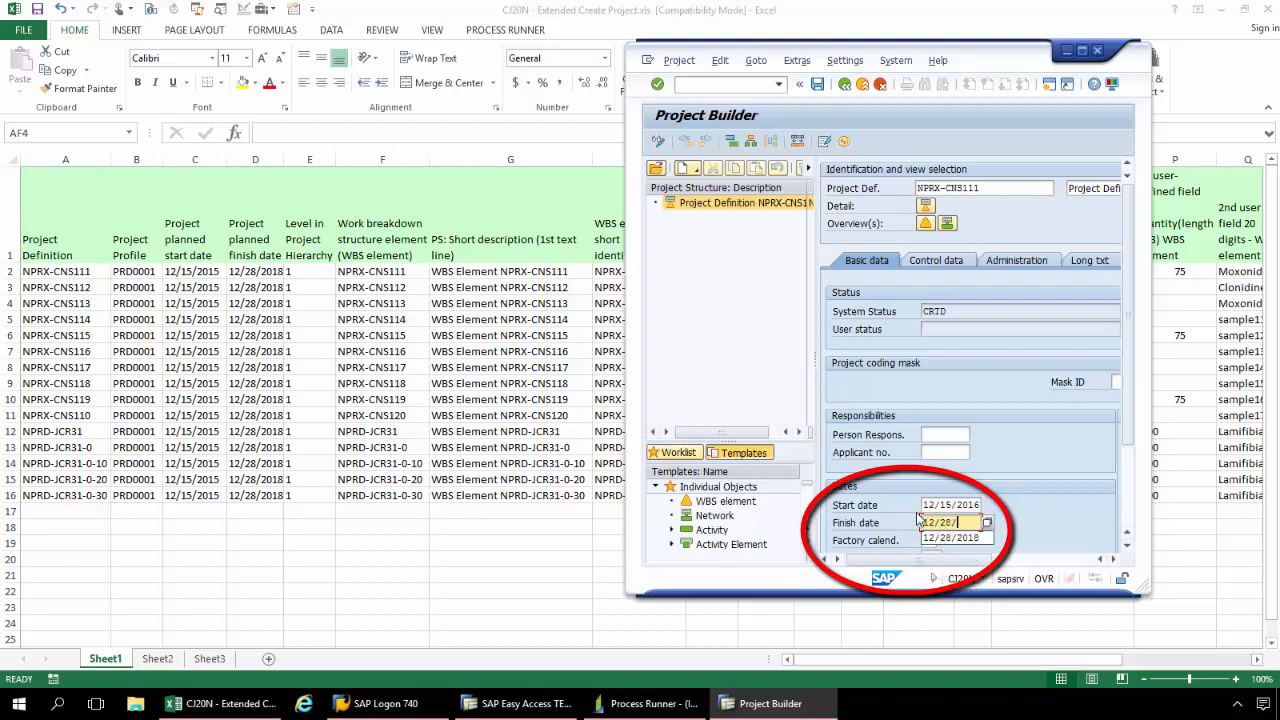
type("2018")
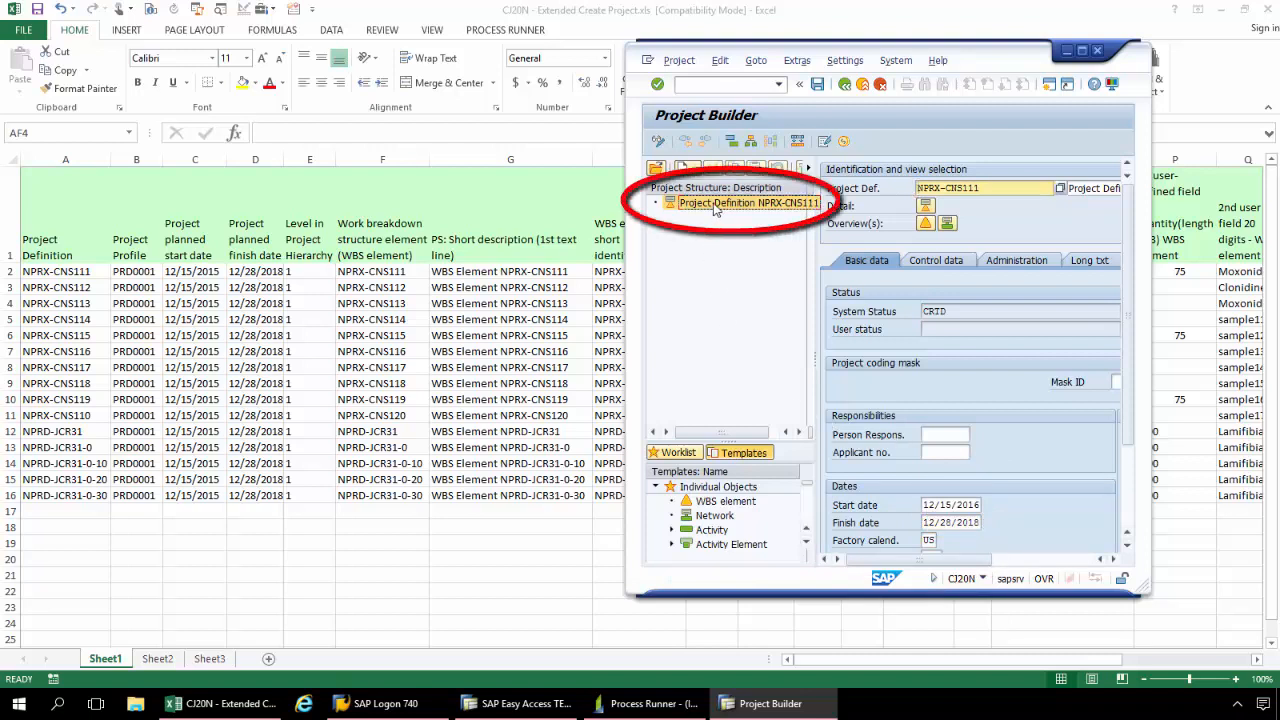
- Open the context menu of project definition NPRX-CNS111 in the structure tree
right_click(748, 202)
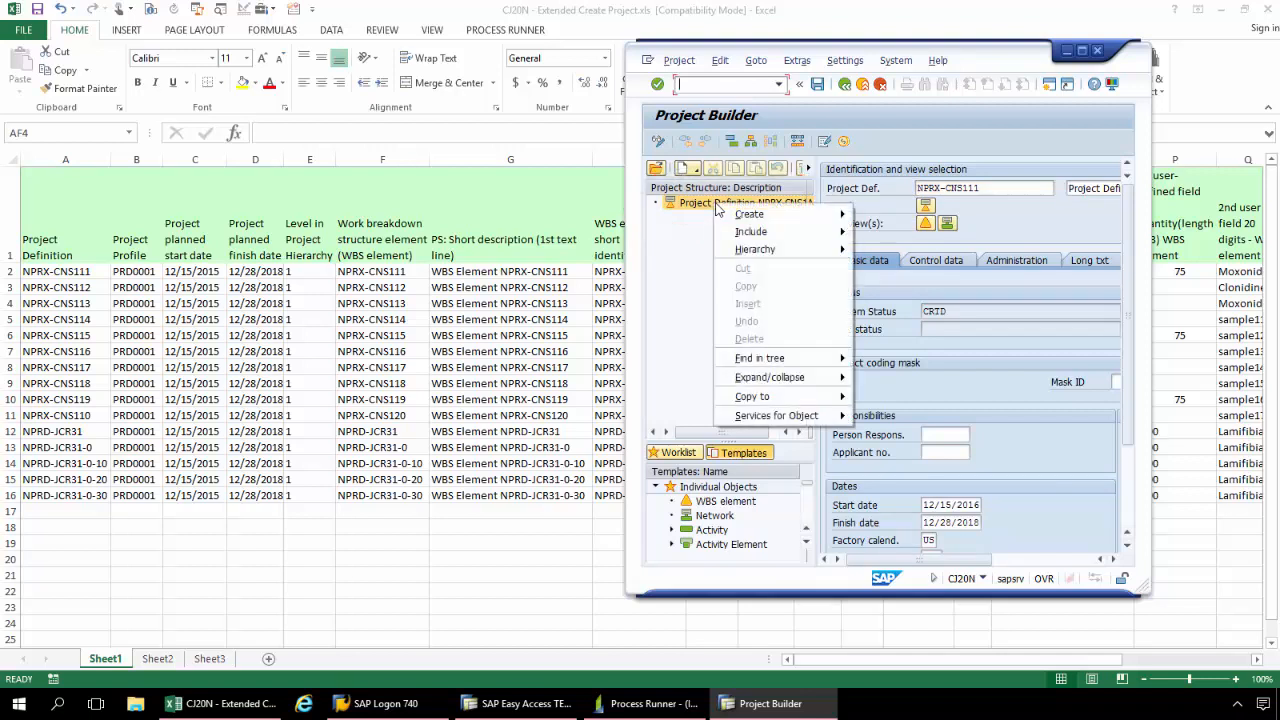
mouse_move(749, 214)
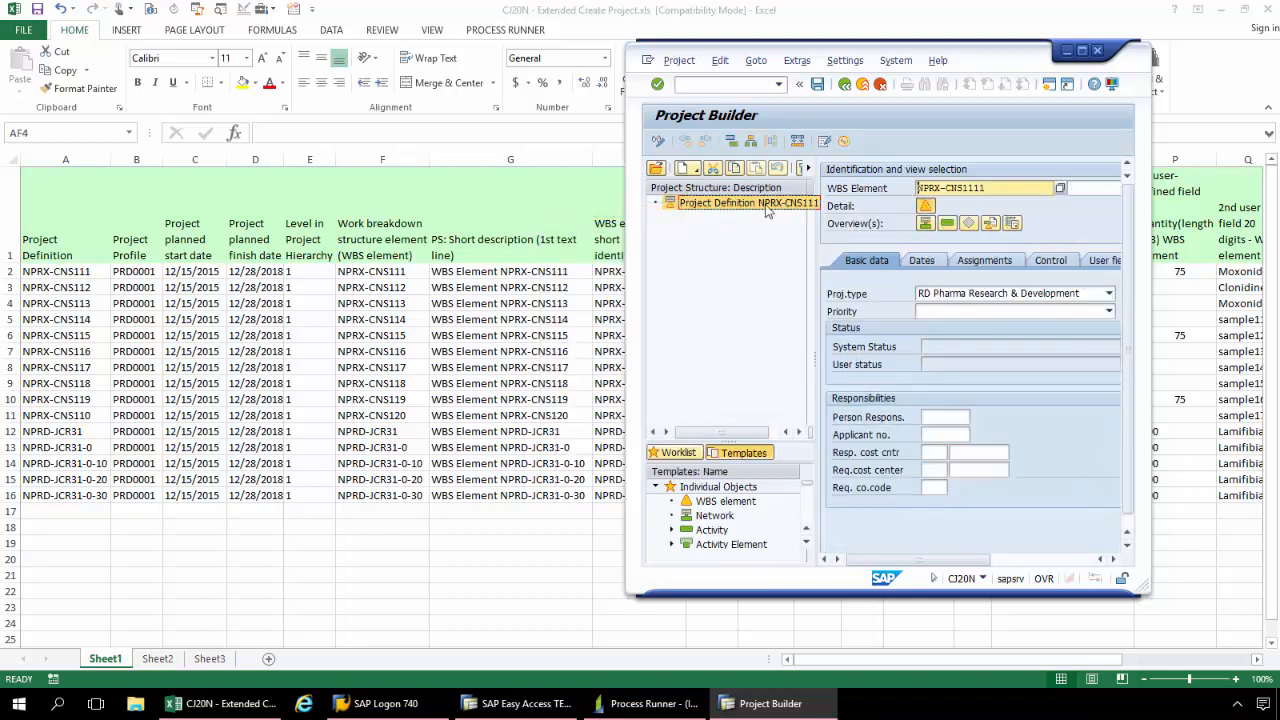
mouse_move(720, 258)
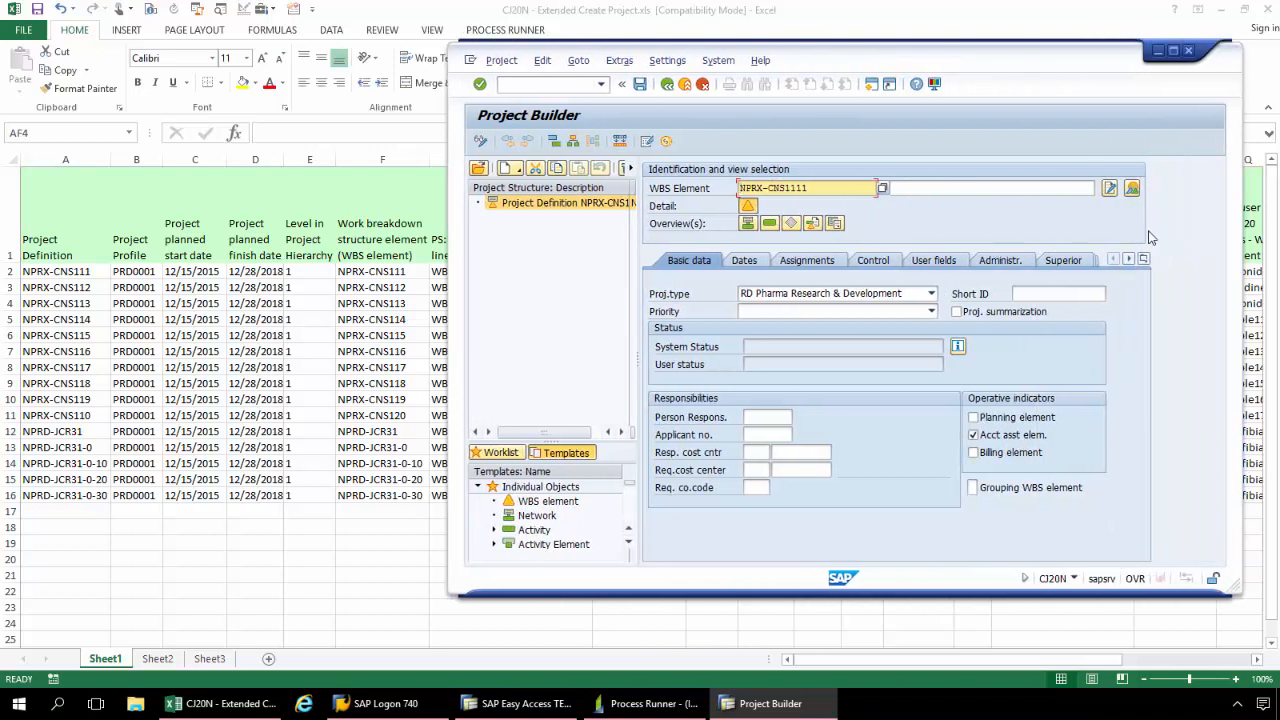
mouse_move(1131, 188)
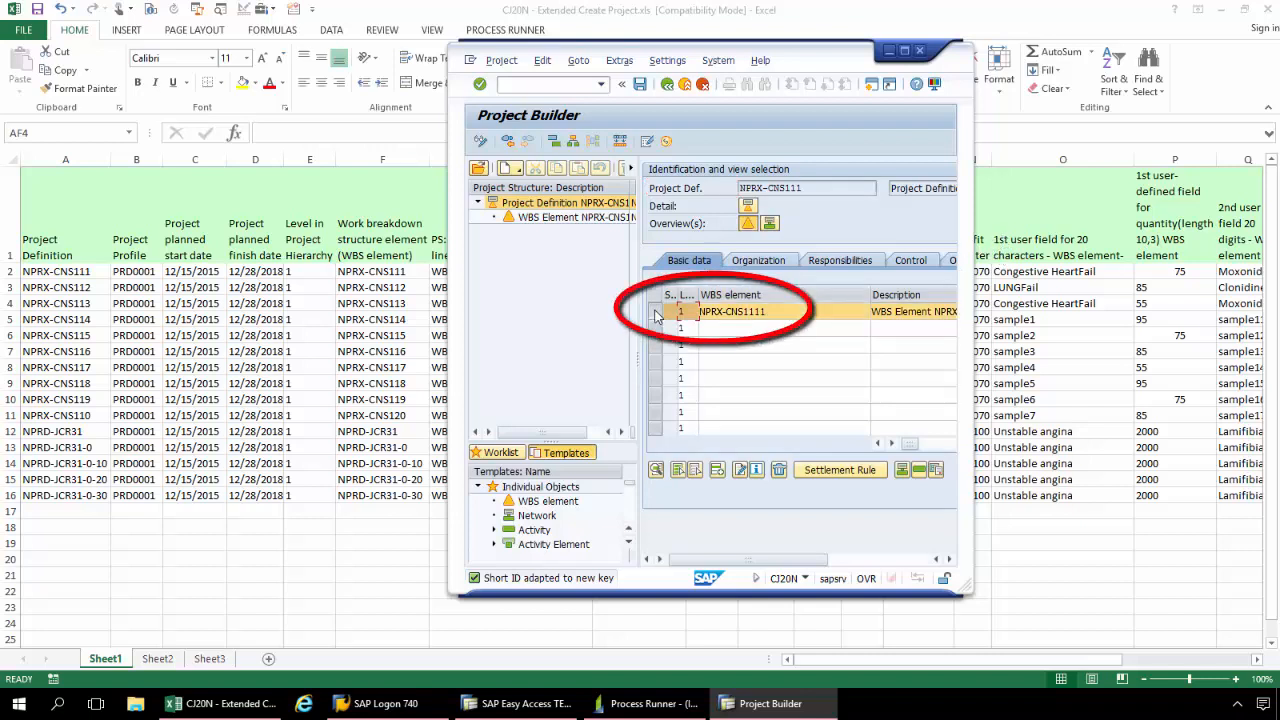
mouse_move(718, 469)
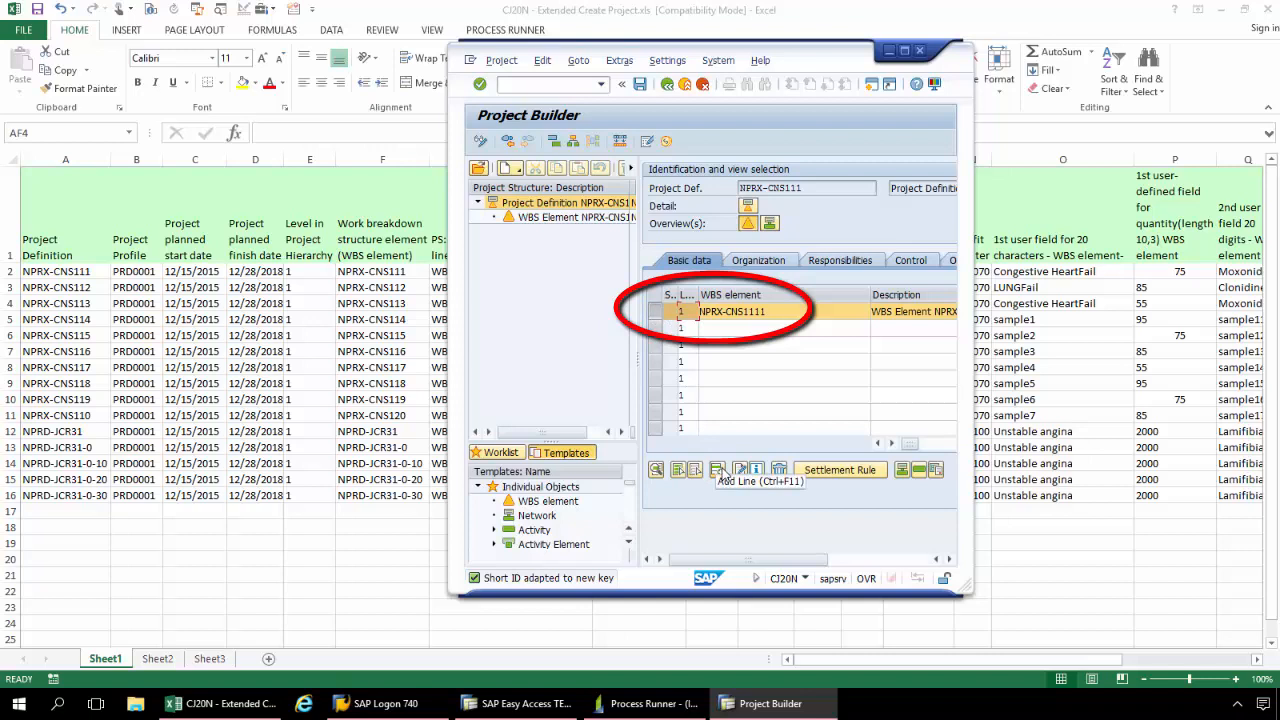
- Add a new WBS overview row NPRX-CNS111 beside NPRX-CNS1111
left_click(718, 469)
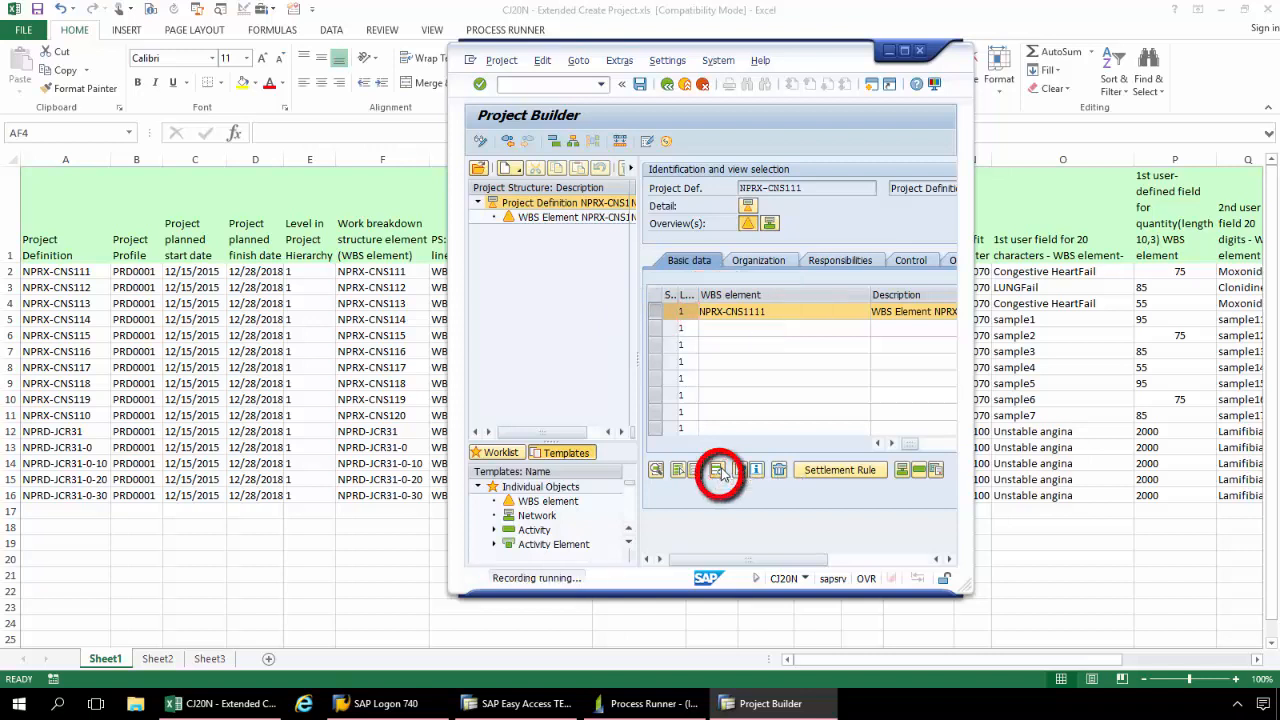
left_click(716, 469)
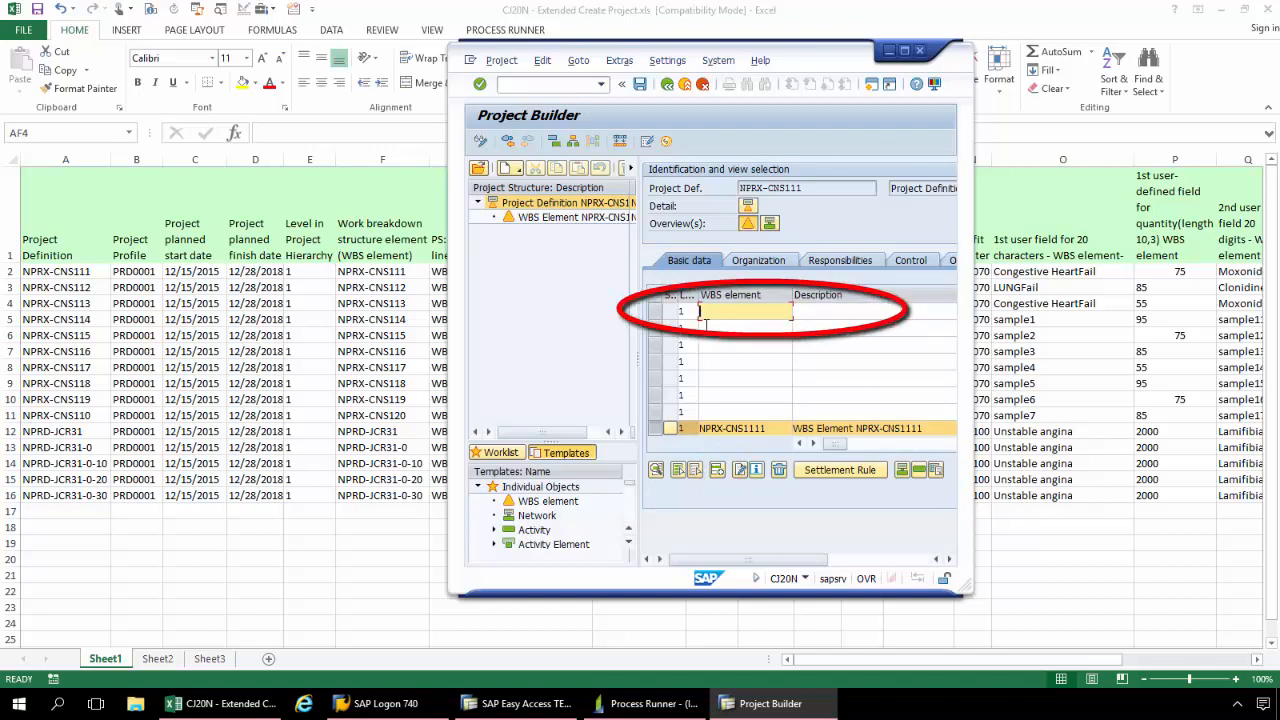
type("NPRX-CNS11")
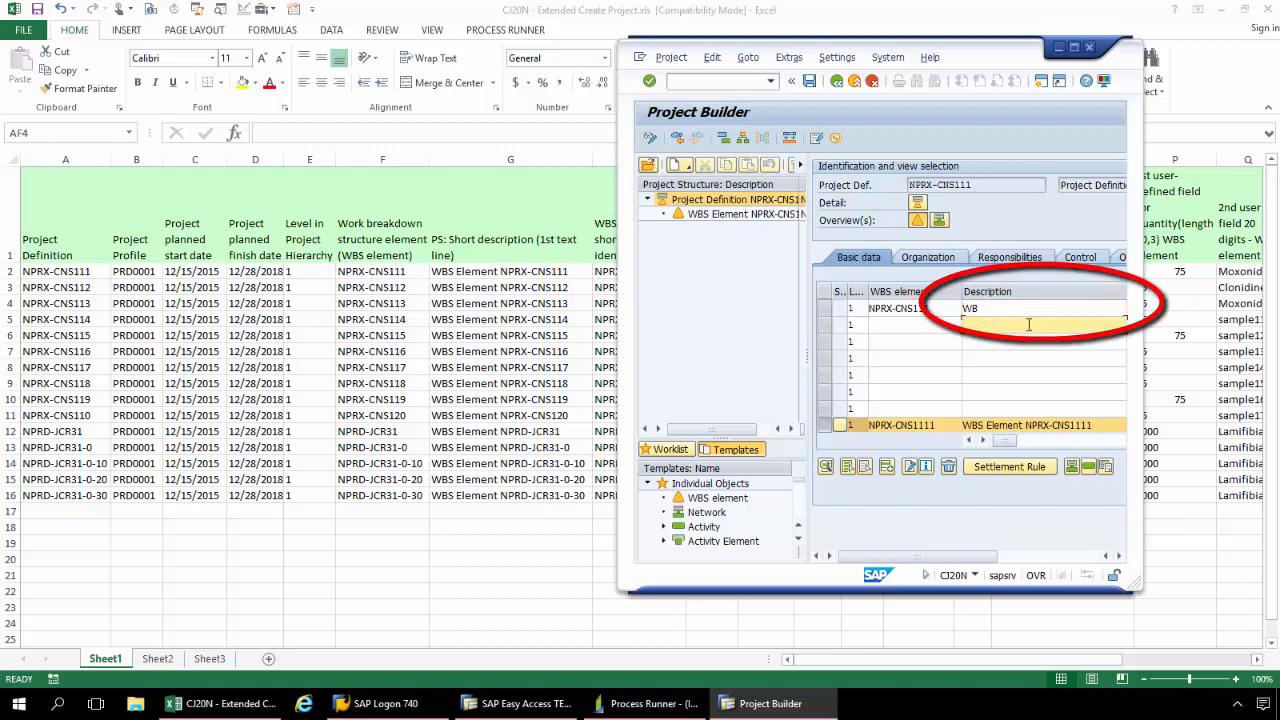
type("S")
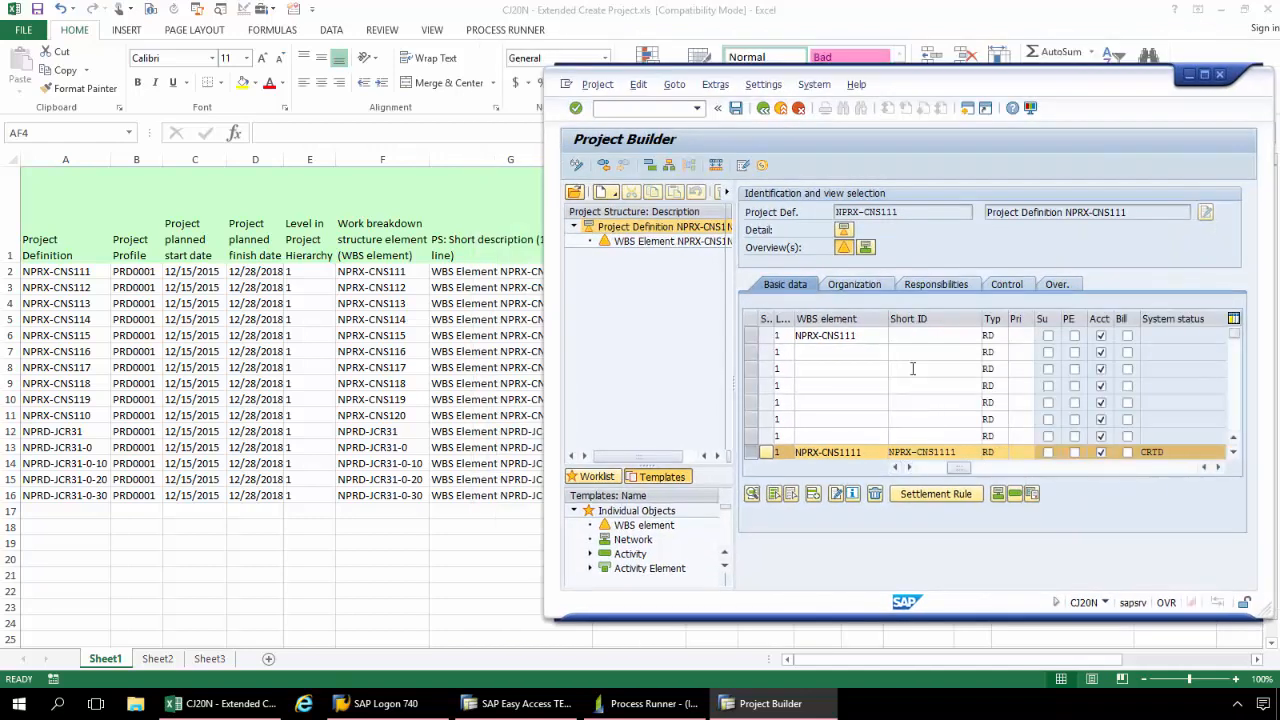
- Tick the PE and Bill flags for the NPRX-CNS111 row
left_click(930, 335)
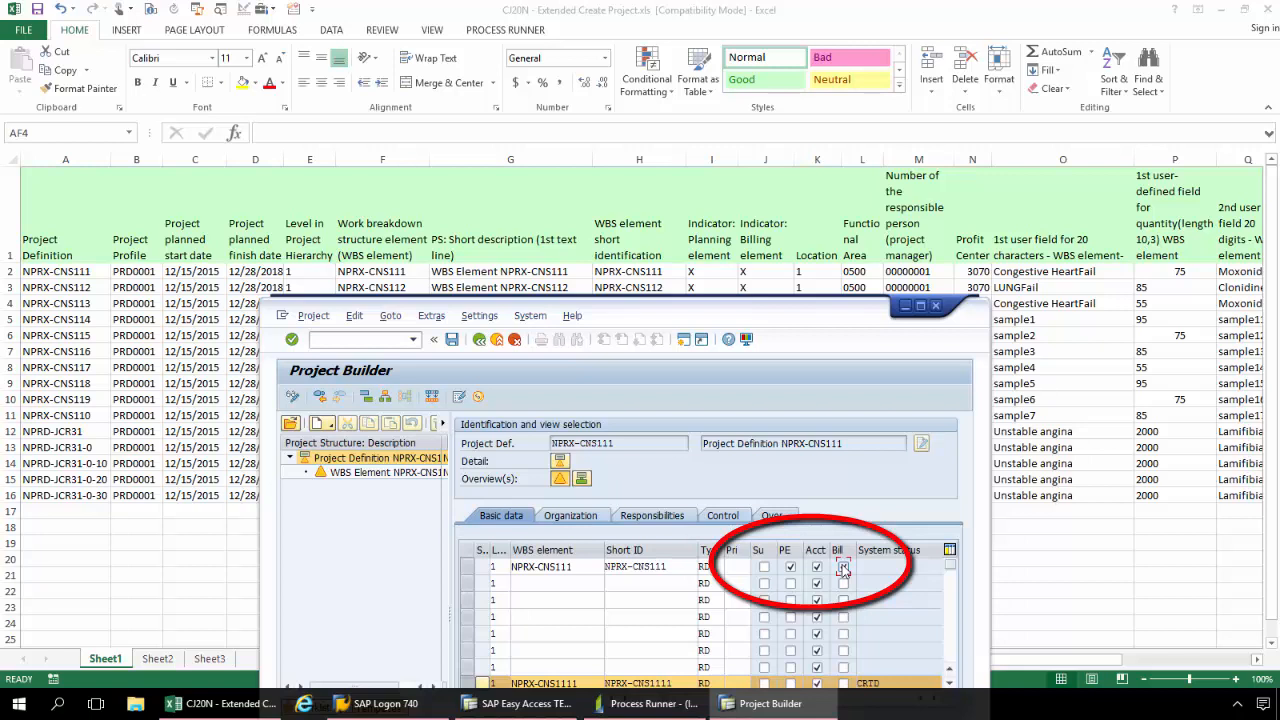
left_click(843, 567)
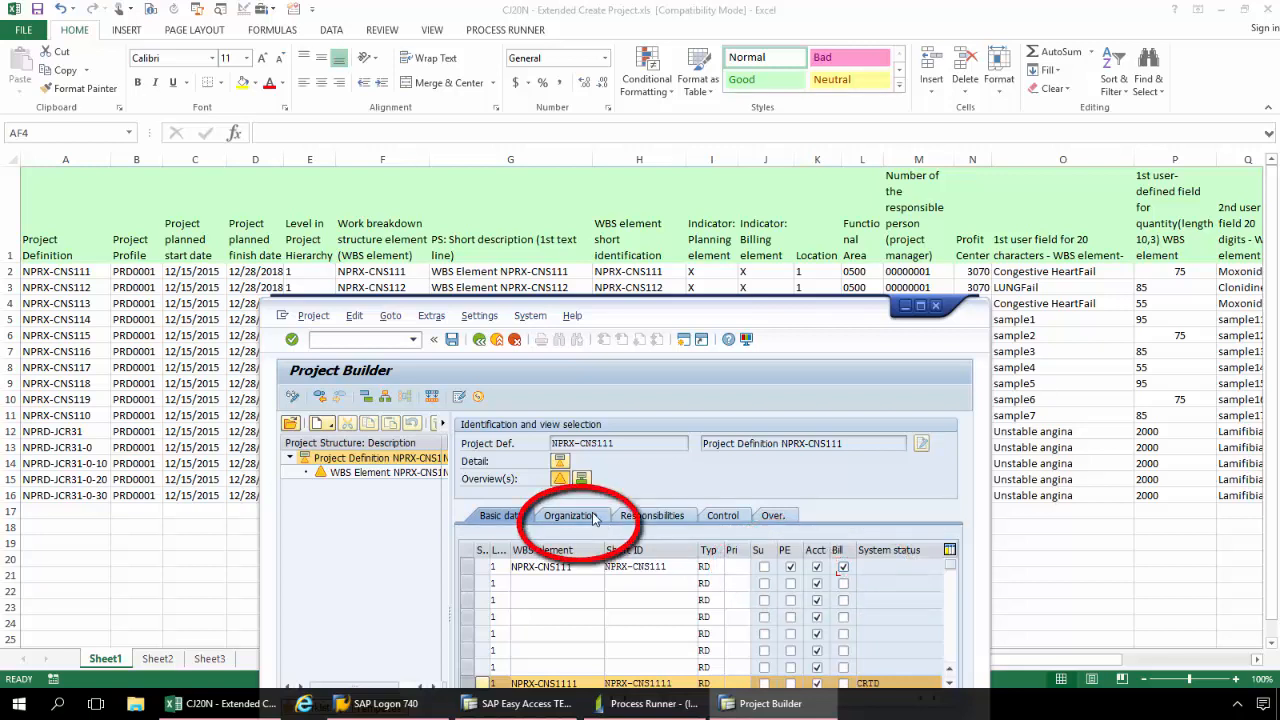
- Enter functional area 0500 in NPRX-CNS1111's organizational data
left_click(568, 515)
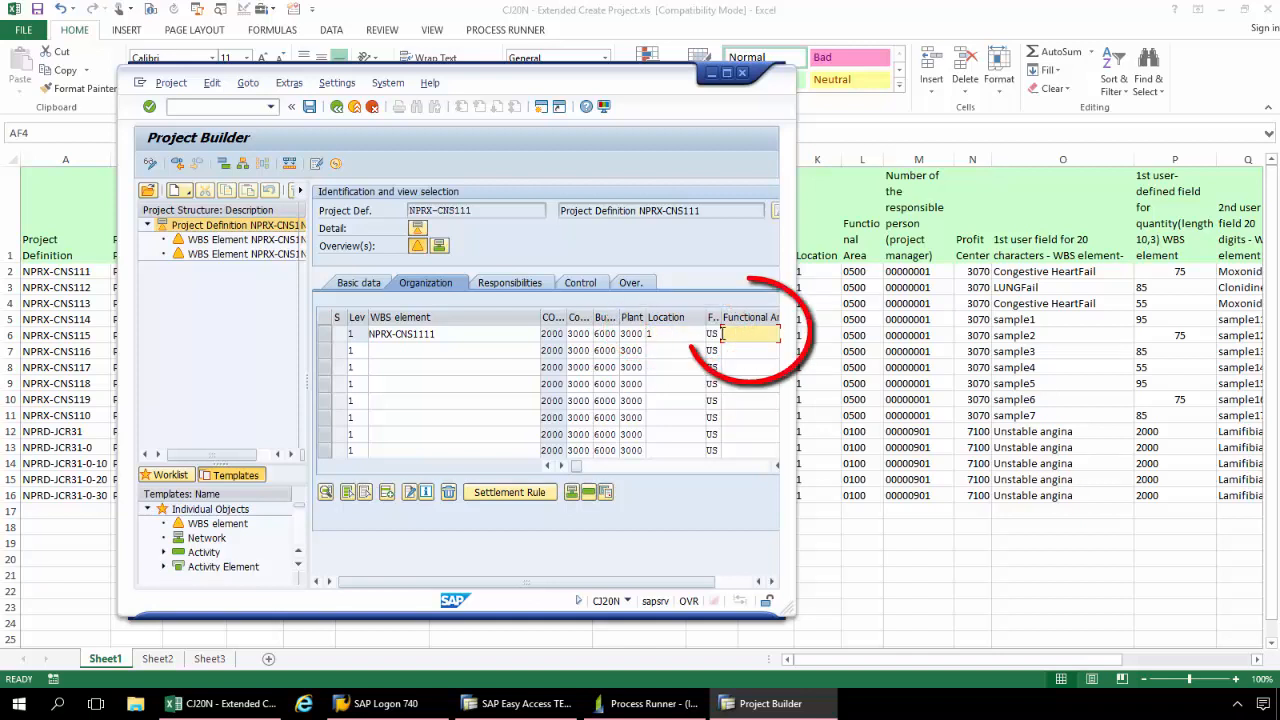
type("0500")
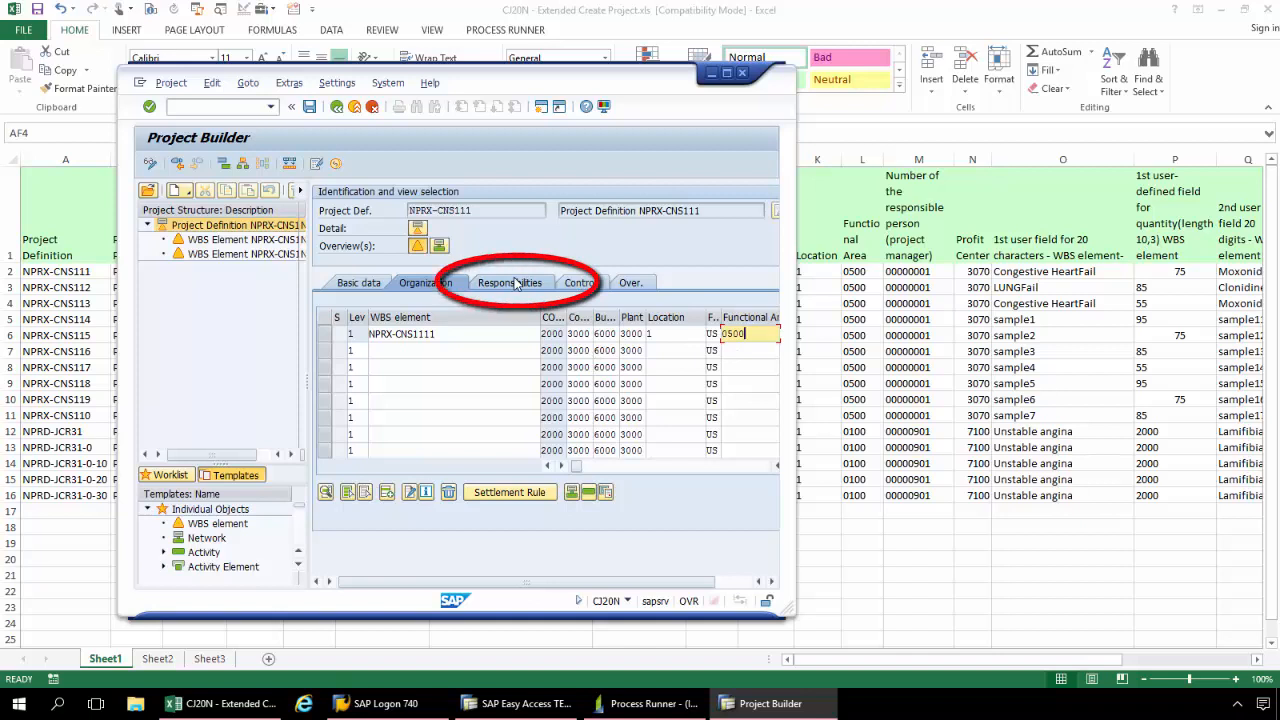
left_click(510, 282)
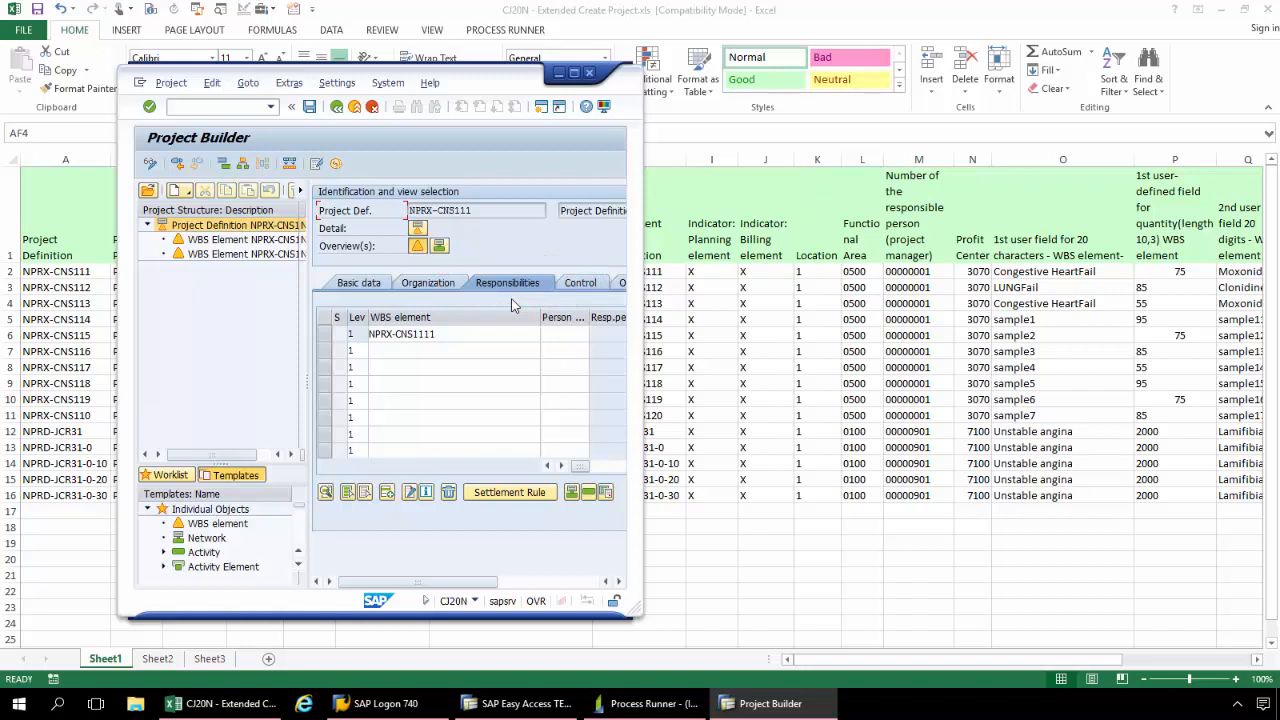
mouse_move(535, 305)
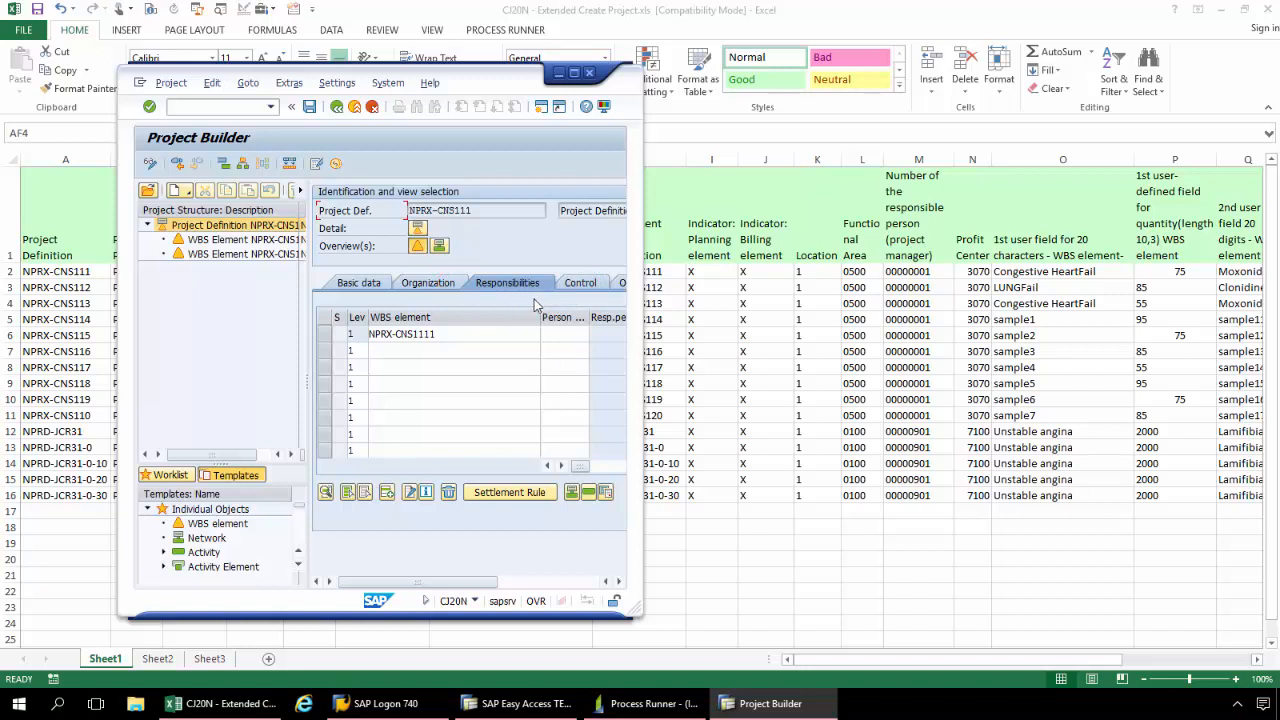
left_click(568, 334)
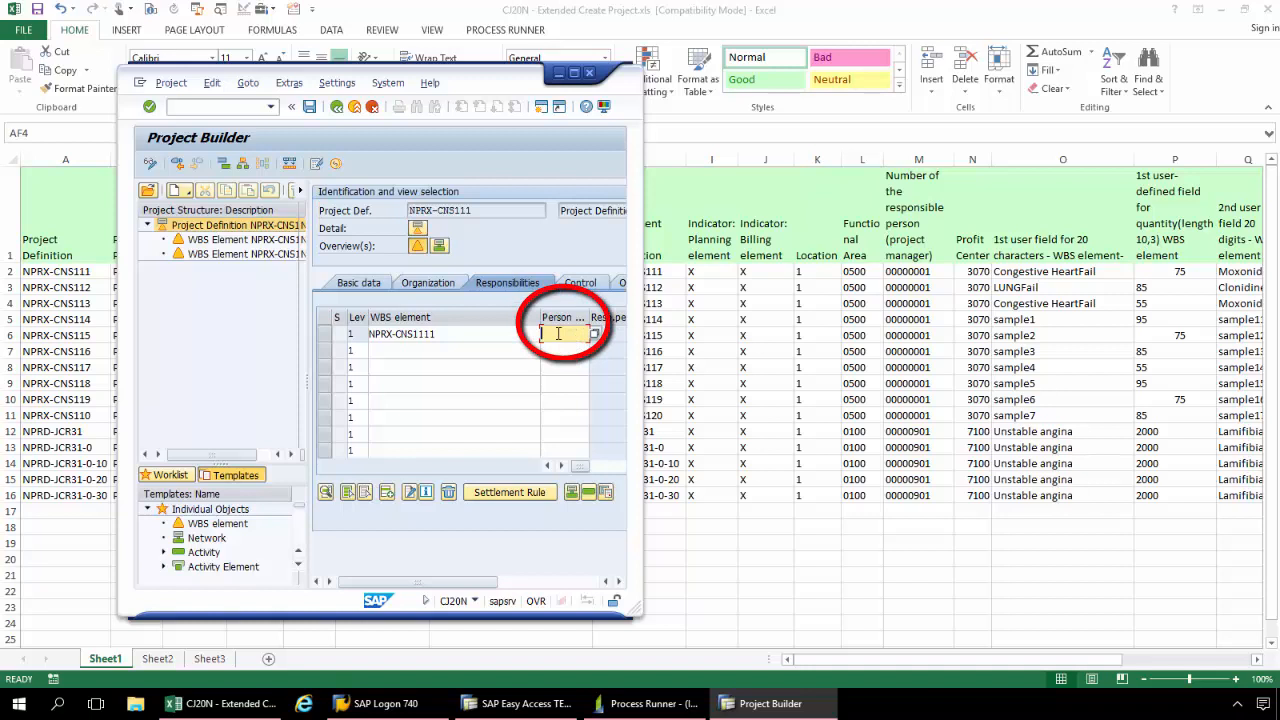
type("0001")
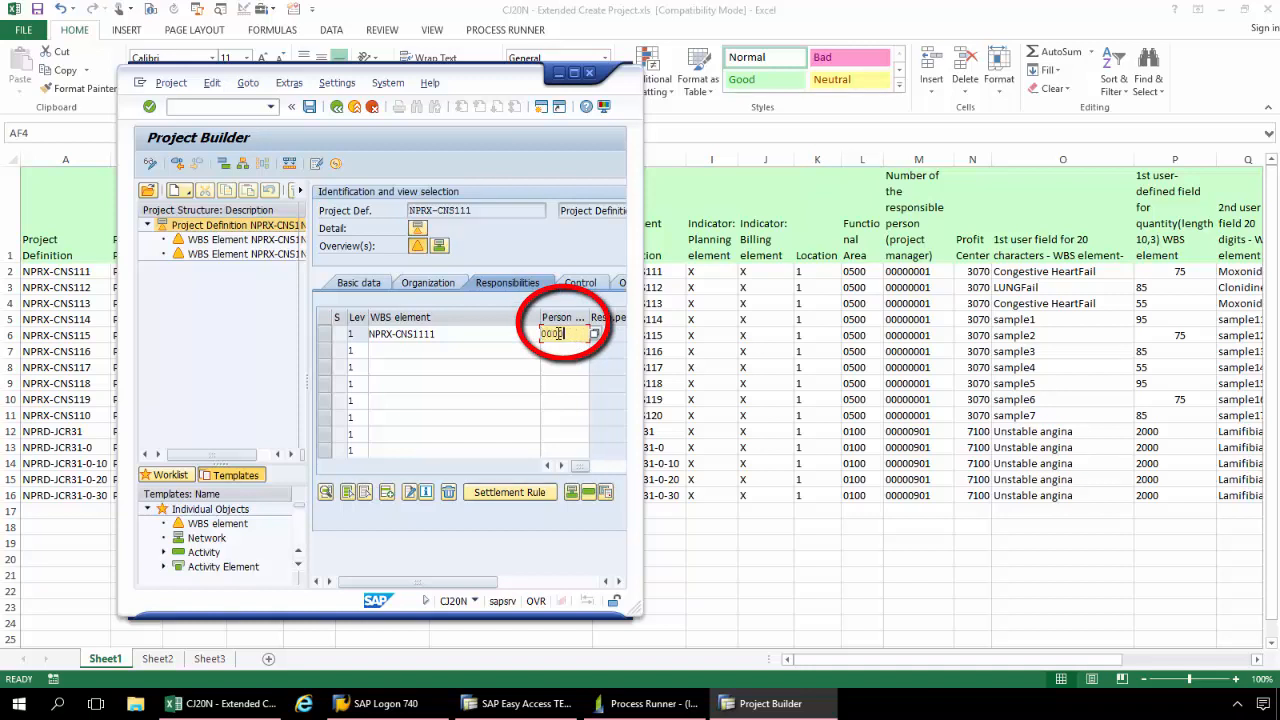
type("00000000")
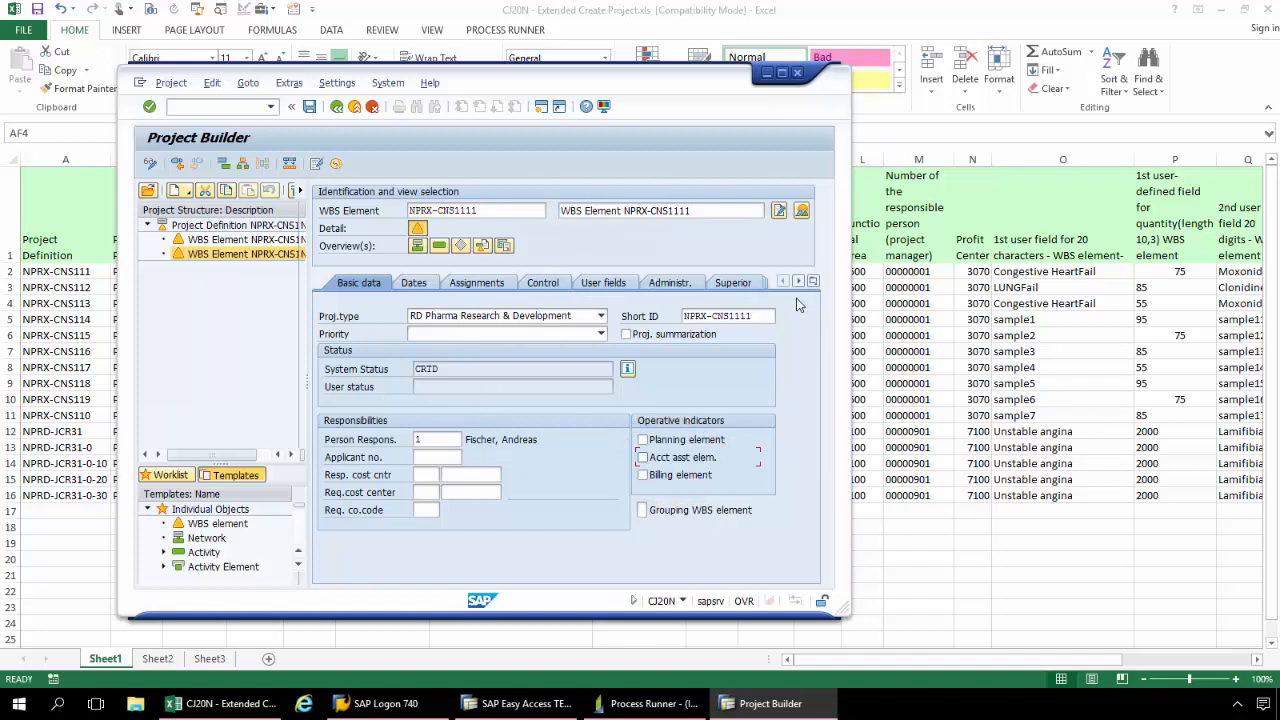
- Enter profit center 3070 in NPRX-CNS1111's Assignments details
left_click(814, 281)
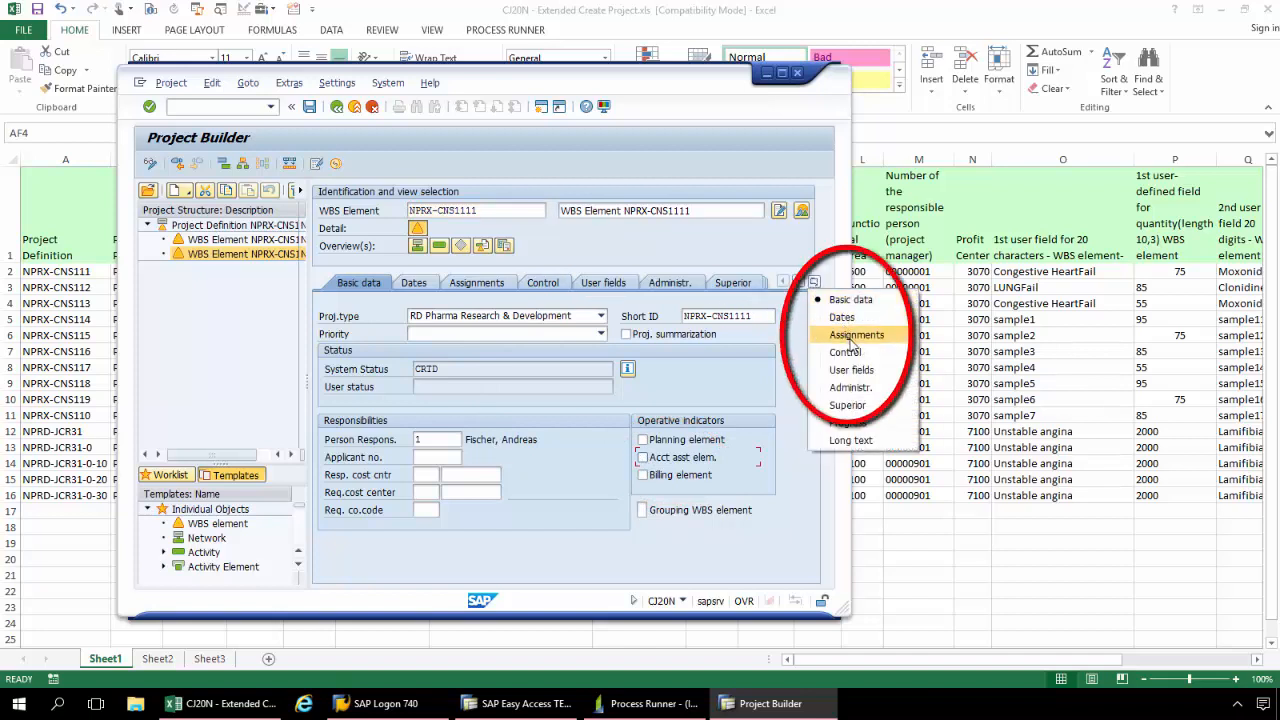
left_click(856, 334)
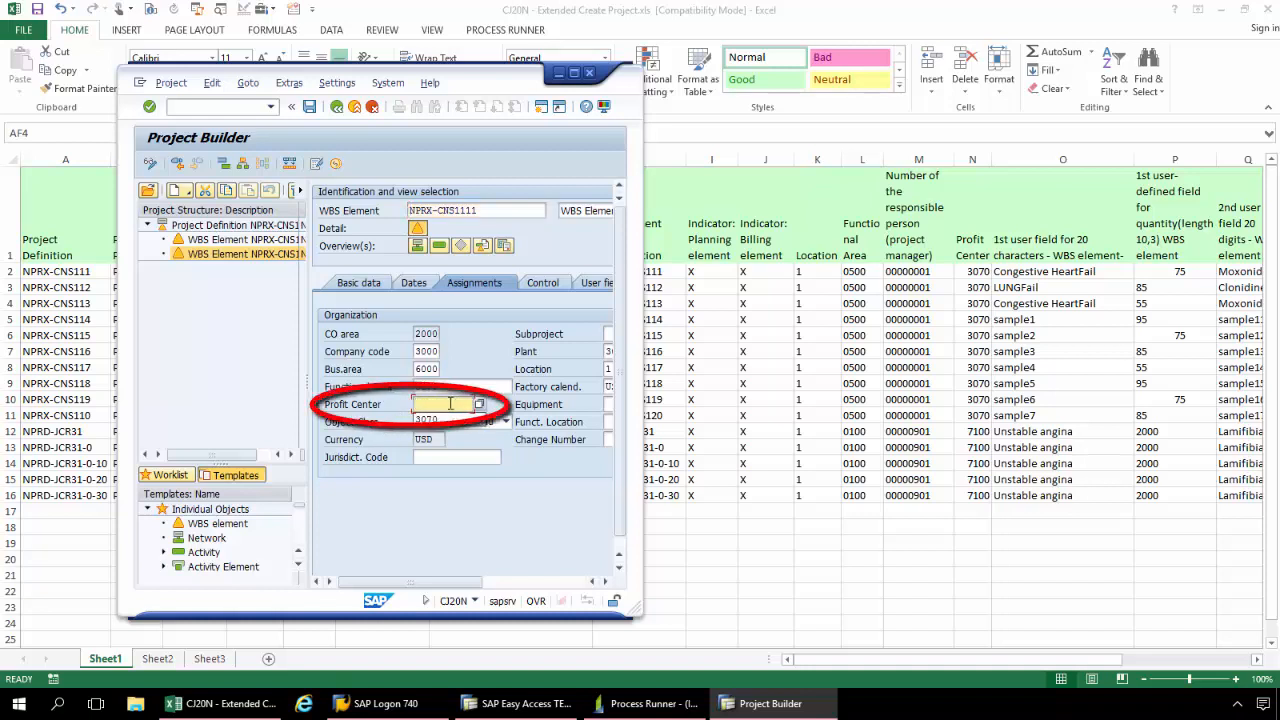
type("3")
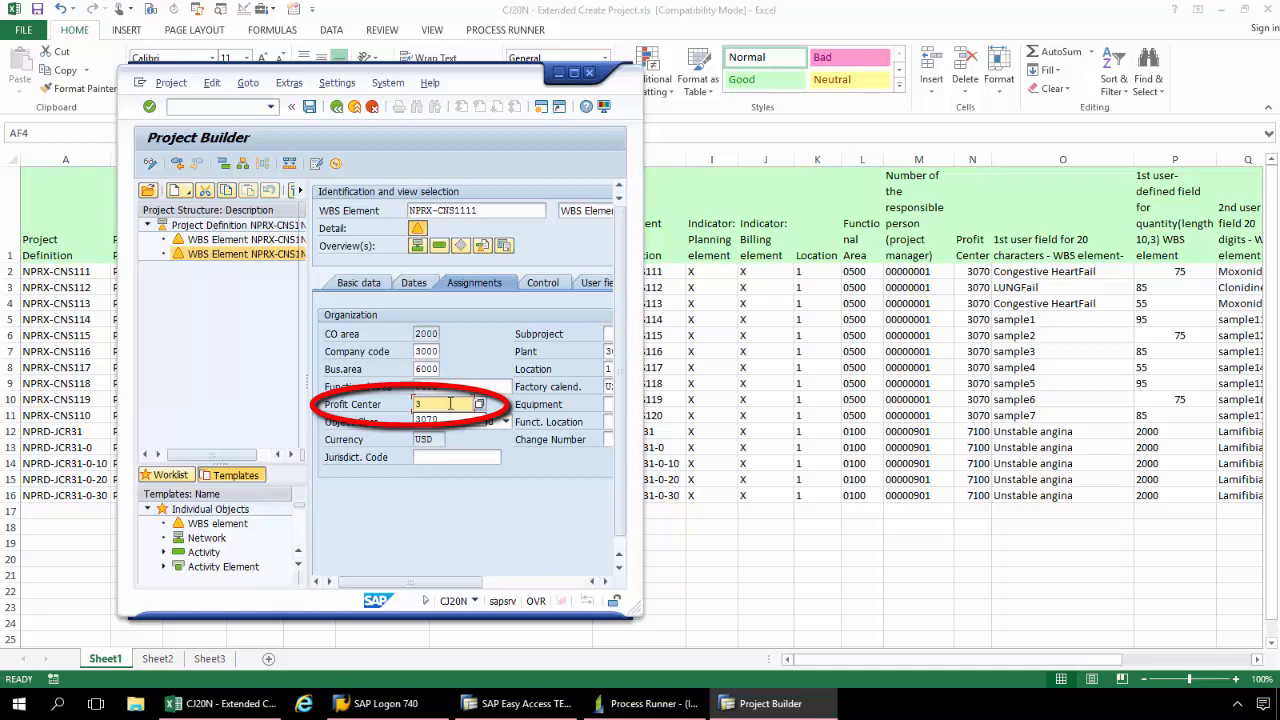
type("3070")
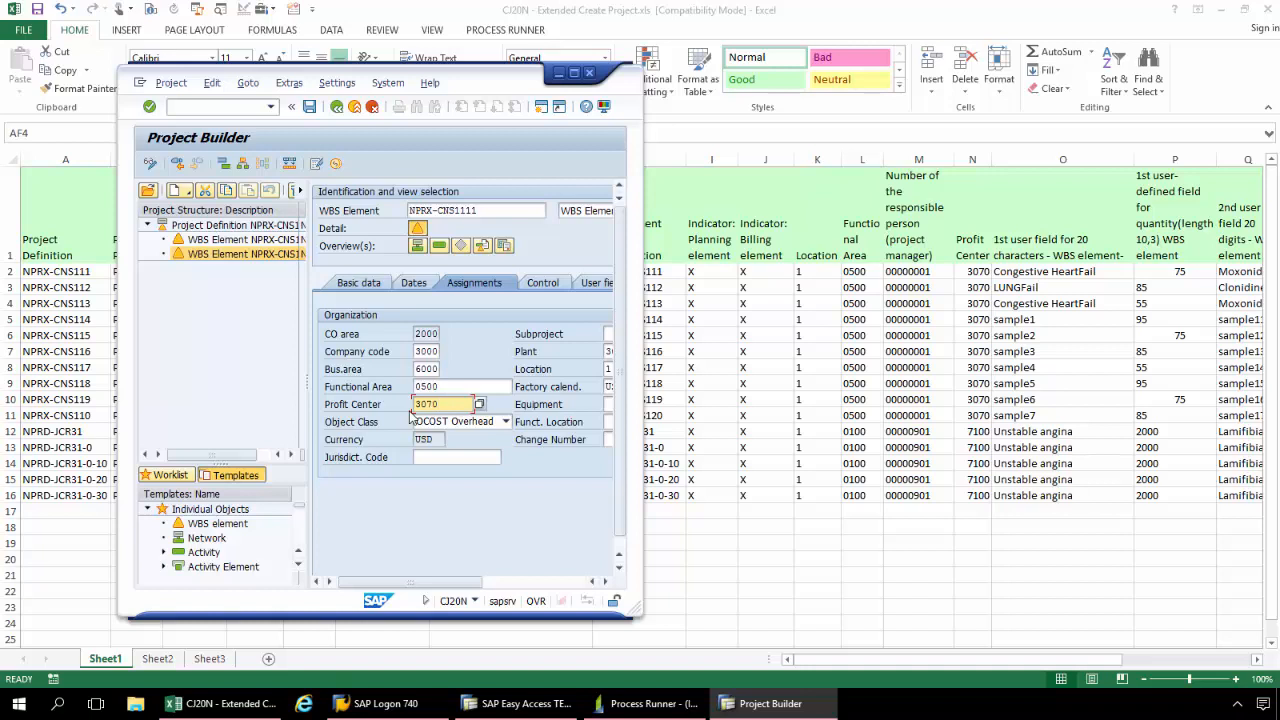
mouse_move(383, 415)
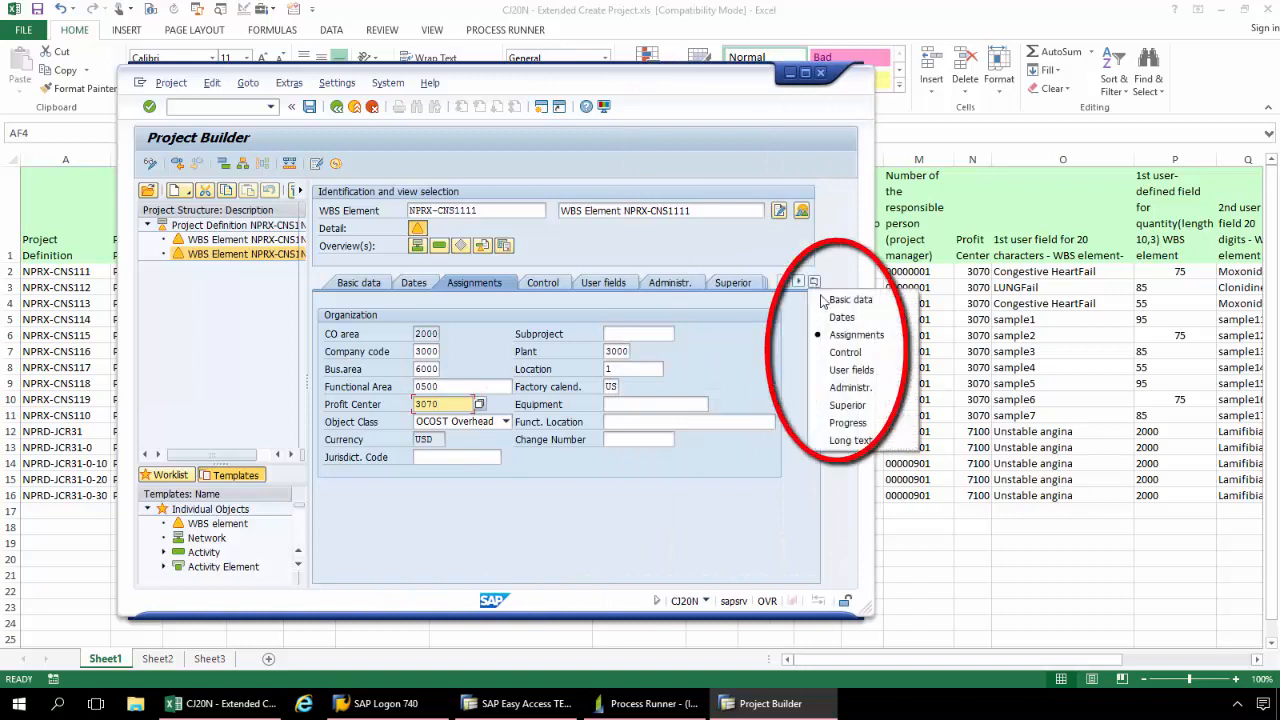
- Fill the user fields: Indication Congestive HeartFail, Phase 75, Formulation Moxonidine
left_click(851, 369)
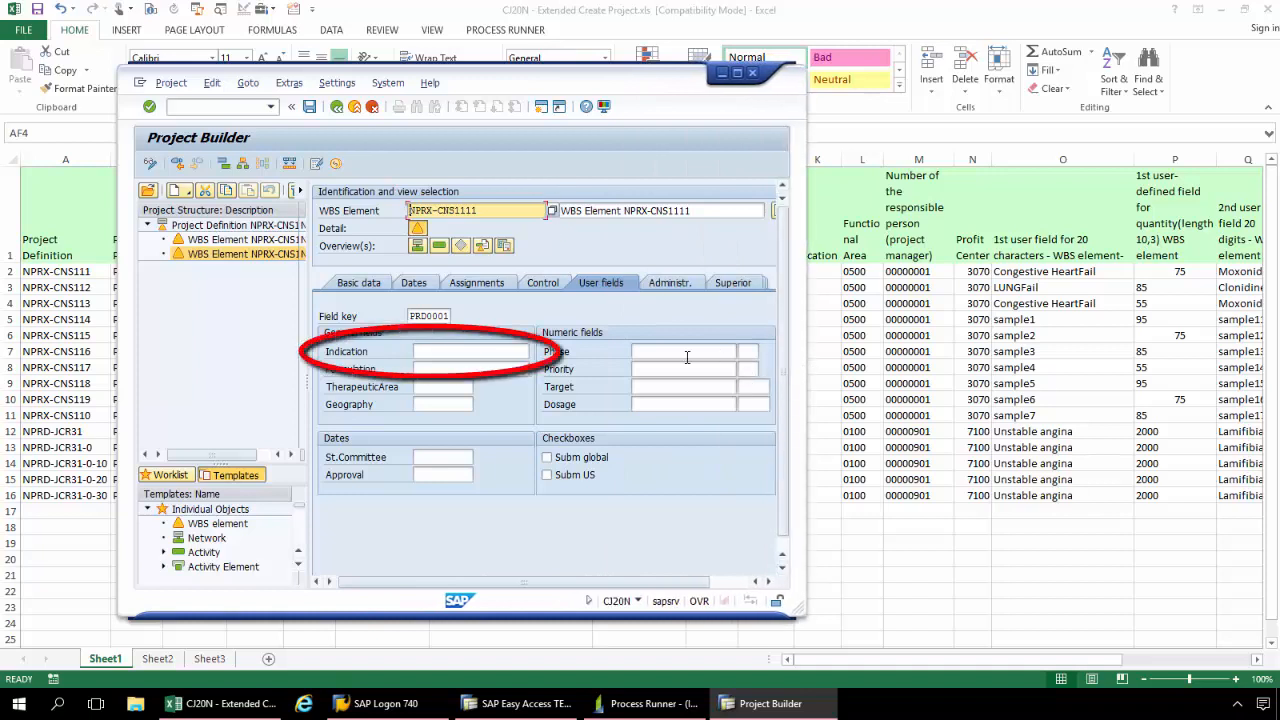
left_click(470, 351)
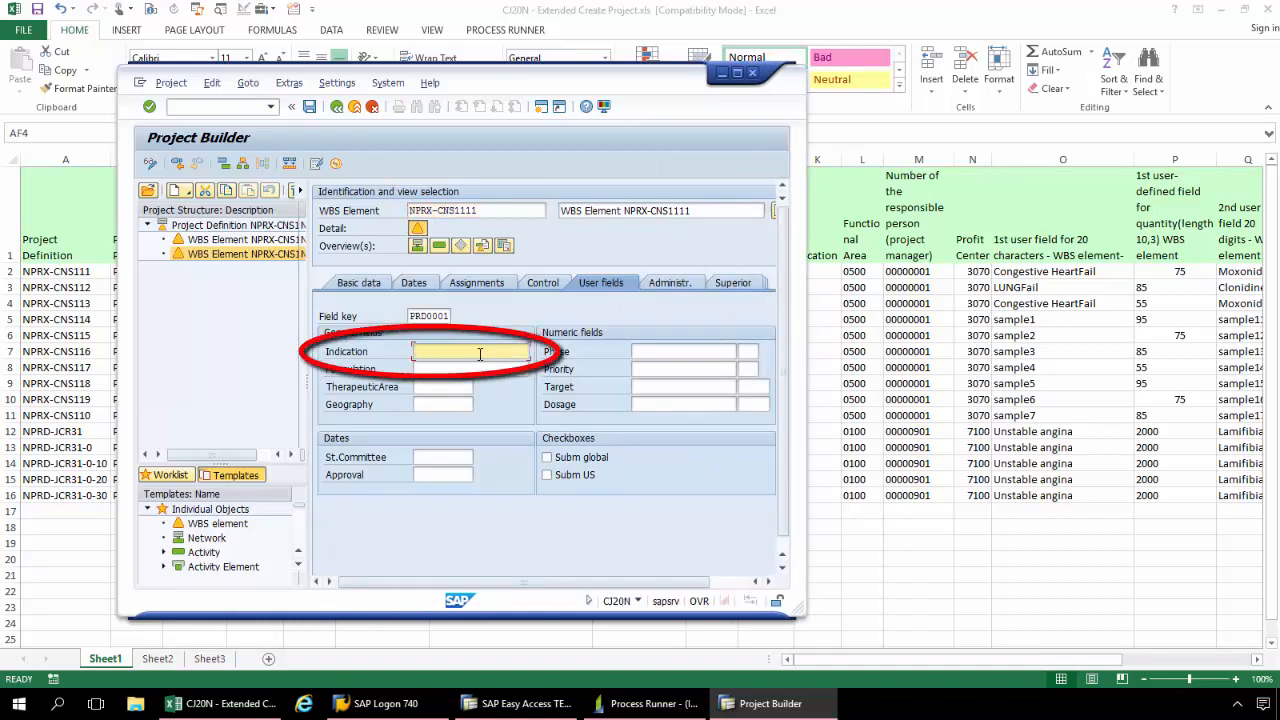
type("C")
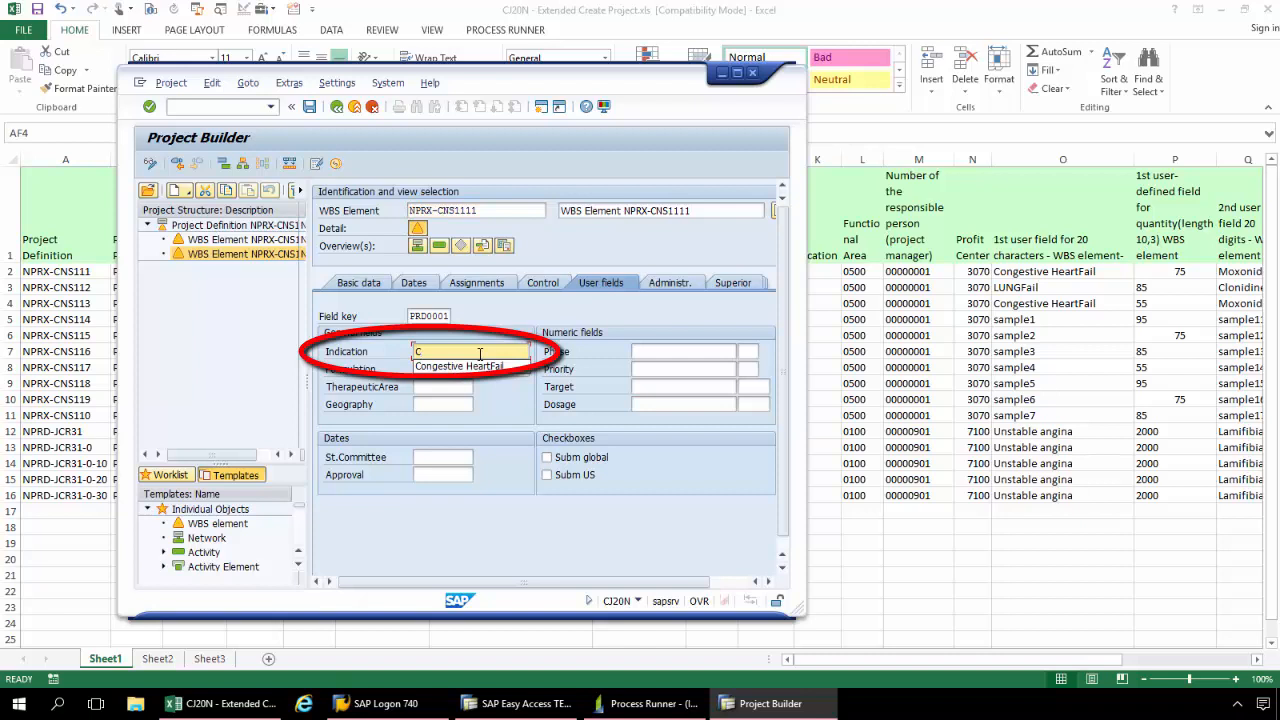
left_click(458, 366)
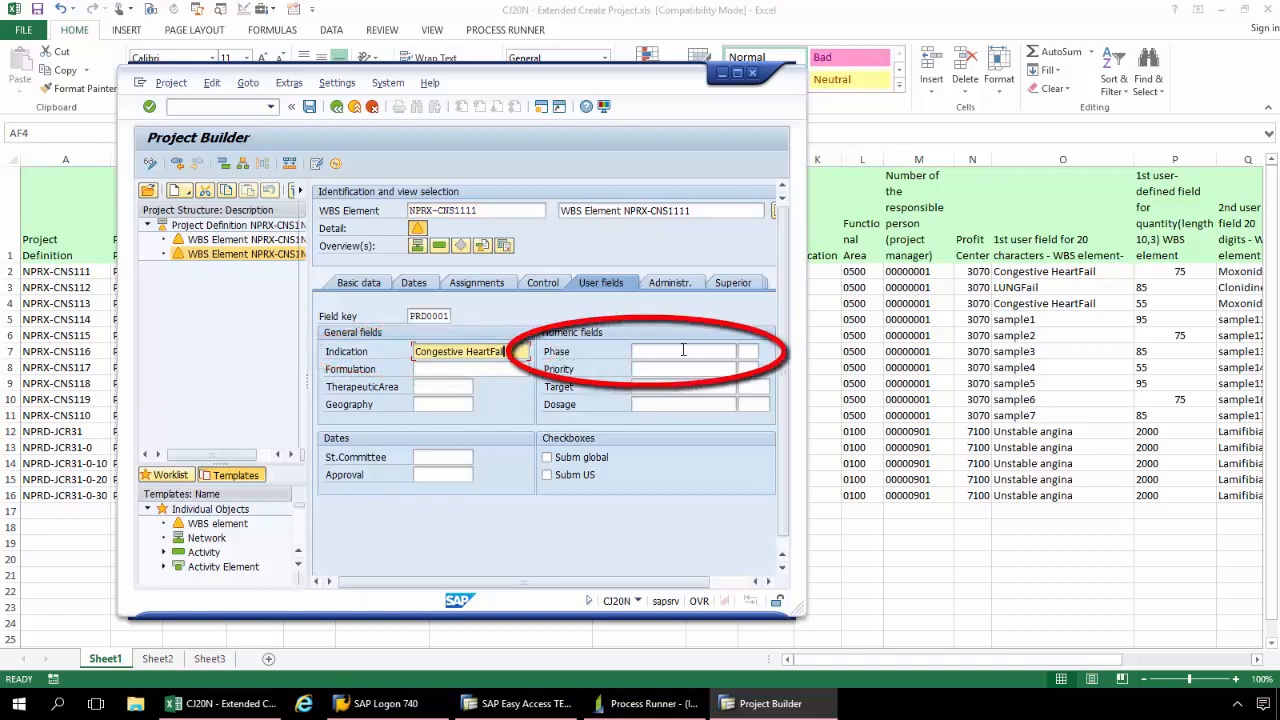
left_click(690, 351)
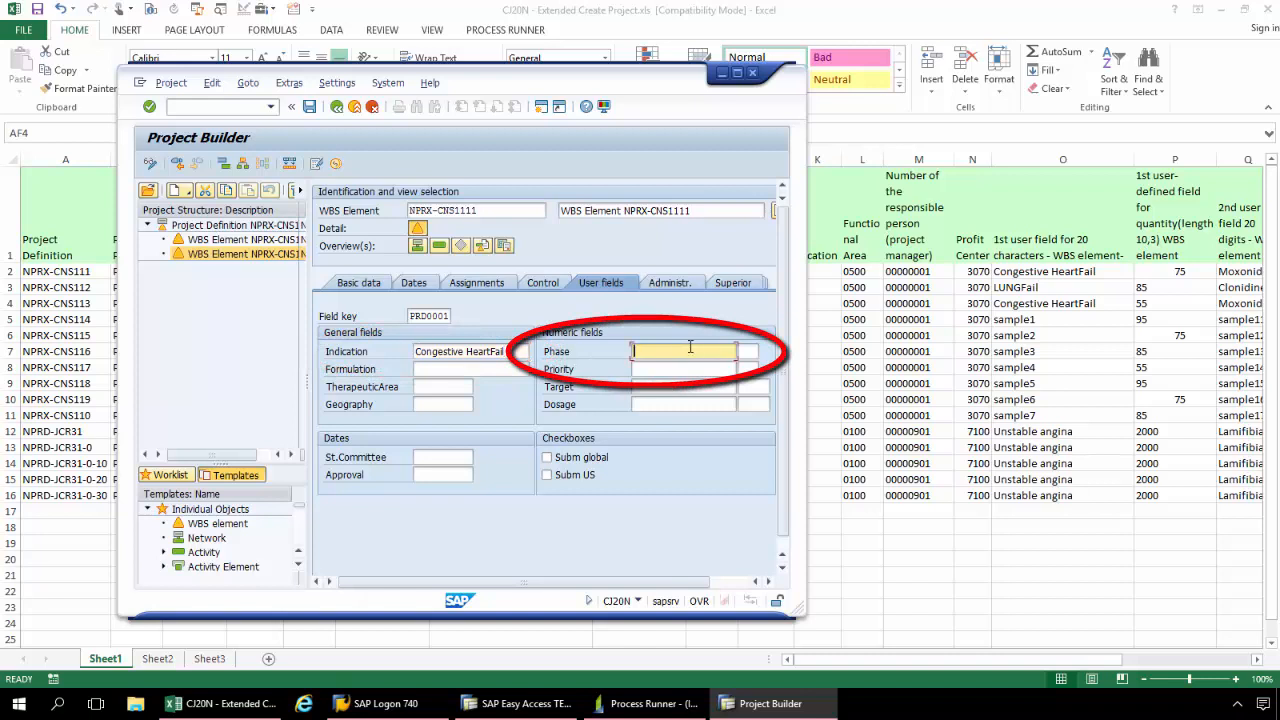
type("75")
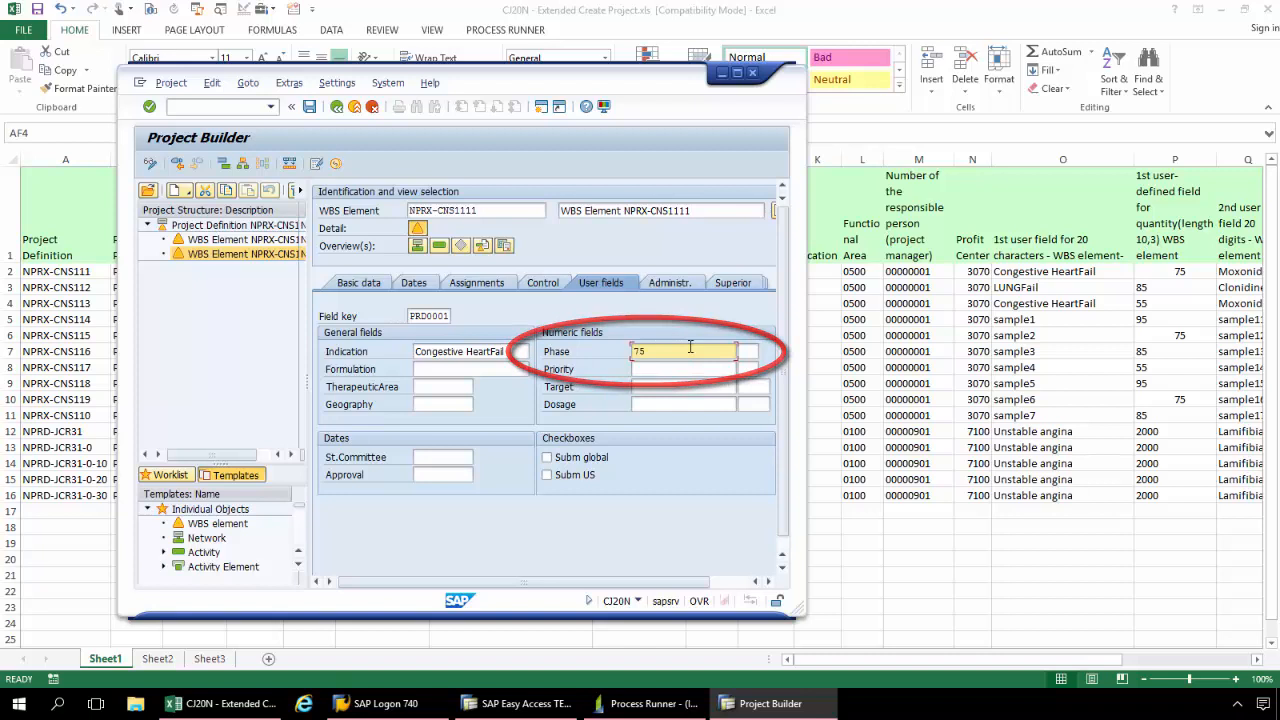
left_click(470, 368)
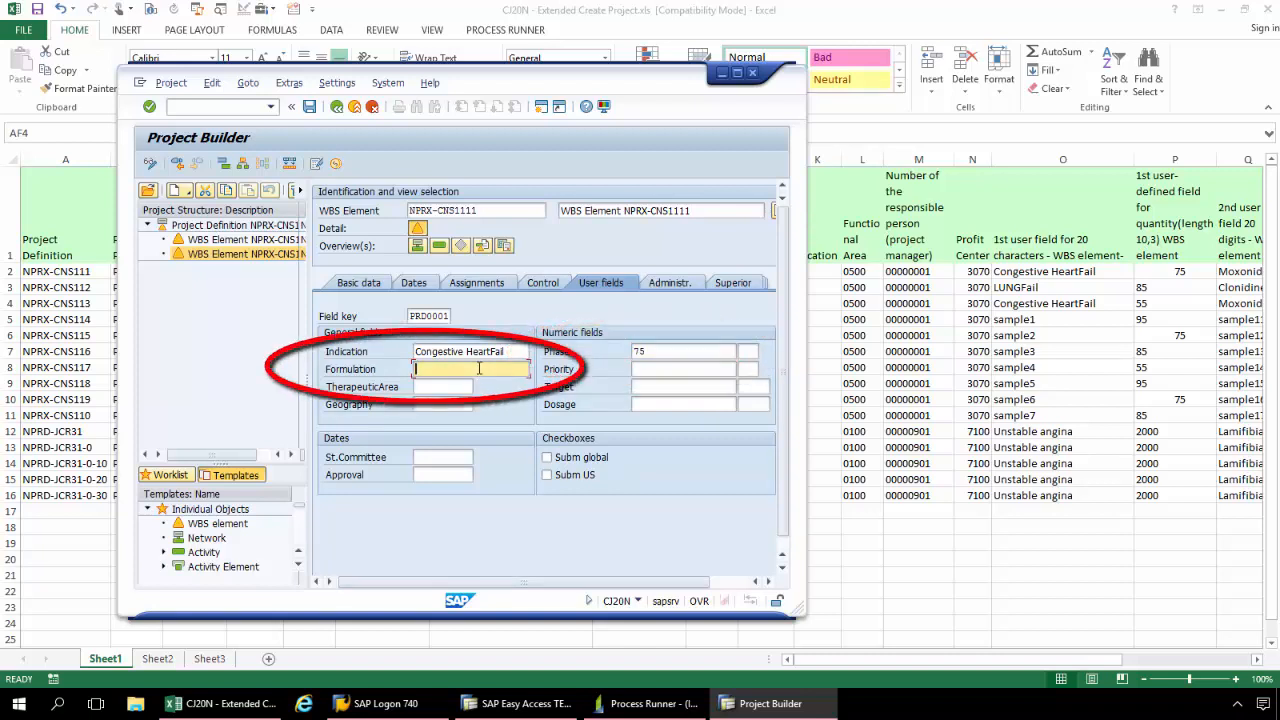
type("M")
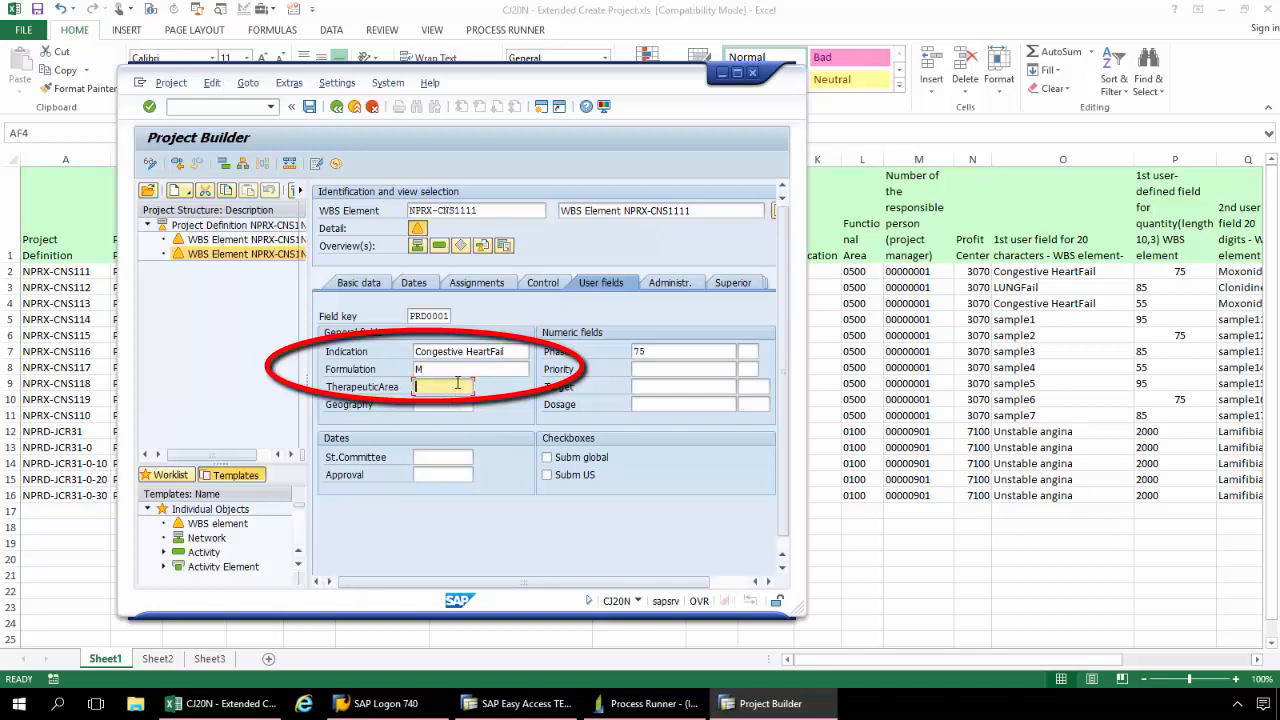
type("o")
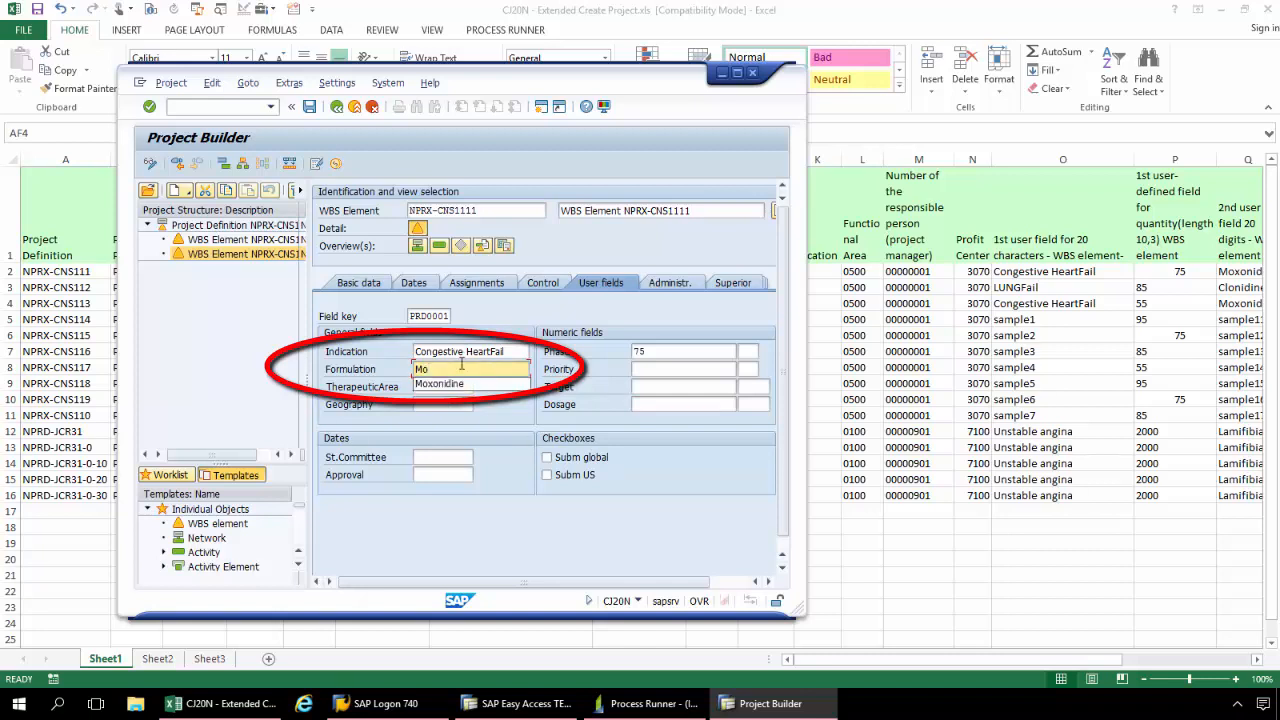
type("Moxonidine")
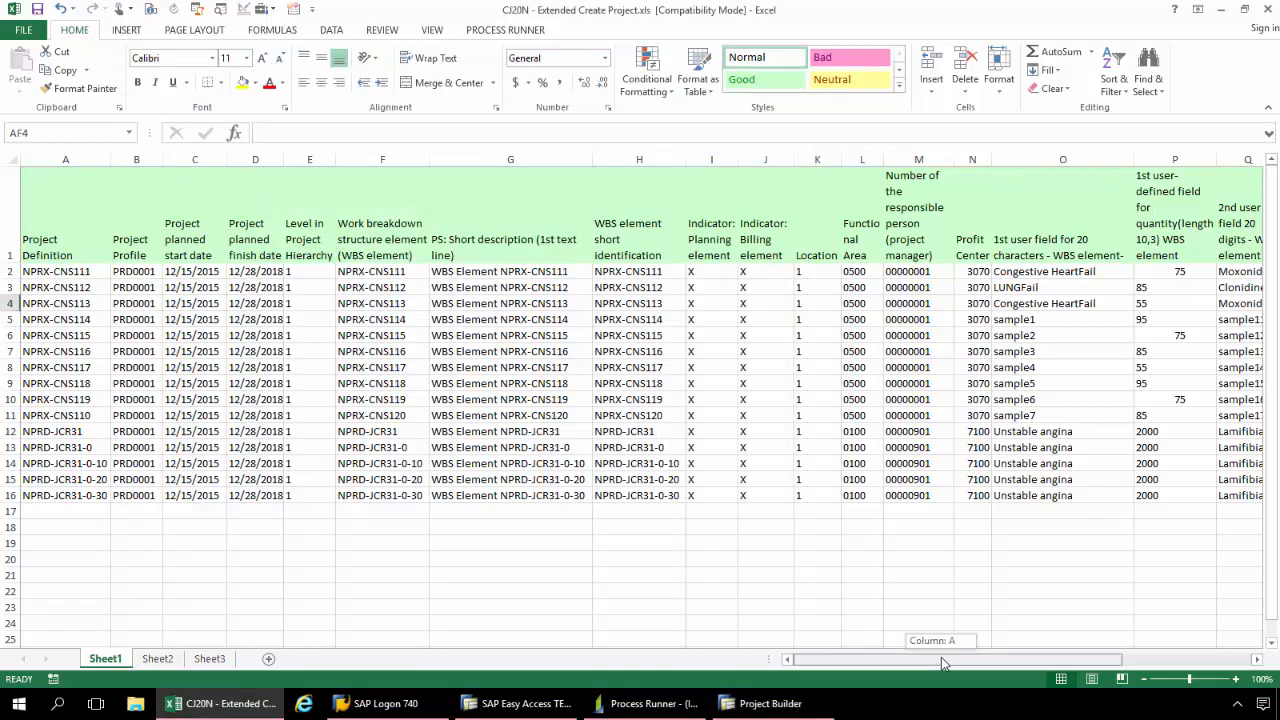
- Enter Priority 150, Cardiovasc, UK and the dates, then return to Basic data
scroll("right", 3)
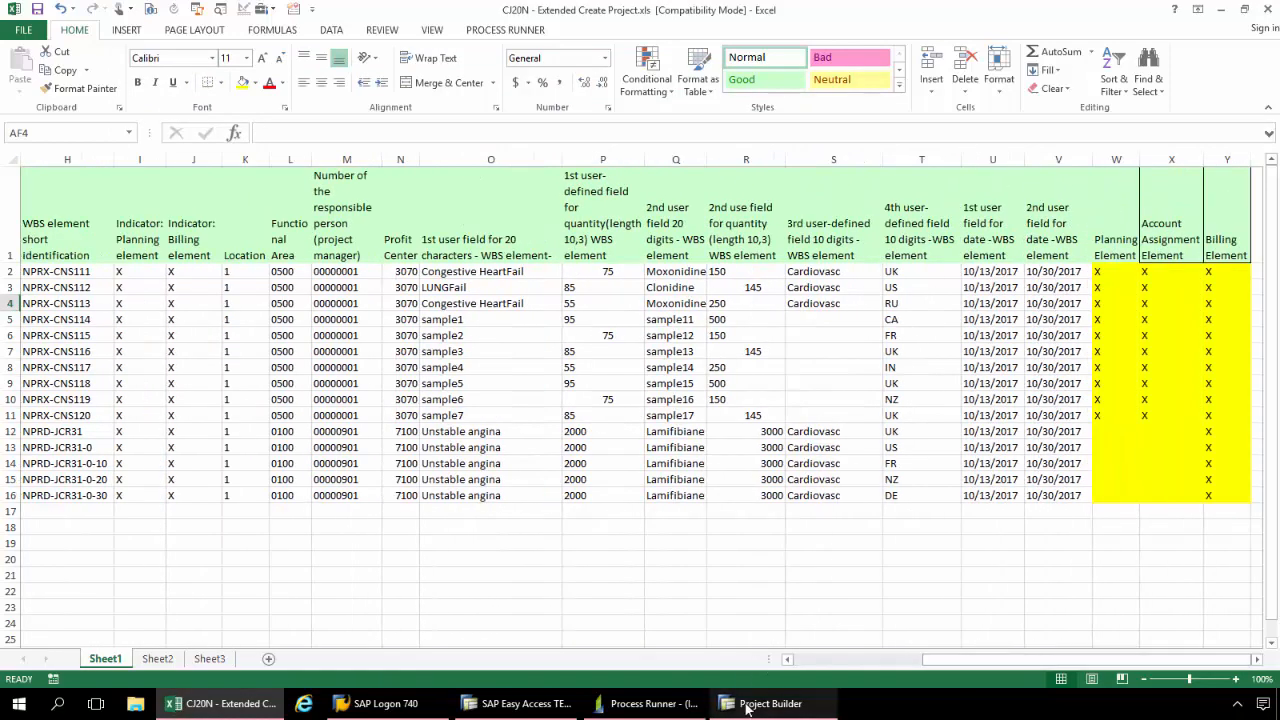
left_click(770, 703)
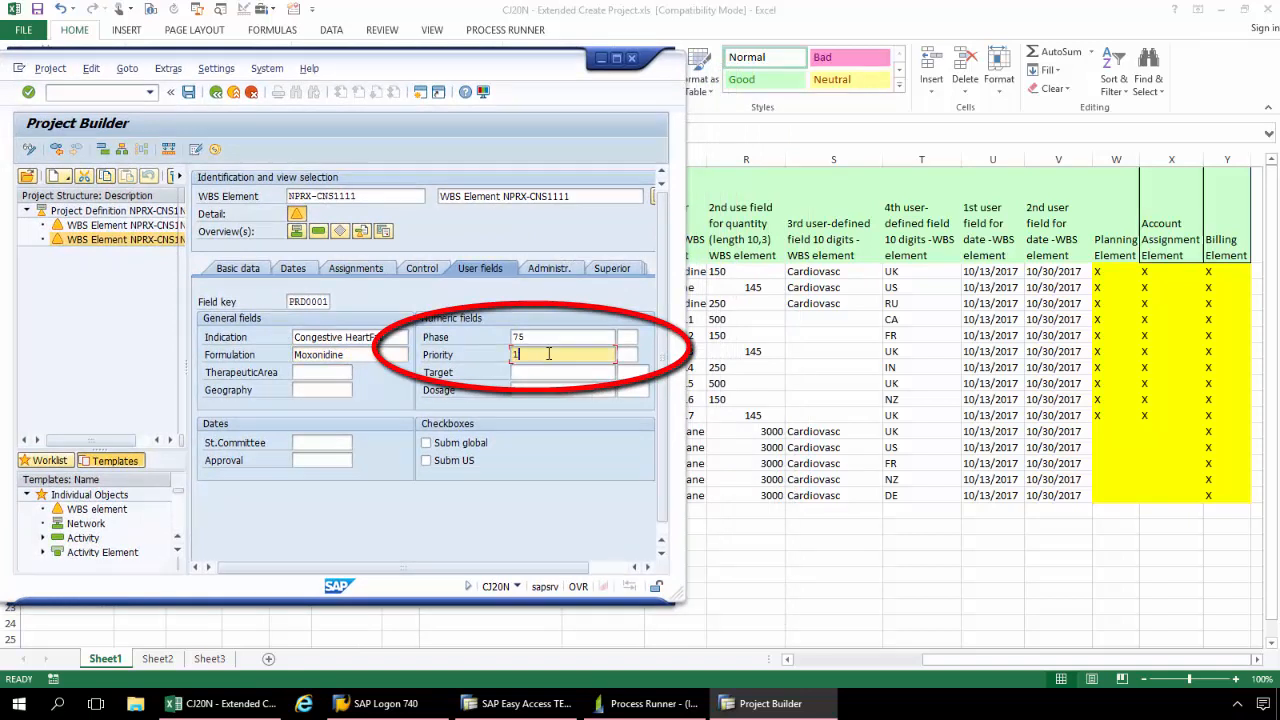
type("150")
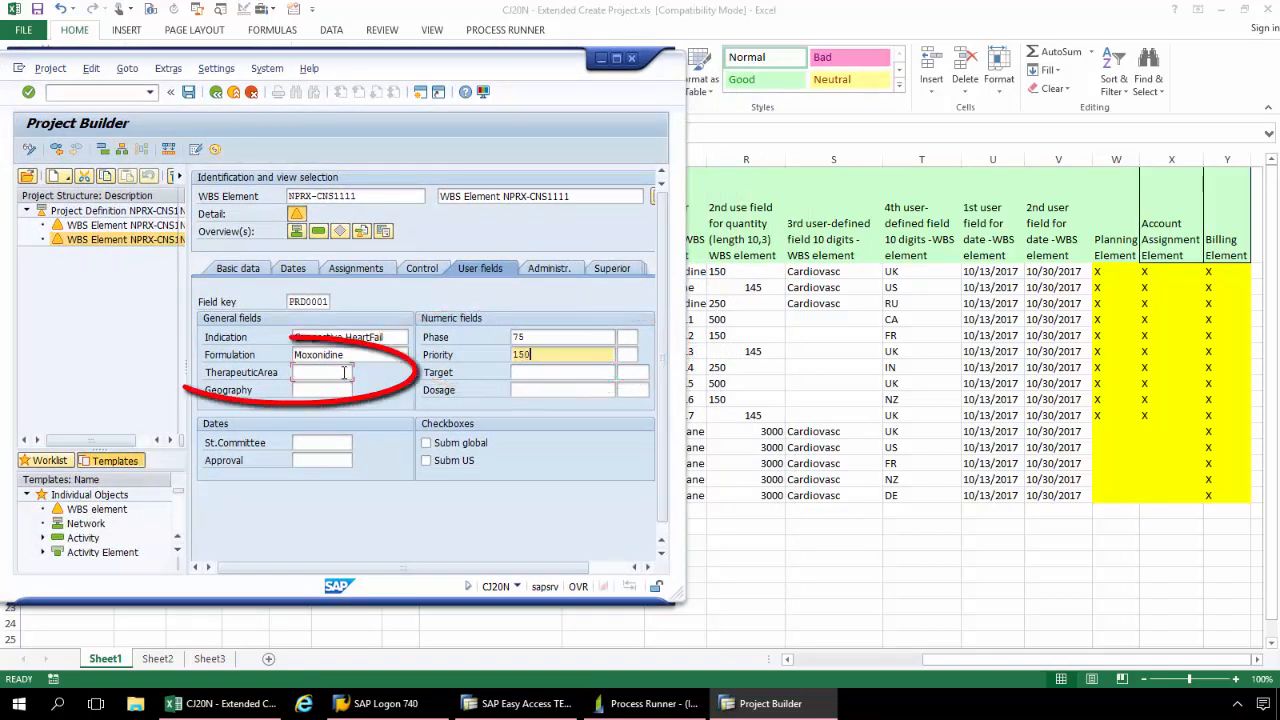
type("Cardiovasc")
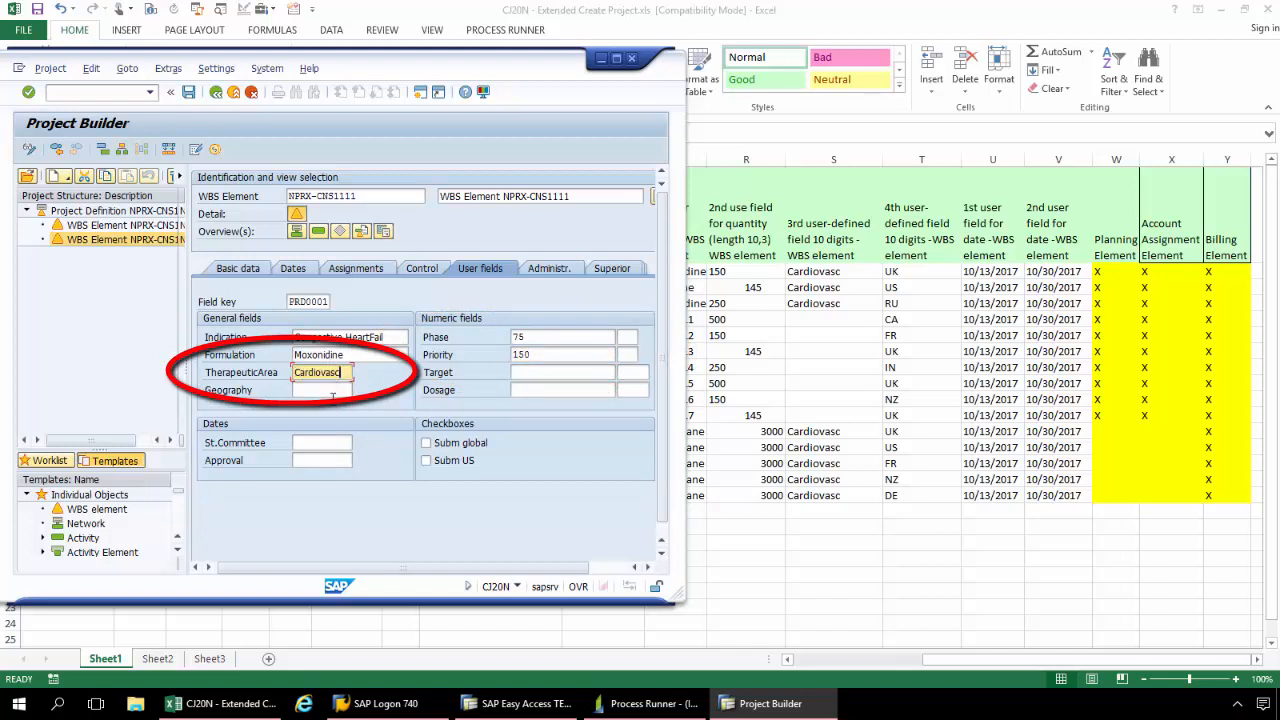
type("UK")
left_click(322, 460)
type("1")
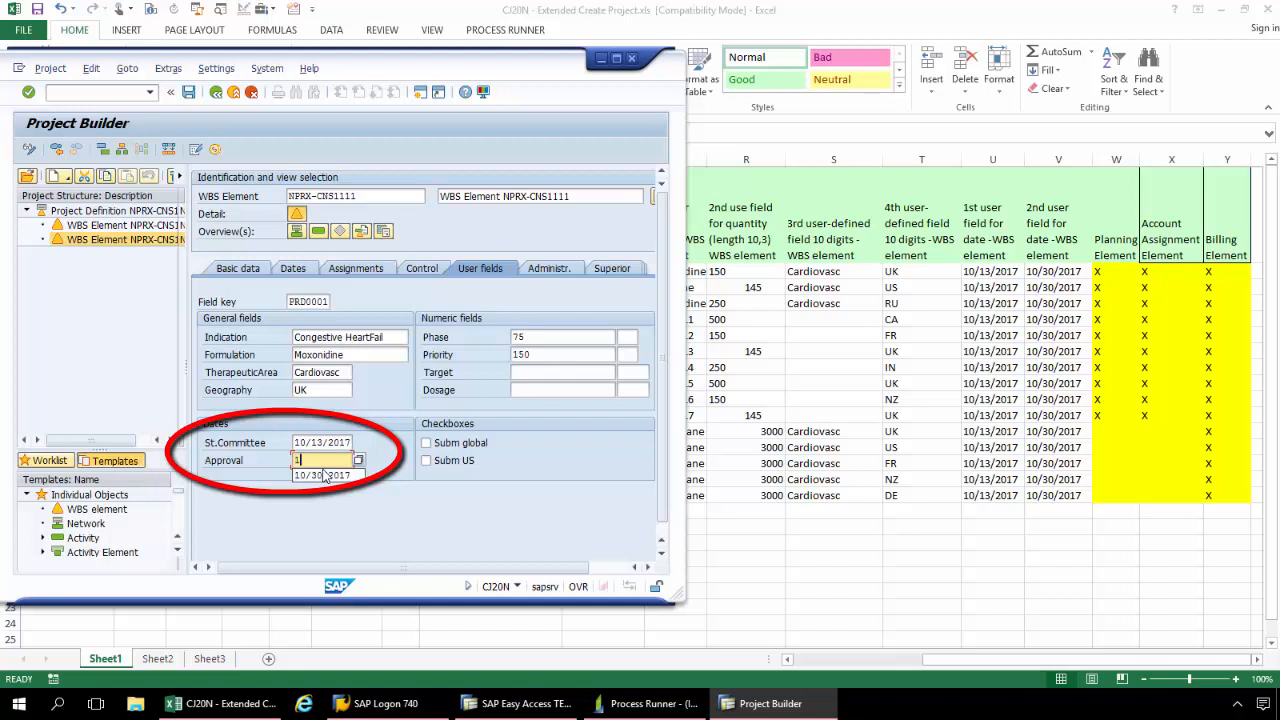
type("0/30/2017")
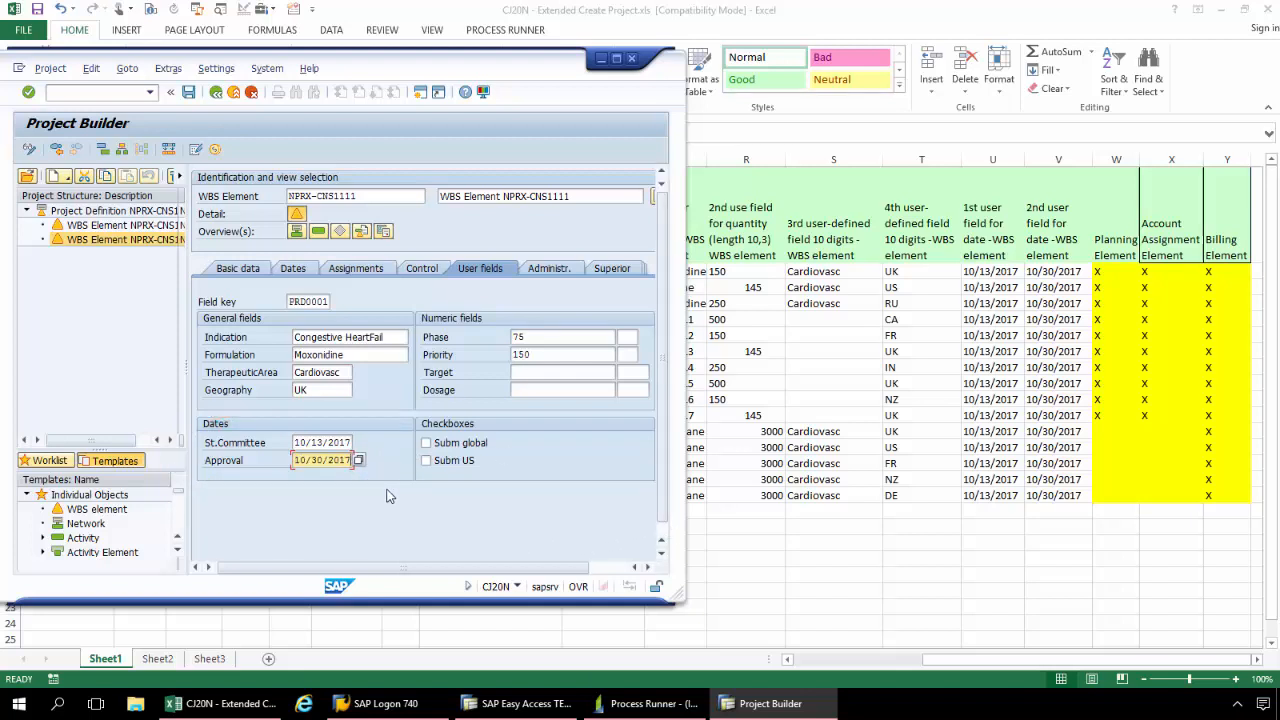
left_click(427, 443)
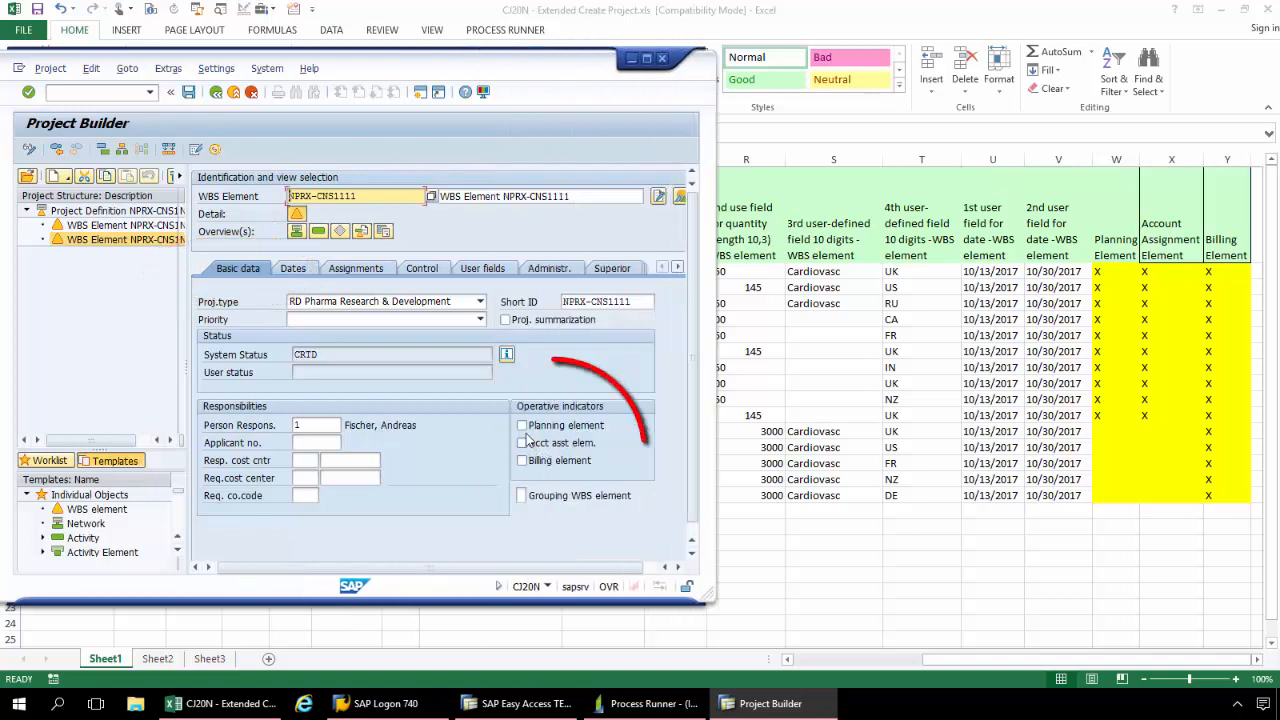
- Flag NPRX-CNS1111 as planning, account assignment and billing element, and save the project
left_click(521, 425)
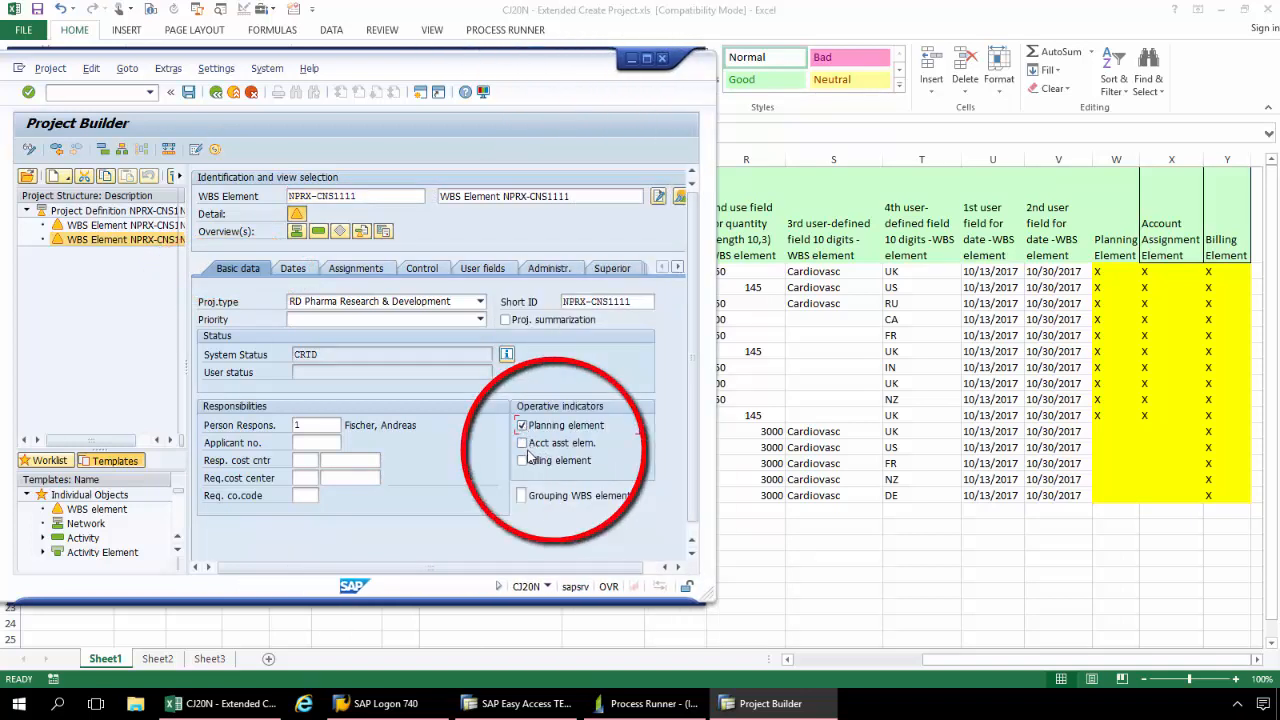
left_click(521, 443)
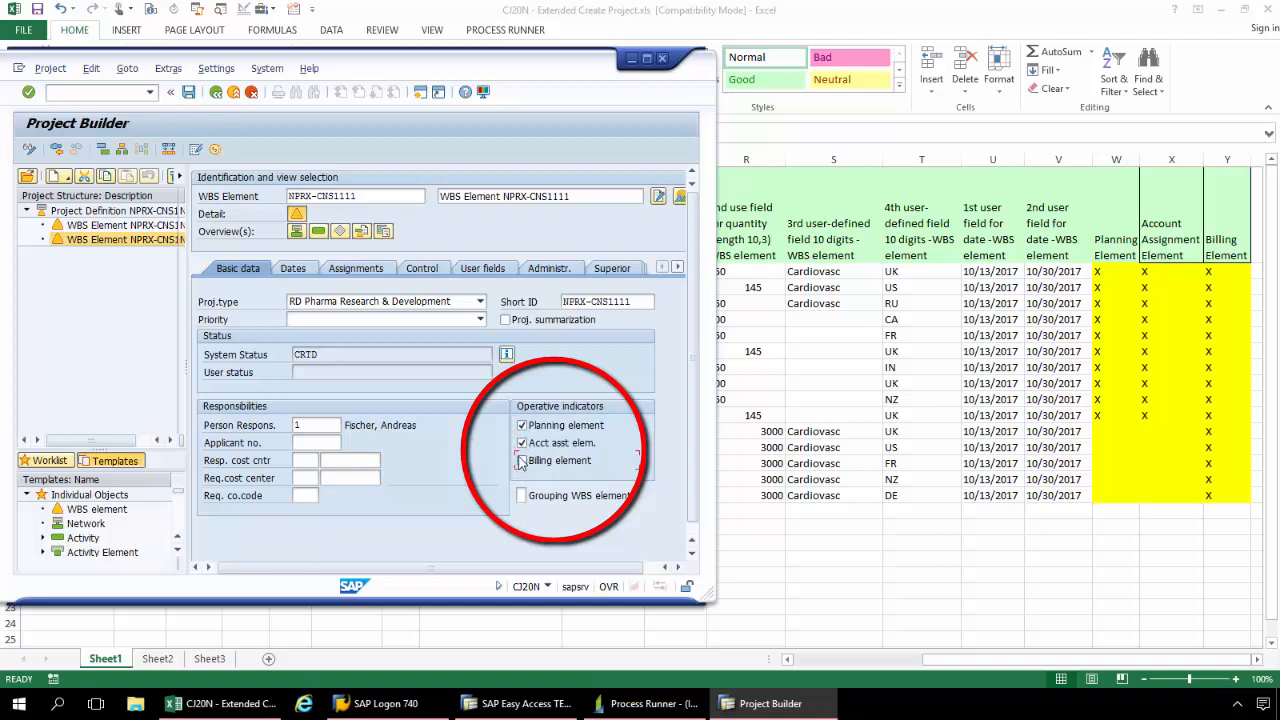
left_click(520, 460)
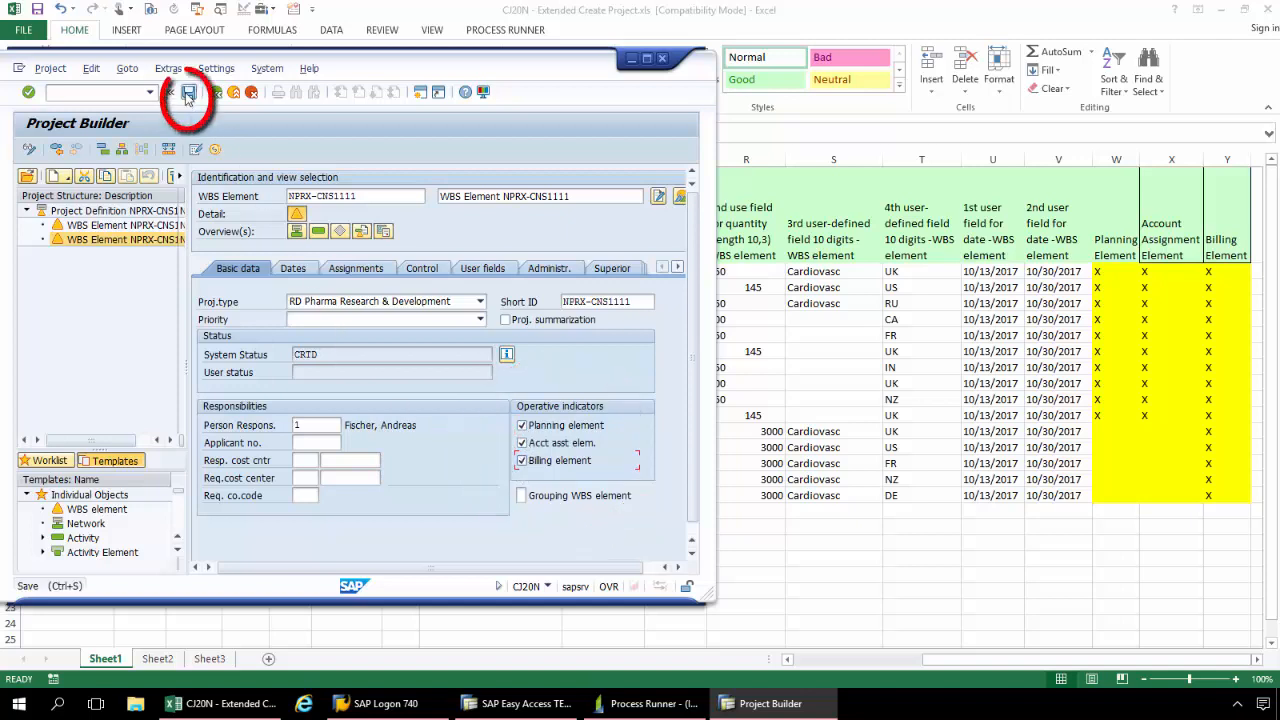
left_click(188, 92)
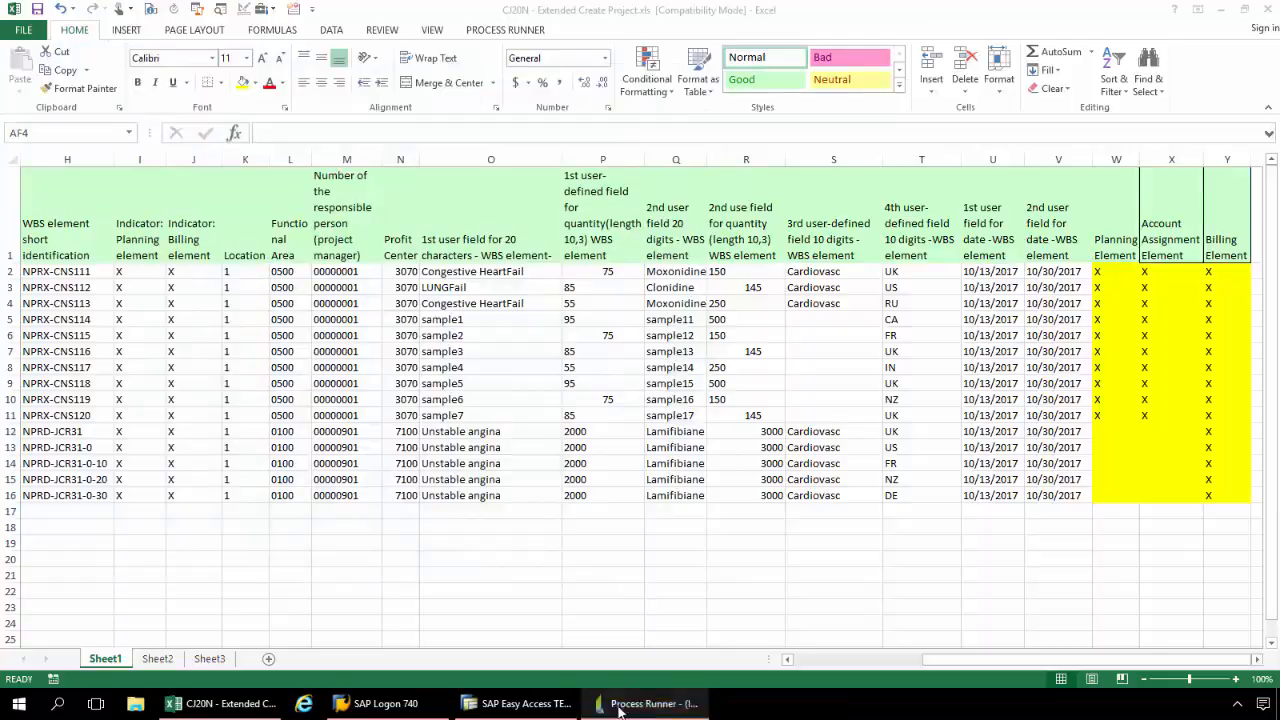
- Name the new transaction recording 'CJ20N Demo' in Process Runner and confirm it
left_click(645, 703)
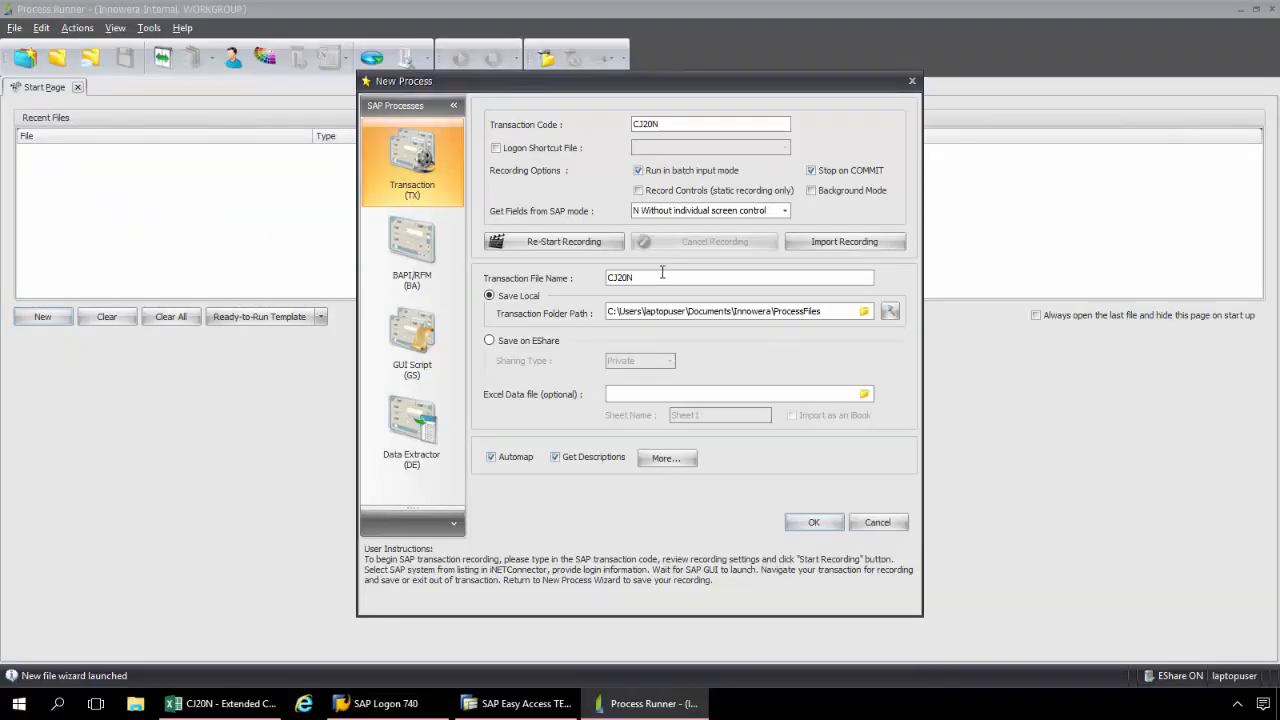
type("Del")
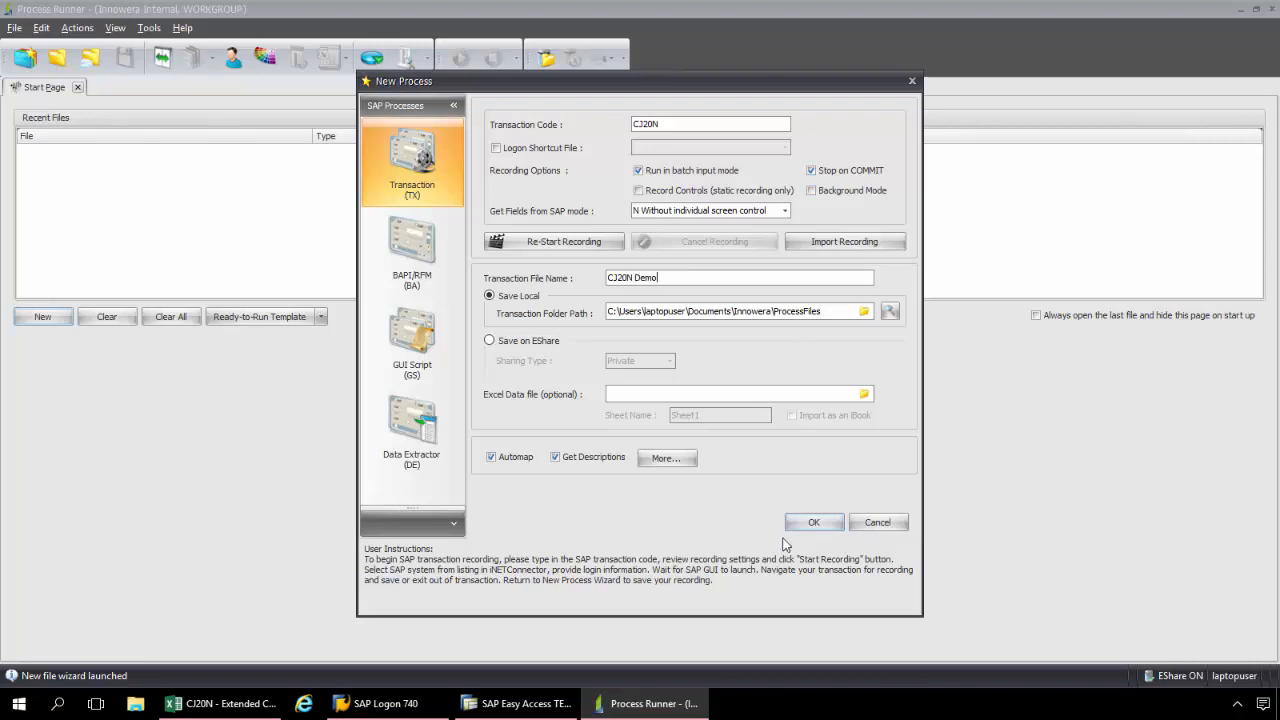
left_click(813, 521)
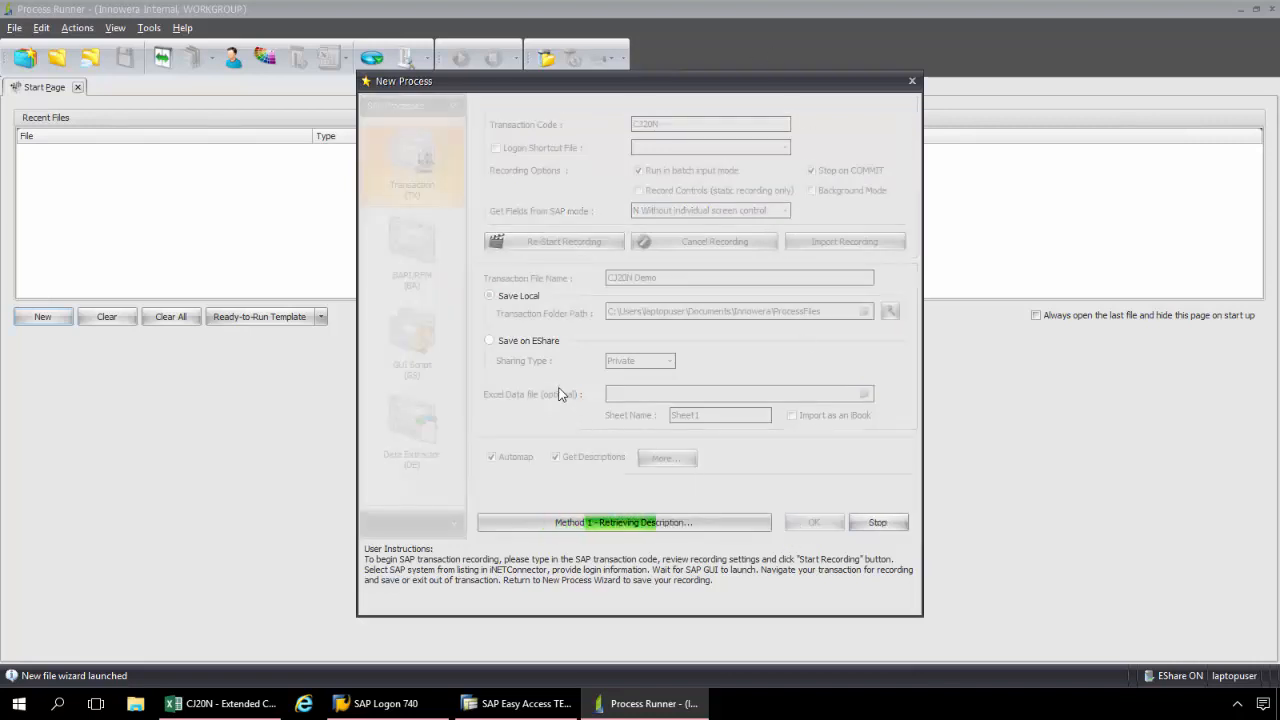
left_click(813, 521)
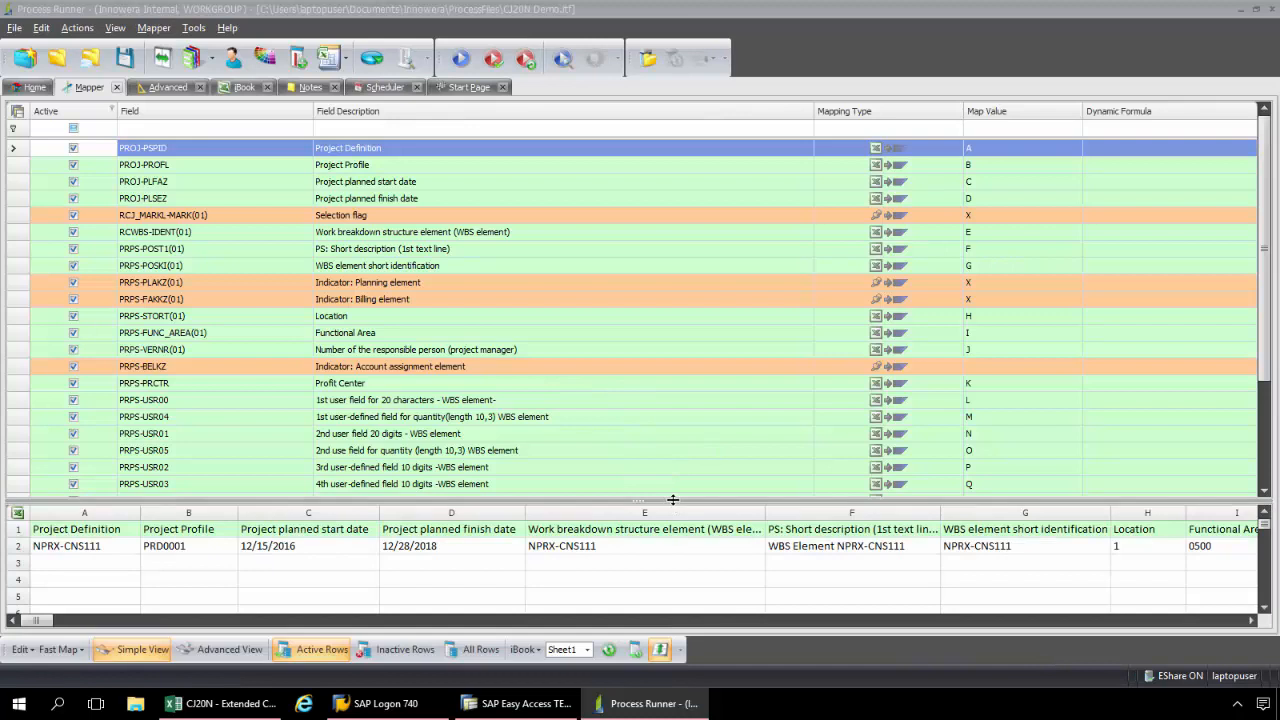
- Switch the mapper's data source to External XL 'CJ20N - Extended Create Project.xls'
left_click_drag(673, 500, 673, 400)
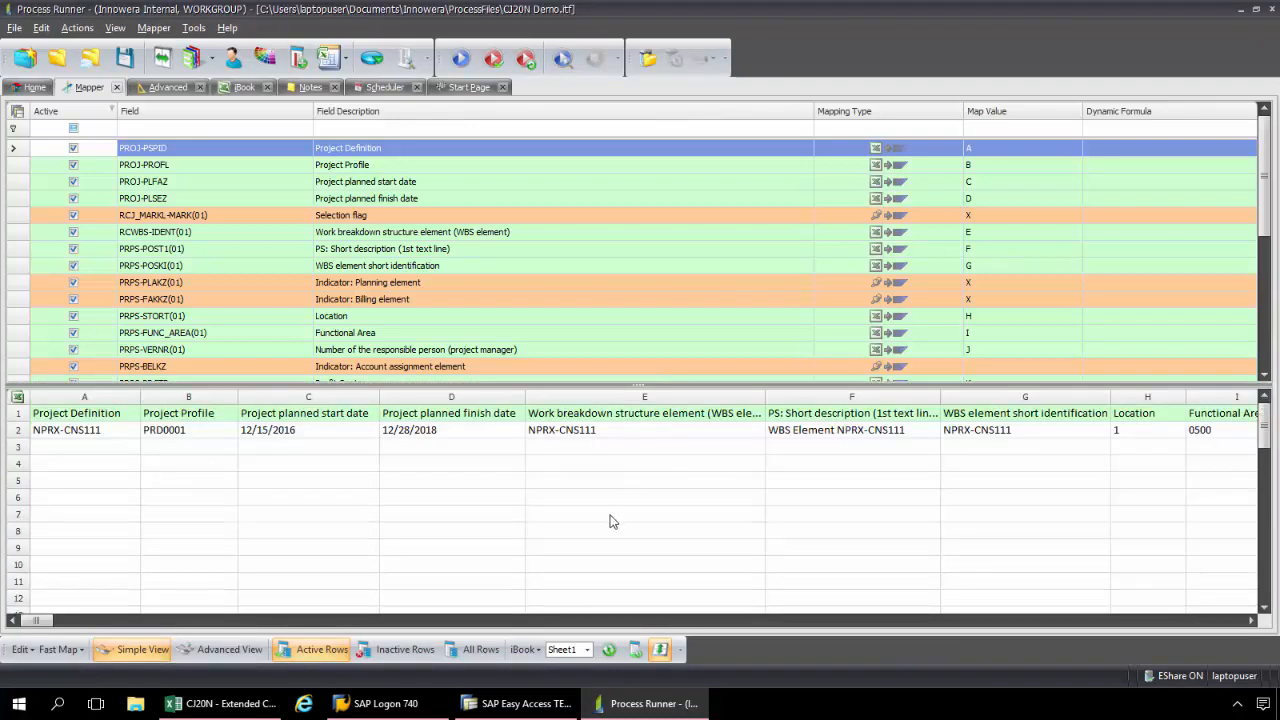
left_click(522, 649)
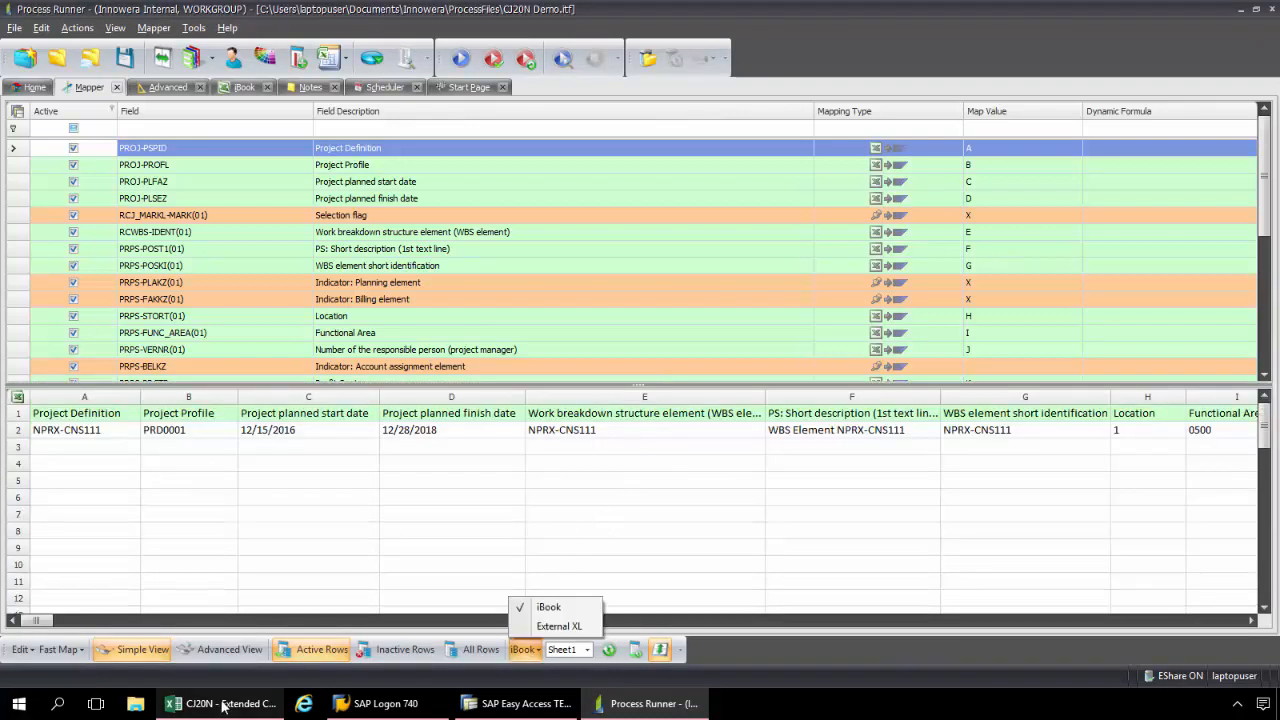
mouse_move(559, 626)
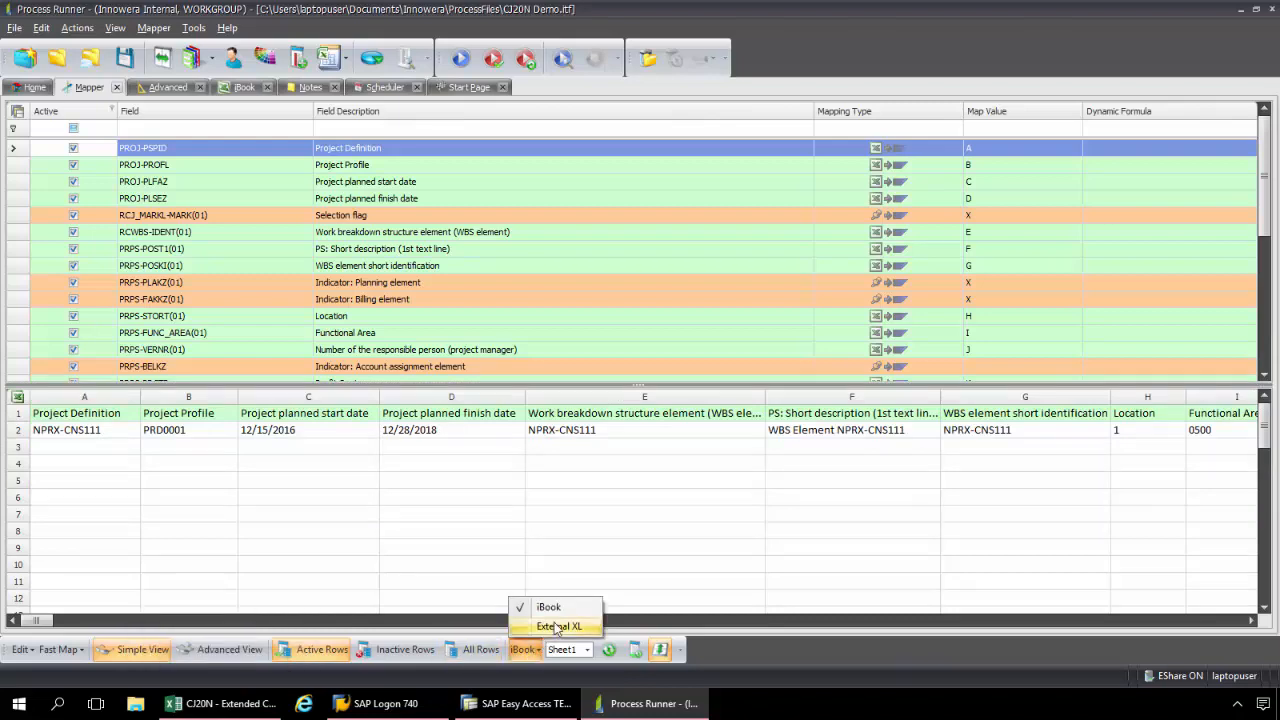
left_click(559, 626)
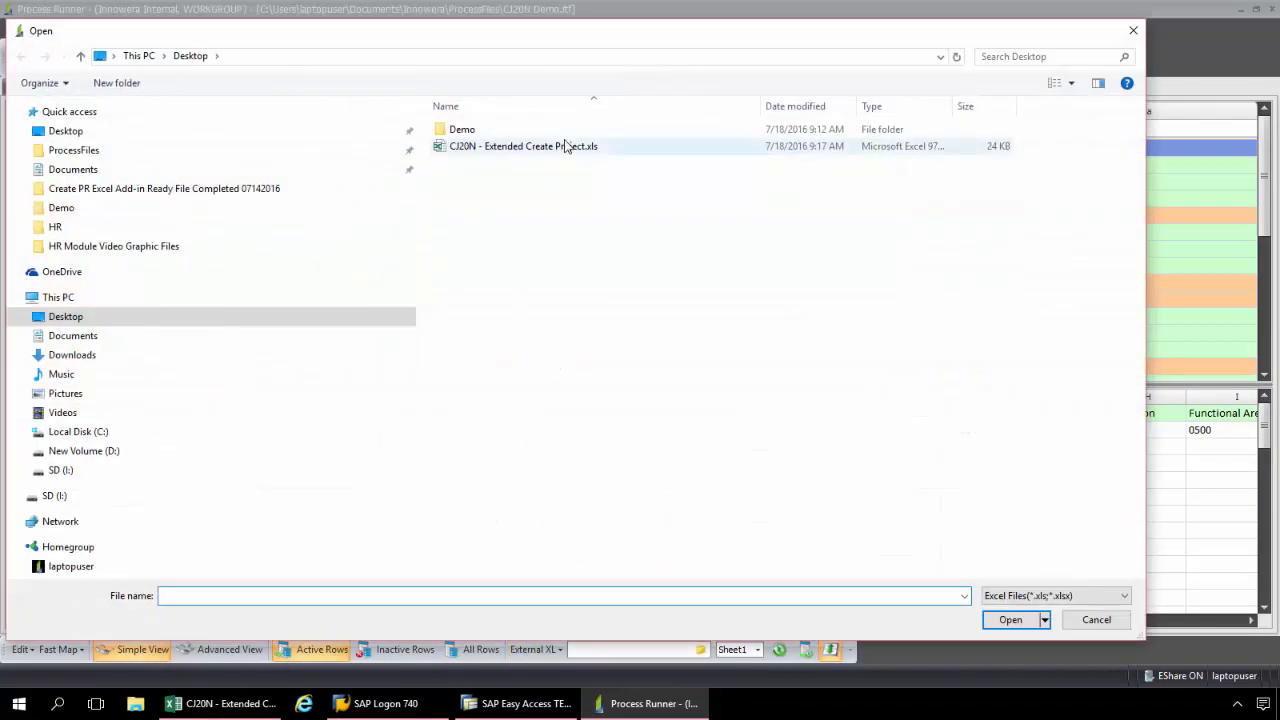
left_click(522, 146)
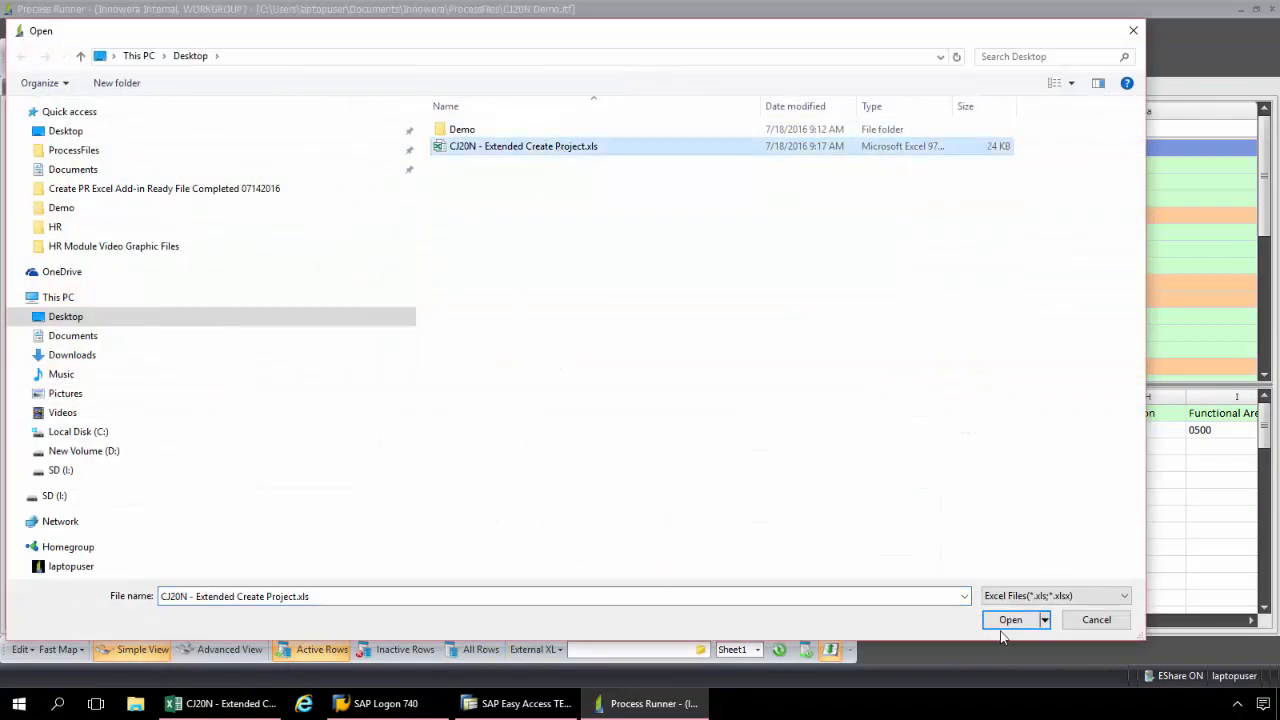
left_click(1010, 619)
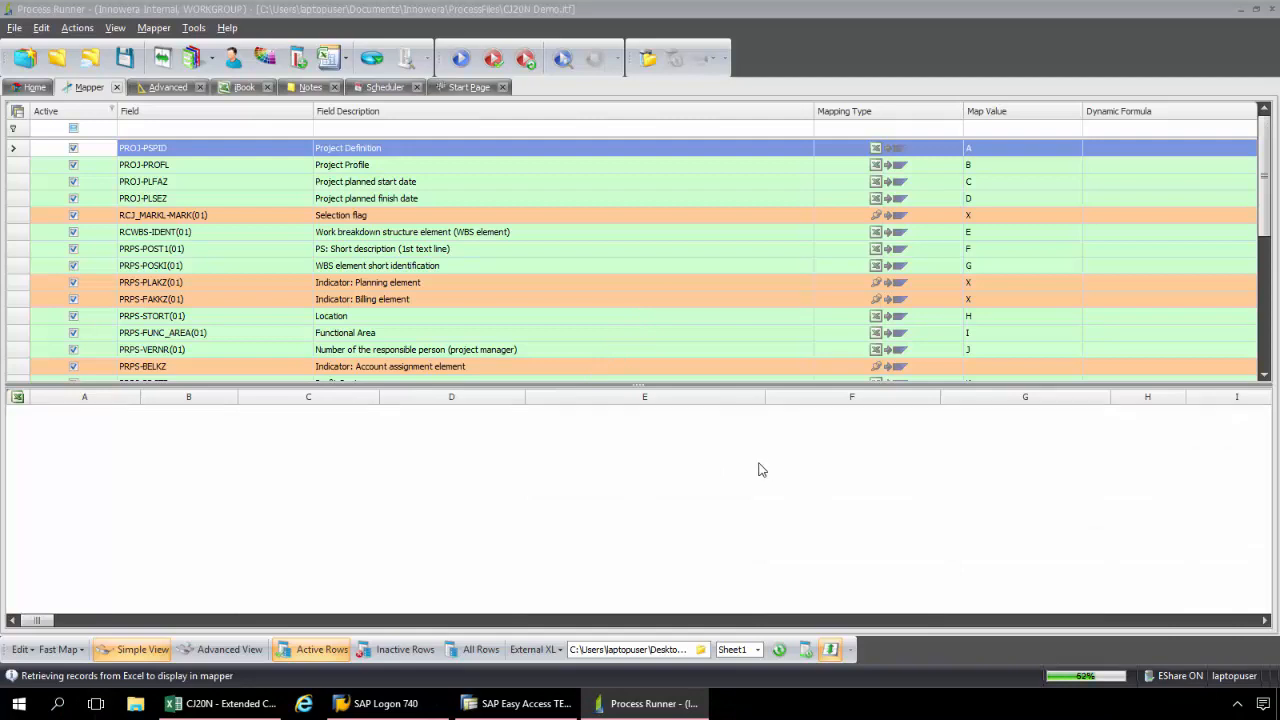
mouse_move(770, 472)
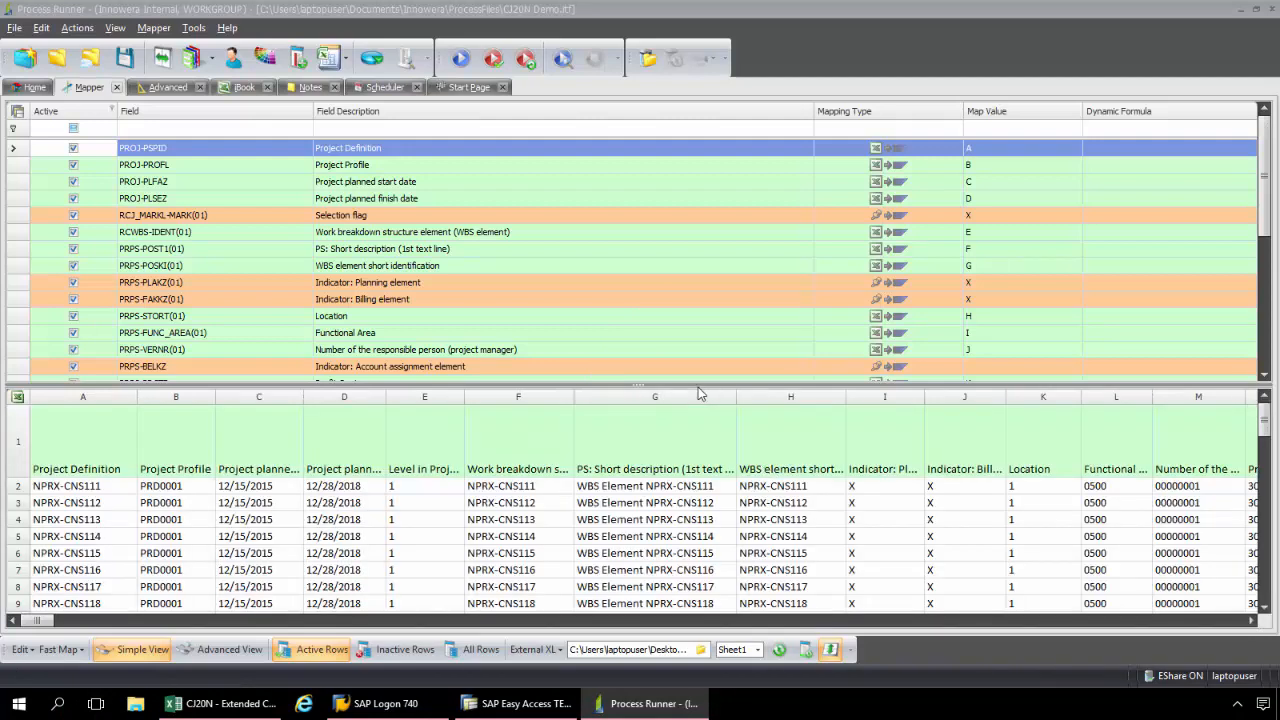
- Map WBS element, description, indicators, location, functional area and manager to columns F–M
left_click_drag(700, 388, 700, 296)
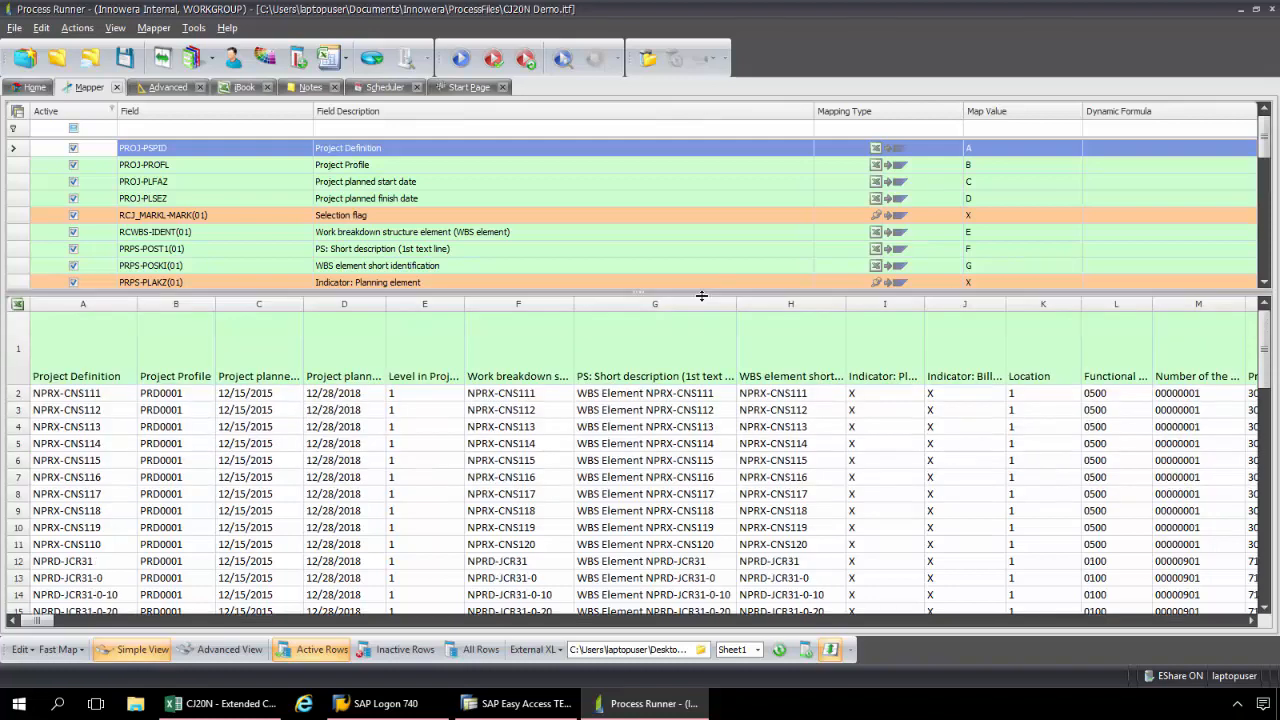
mouse_move(478, 256)
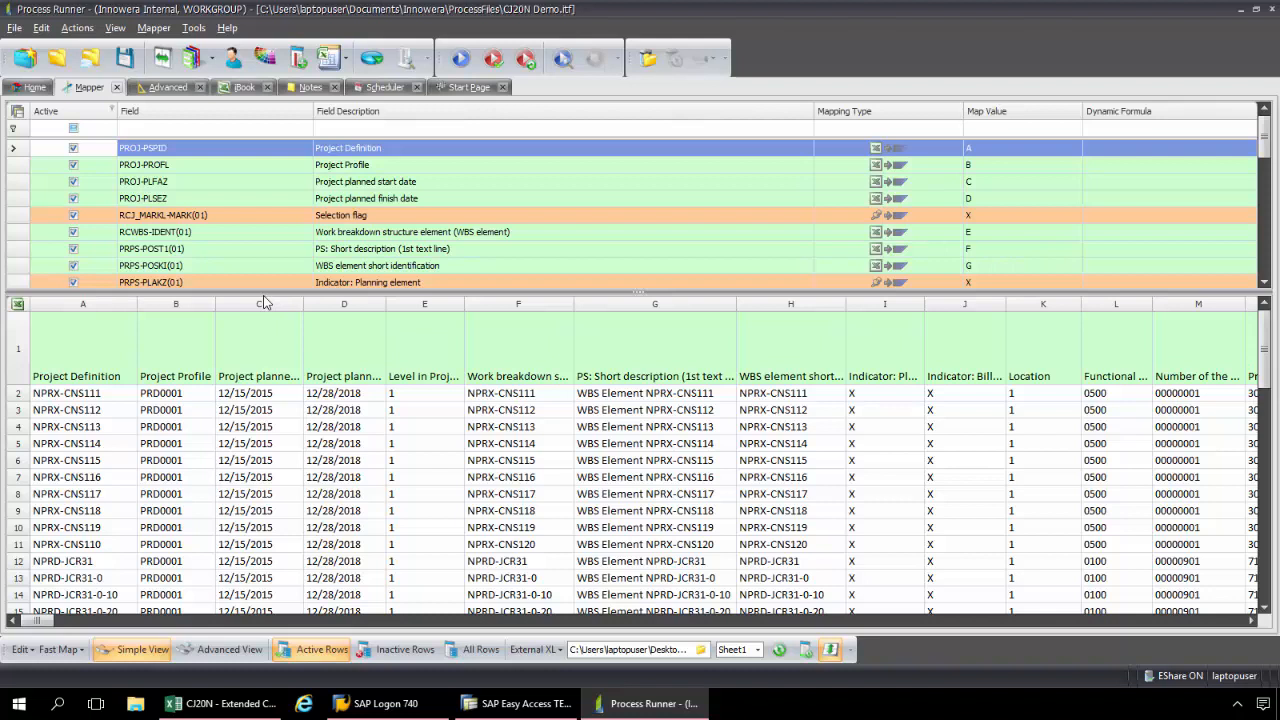
mouse_move(333, 293)
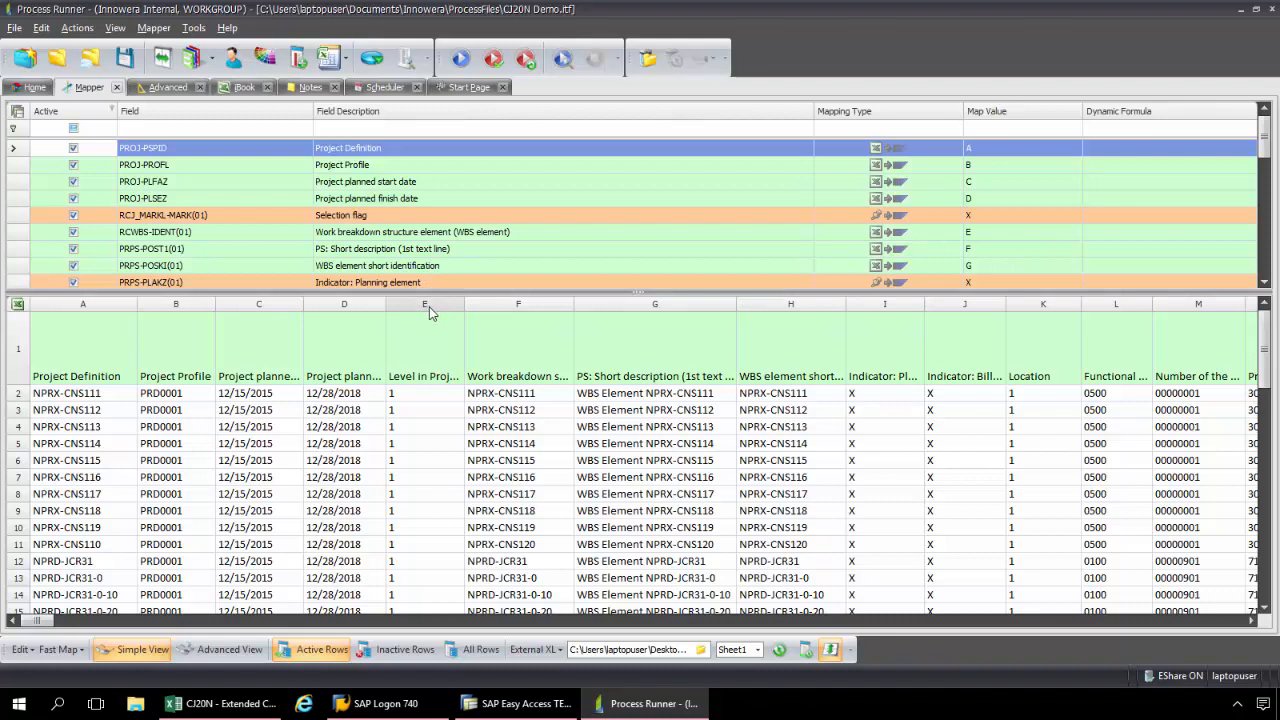
mouse_move(456, 307)
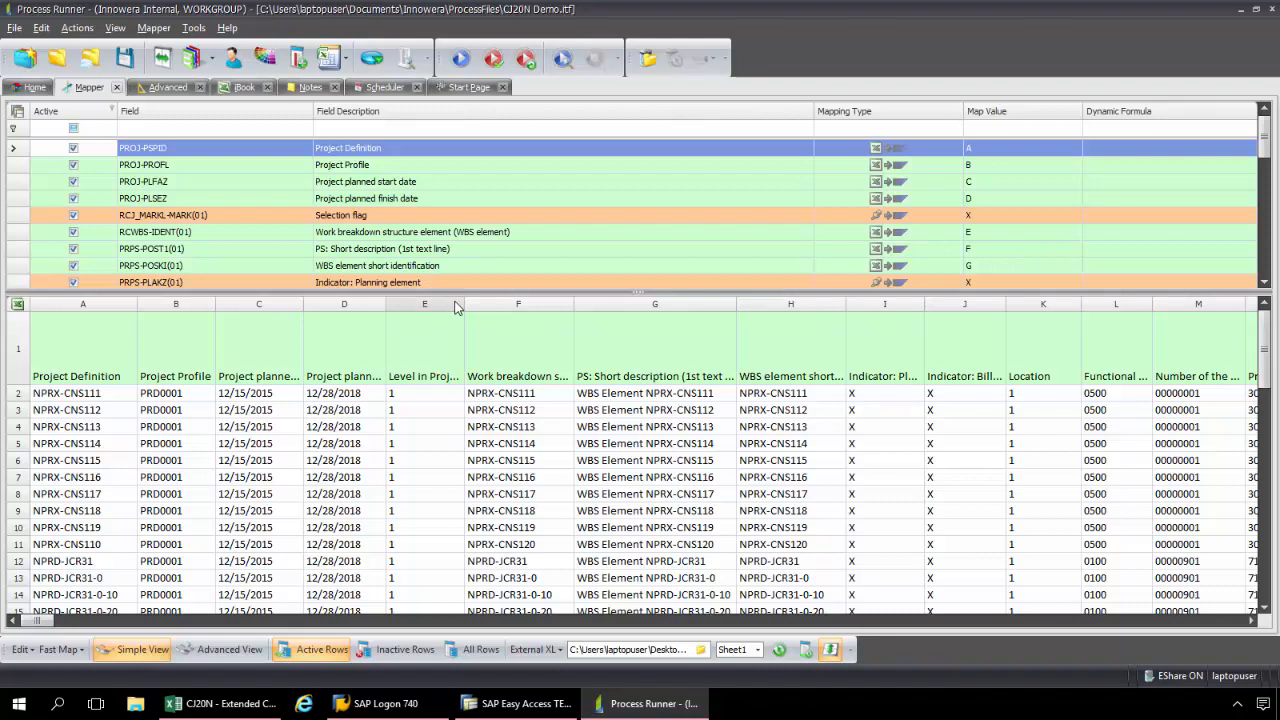
mouse_move(443, 305)
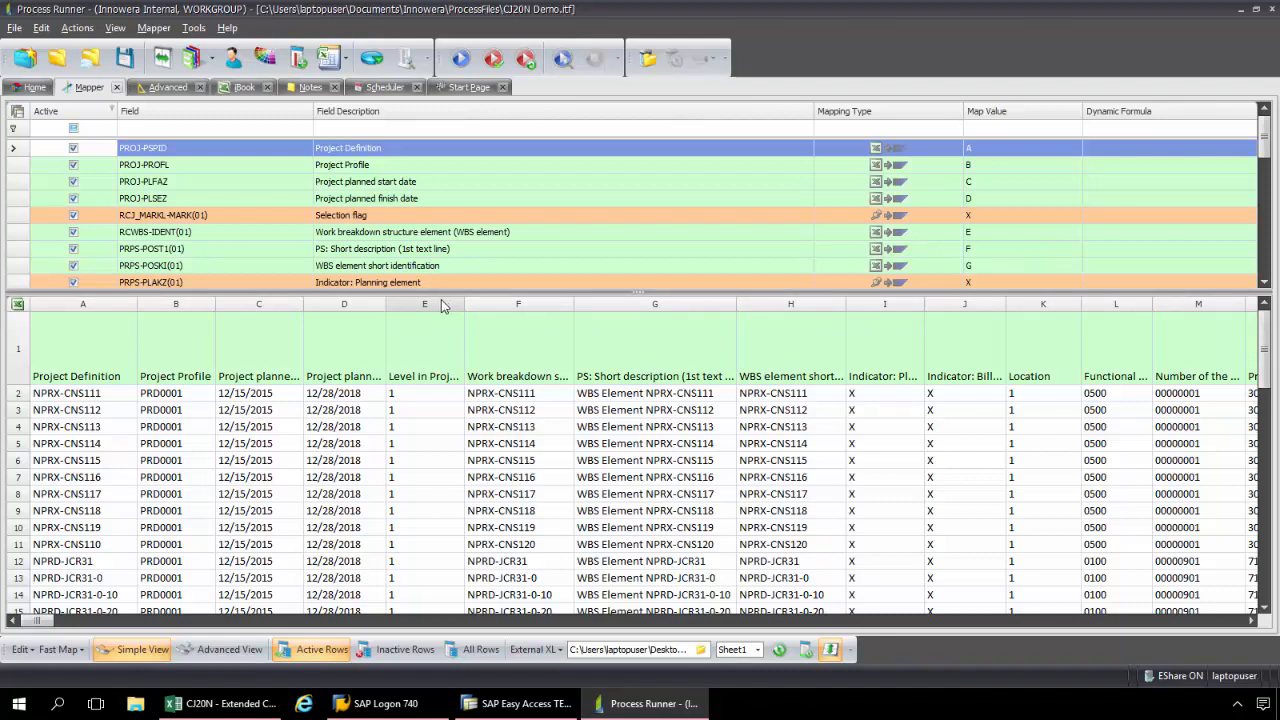
mouse_move(437, 306)
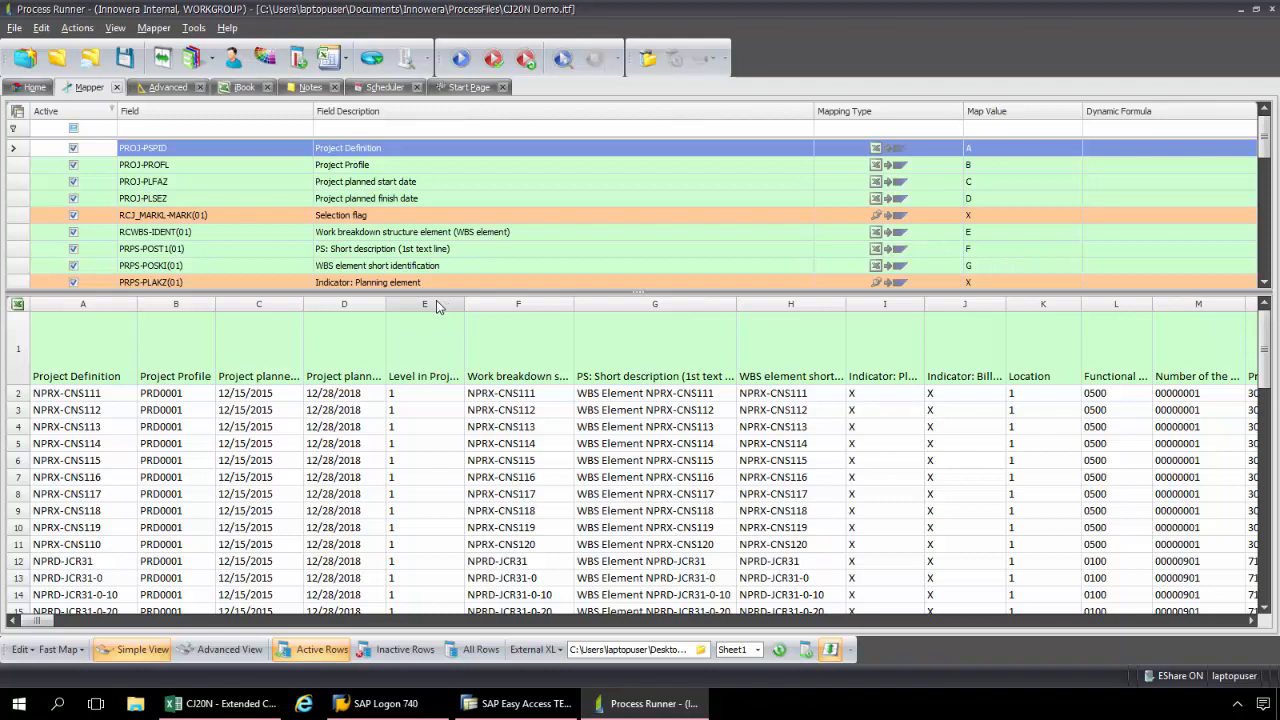
mouse_move(518, 306)
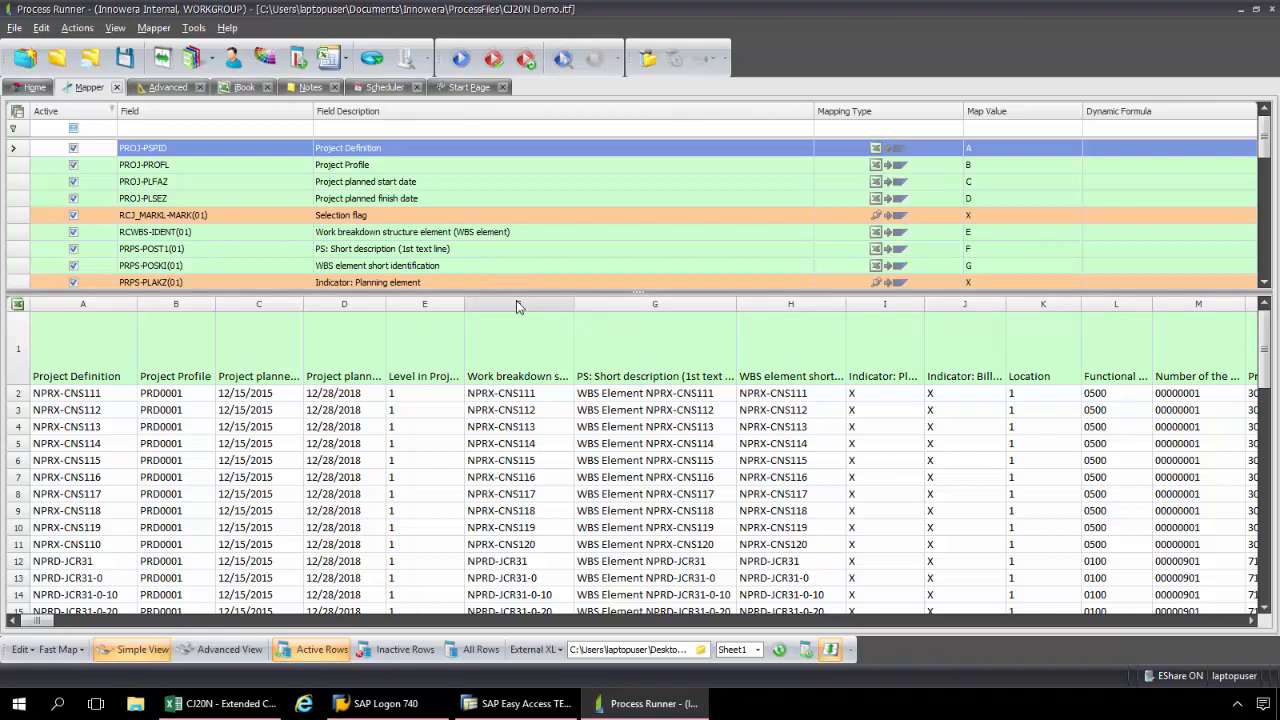
left_click(83, 347)
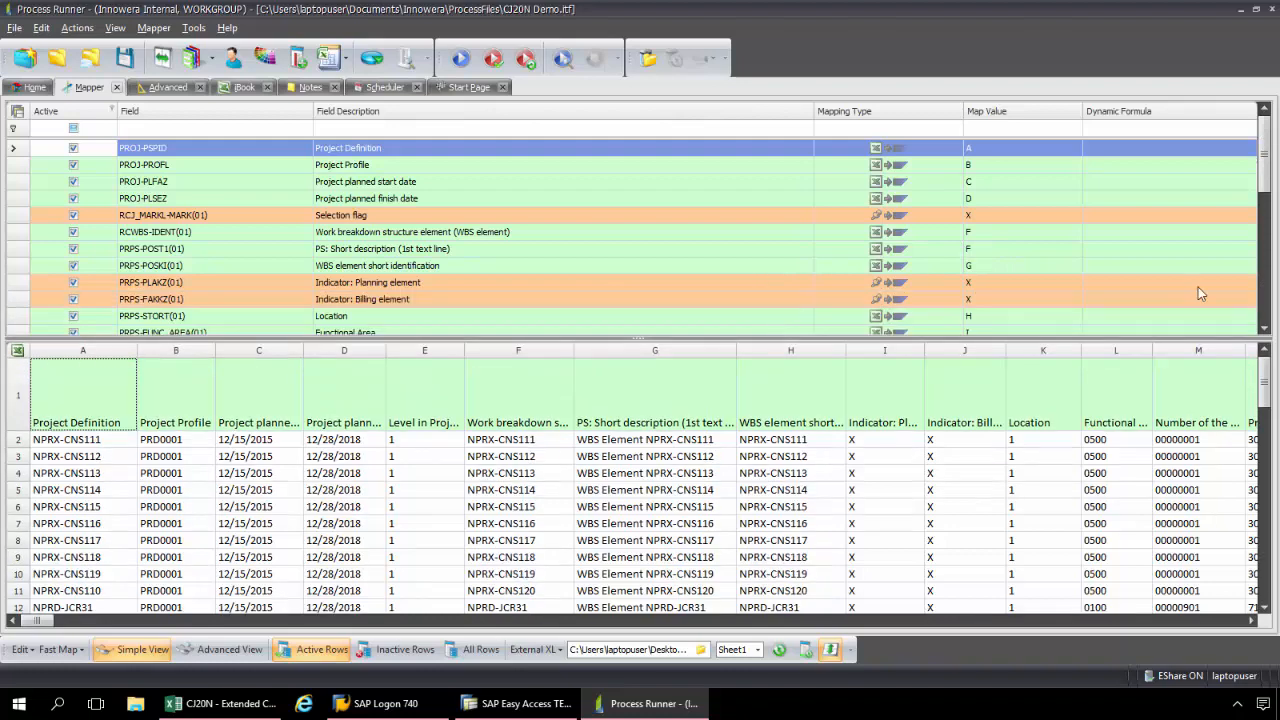
scroll("down", 3)
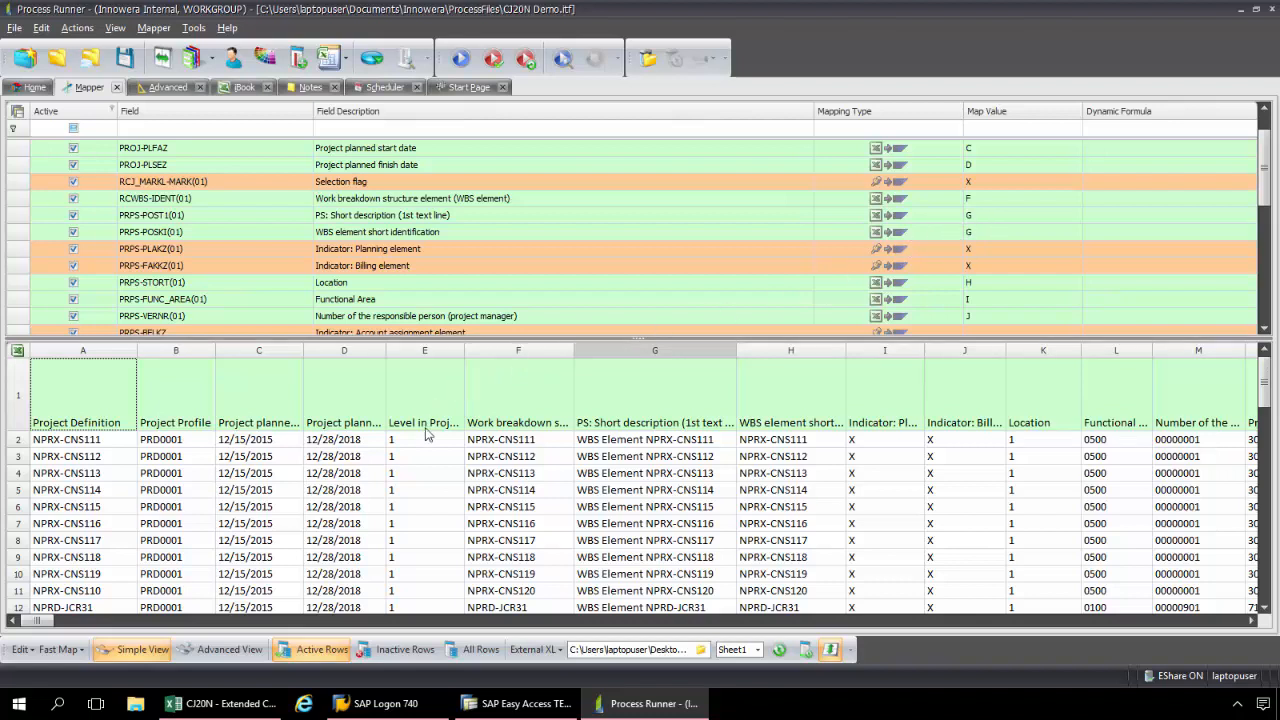
mouse_move(413, 470)
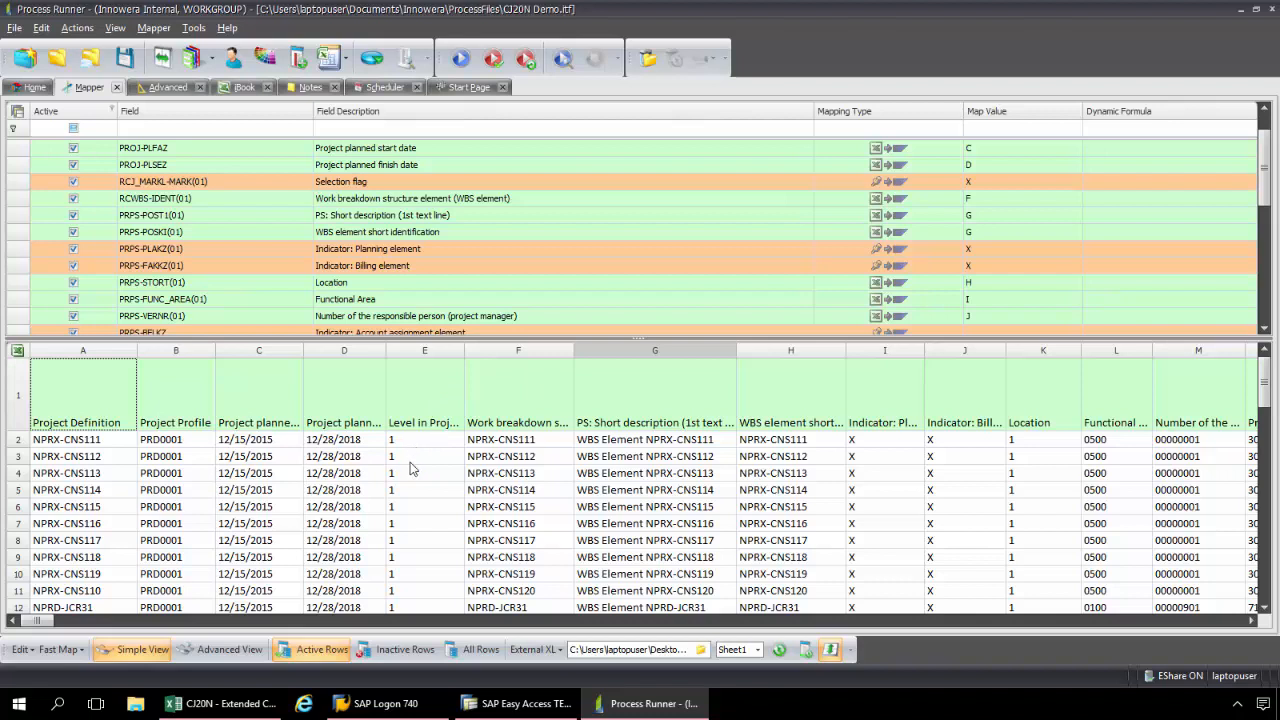
mouse_move(420, 435)
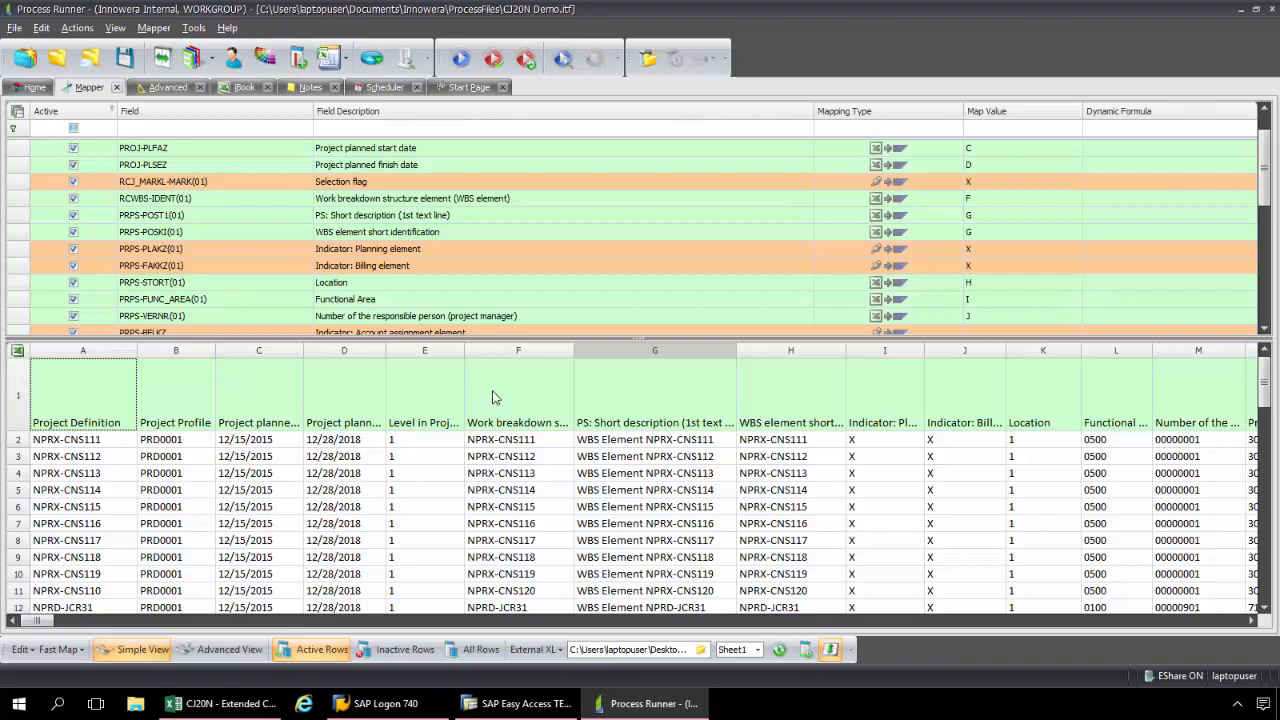
mouse_move(875, 357)
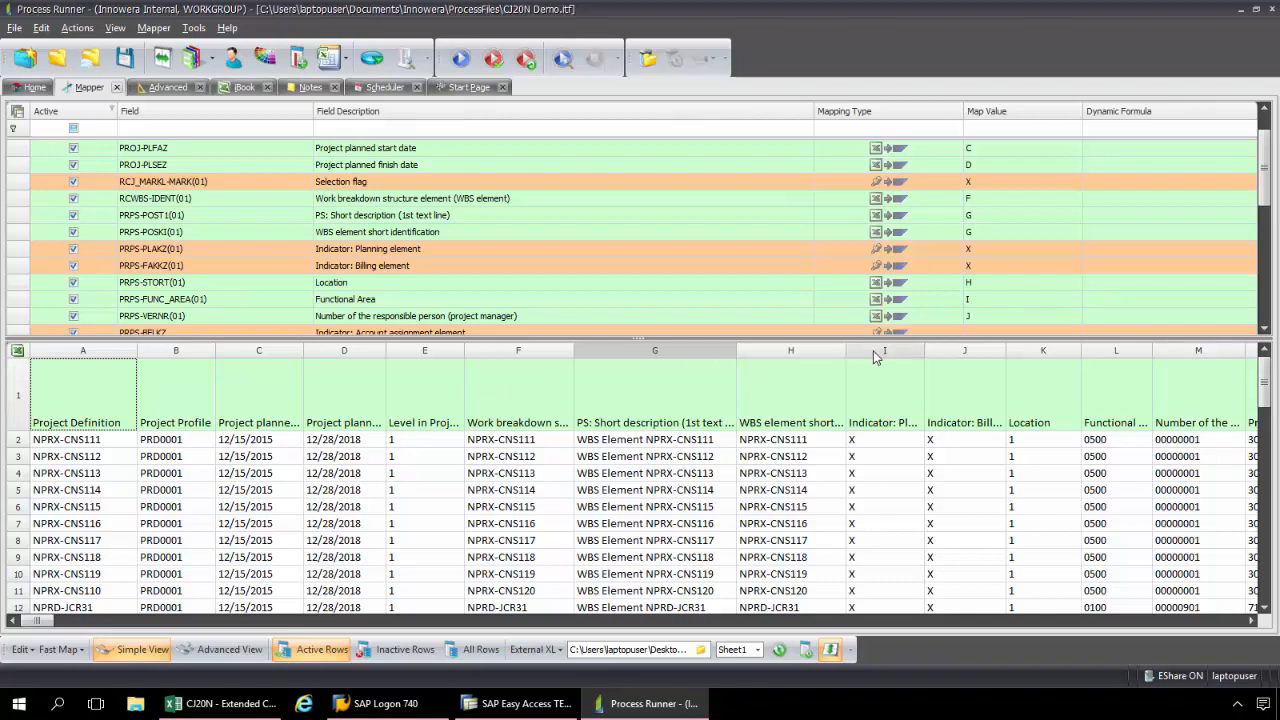
mouse_move(807, 365)
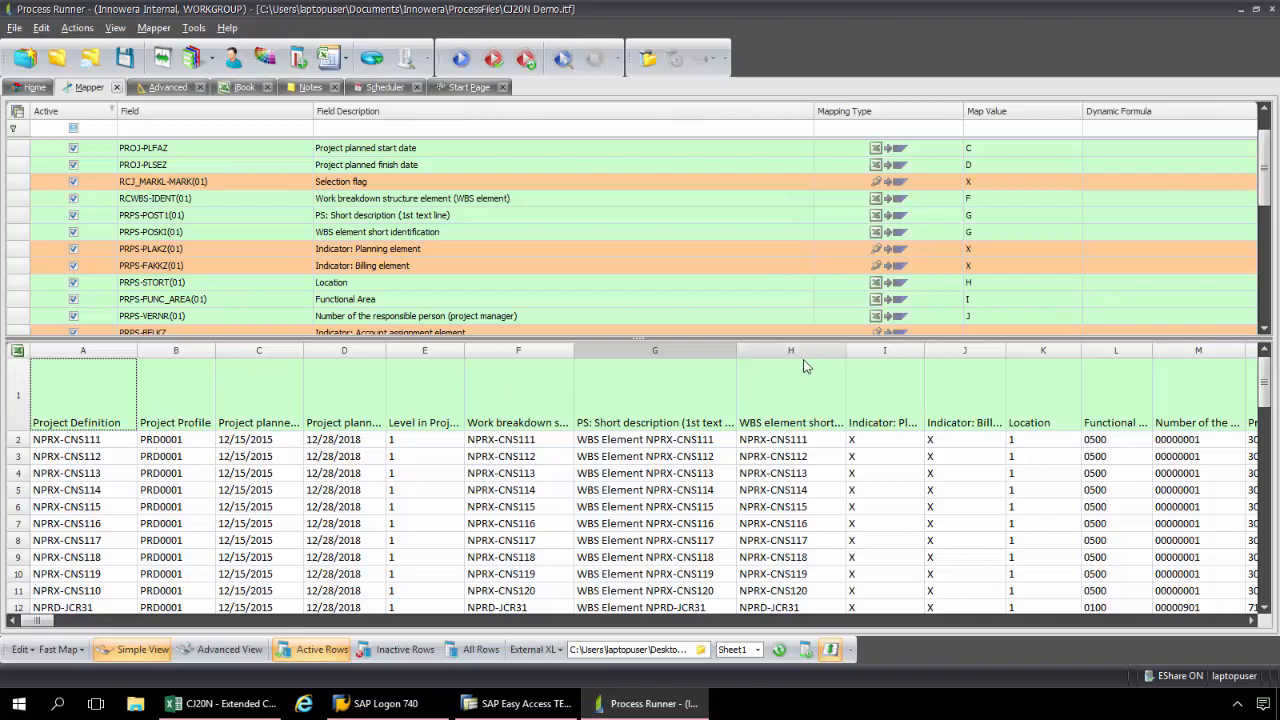
mouse_move(755, 361)
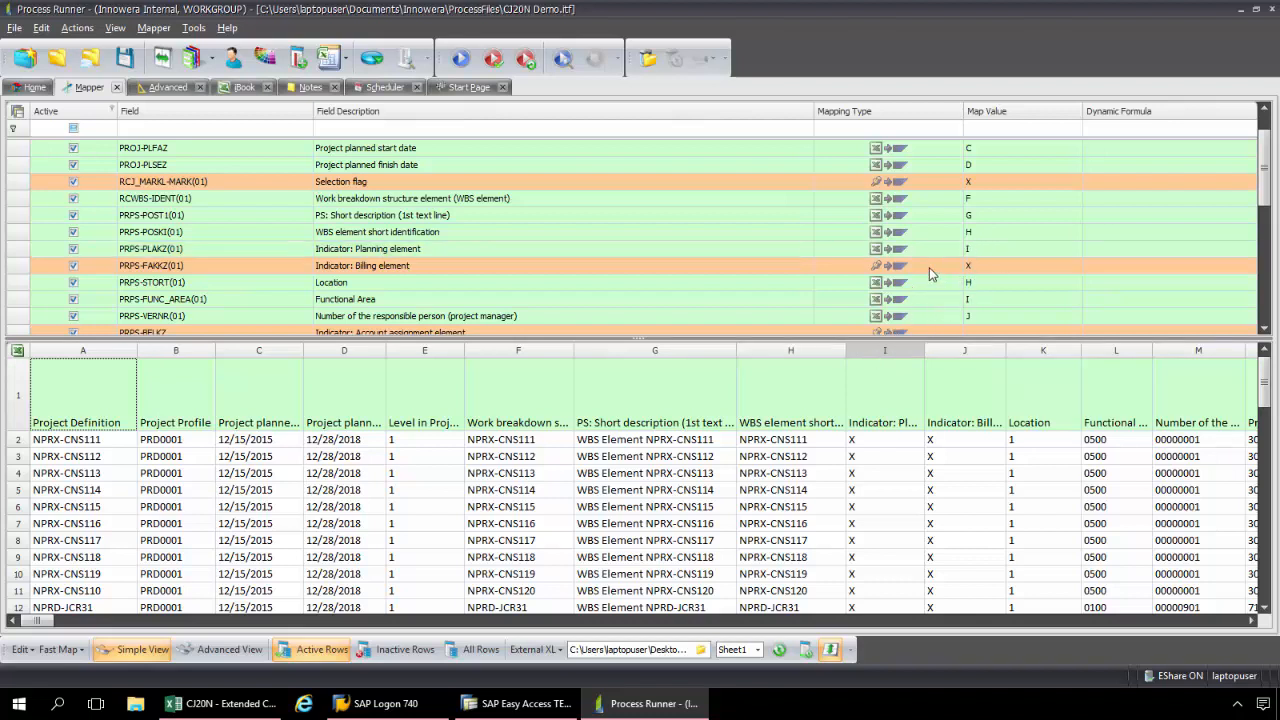
mouse_move(940, 357)
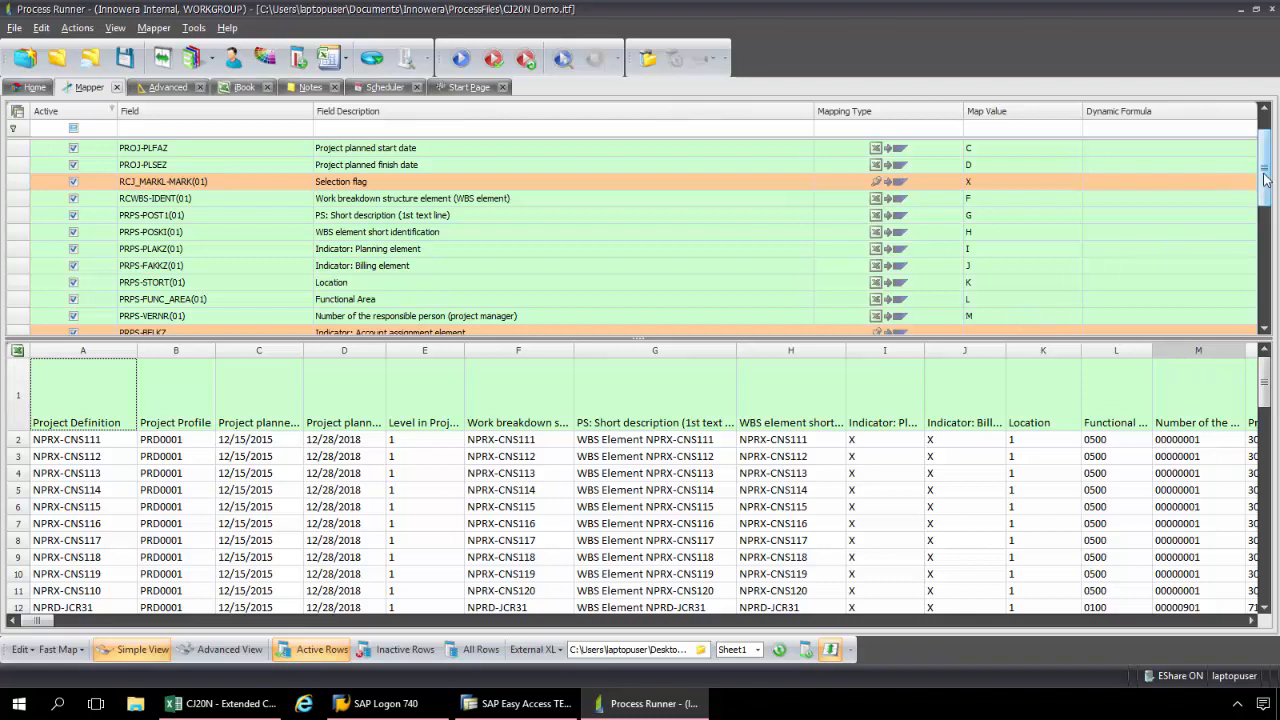
- Map profit center to N, user fields to O–V, and PLAKZ/BELKZ/FAKKZ to W/X/Y
scroll("down", 3)
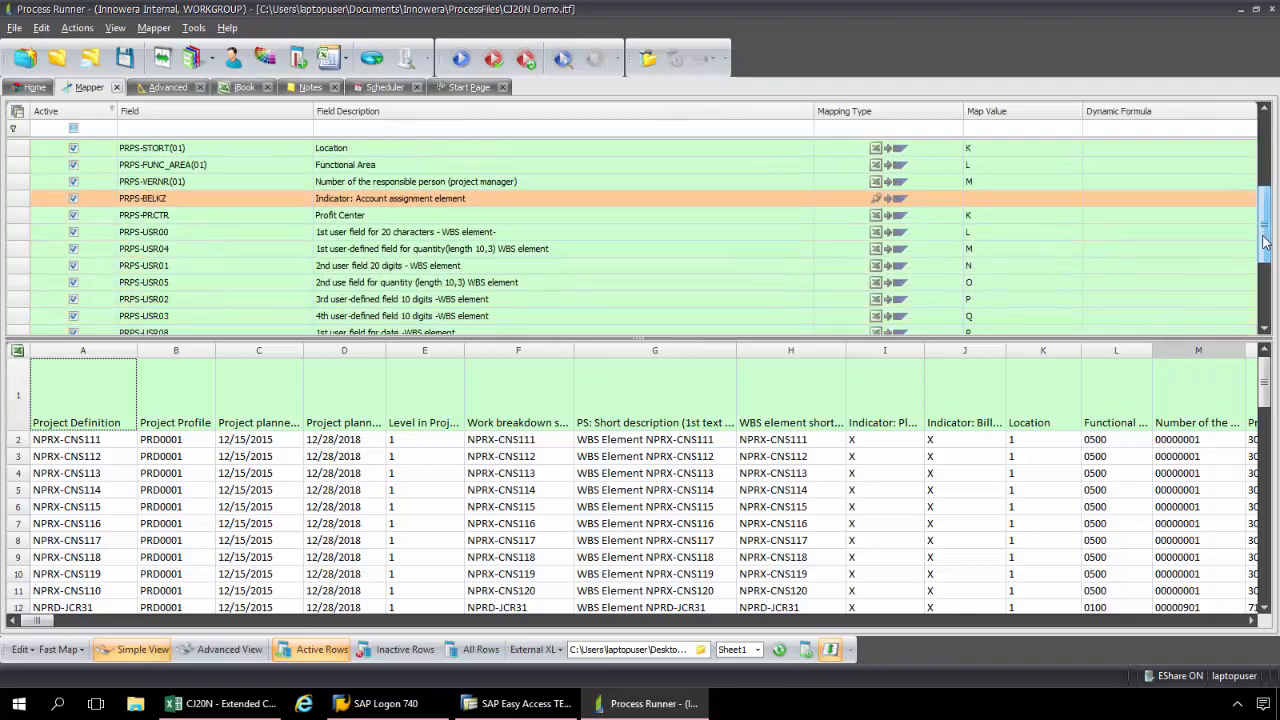
scroll("down", 3)
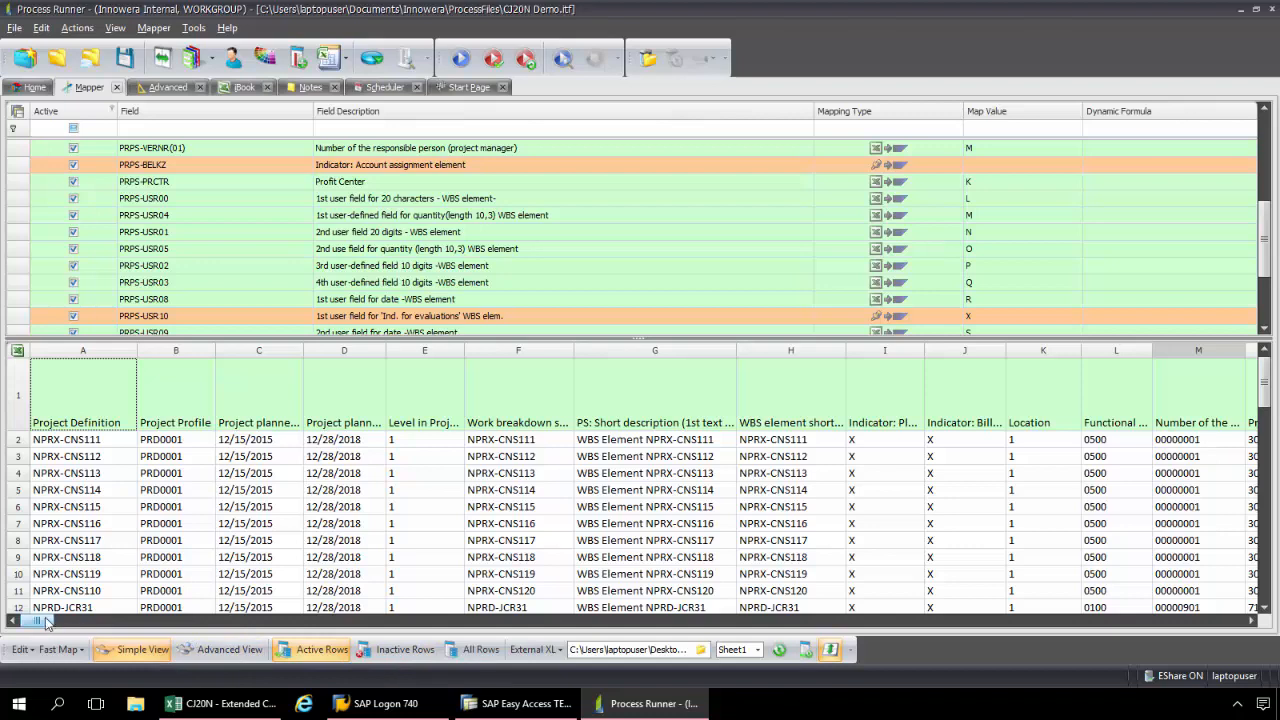
scroll("right", 3)
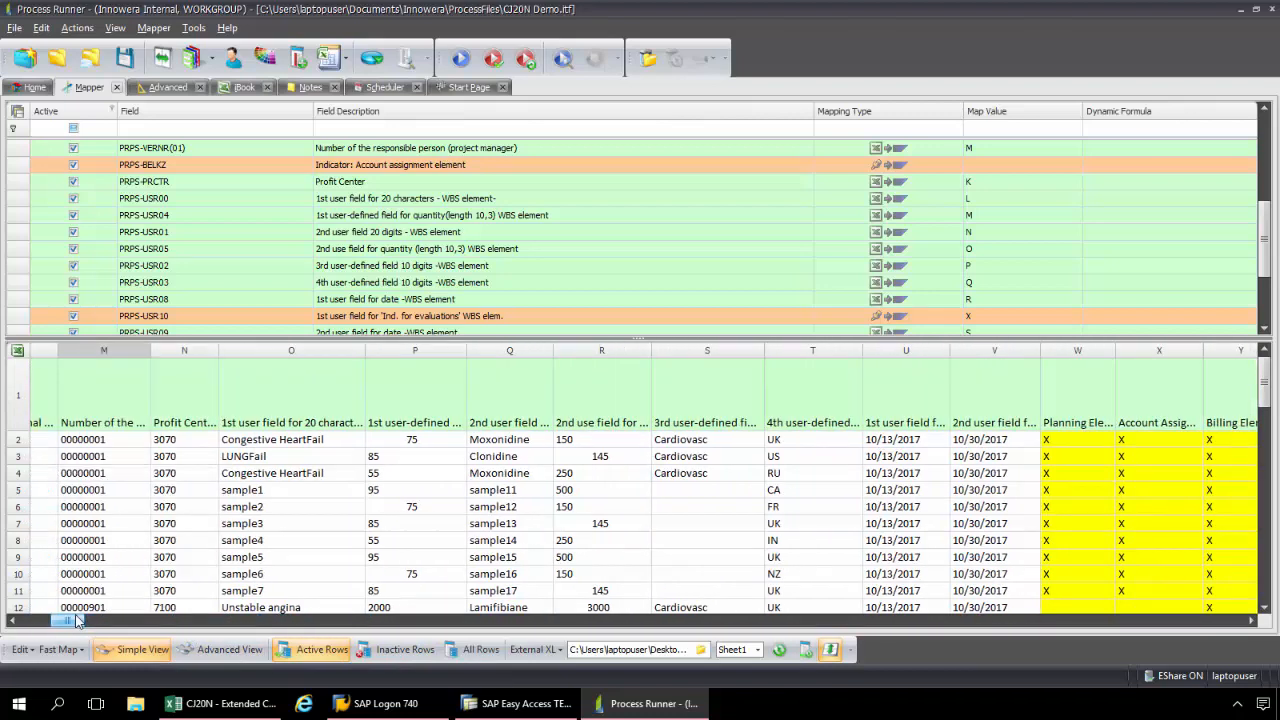
scroll("left", 3)
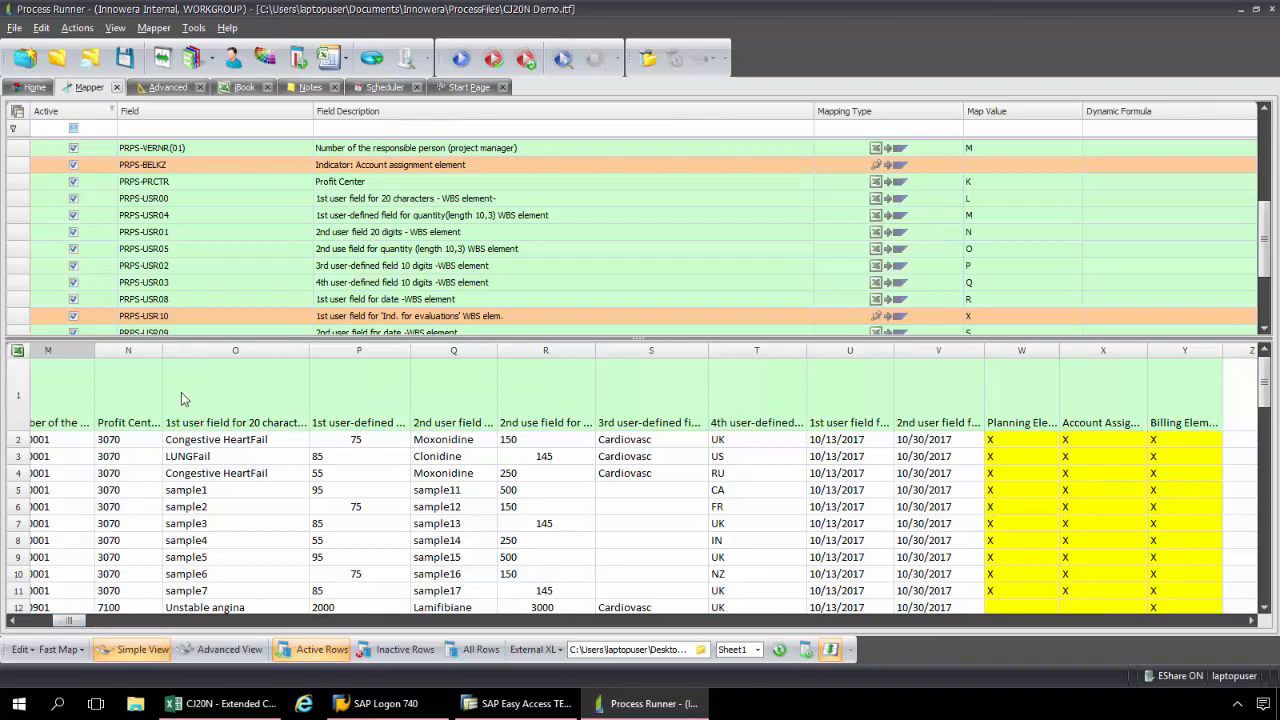
mouse_move(163, 390)
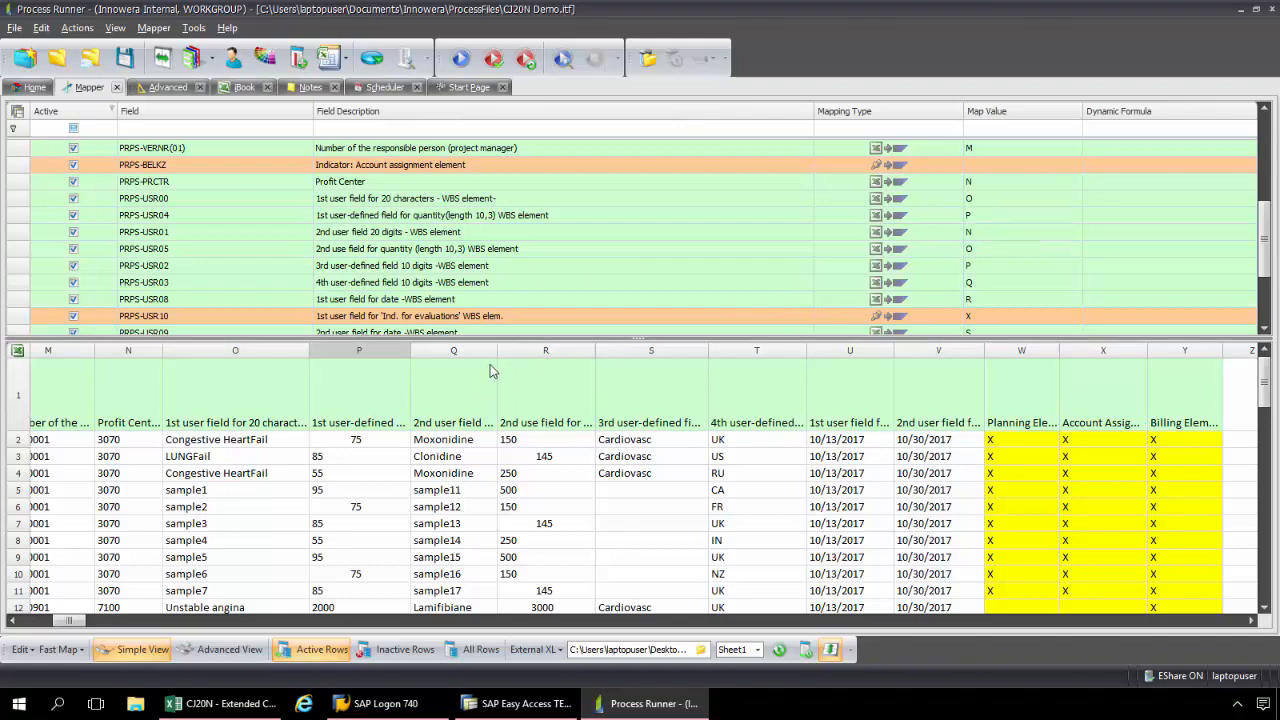
mouse_move(570, 265)
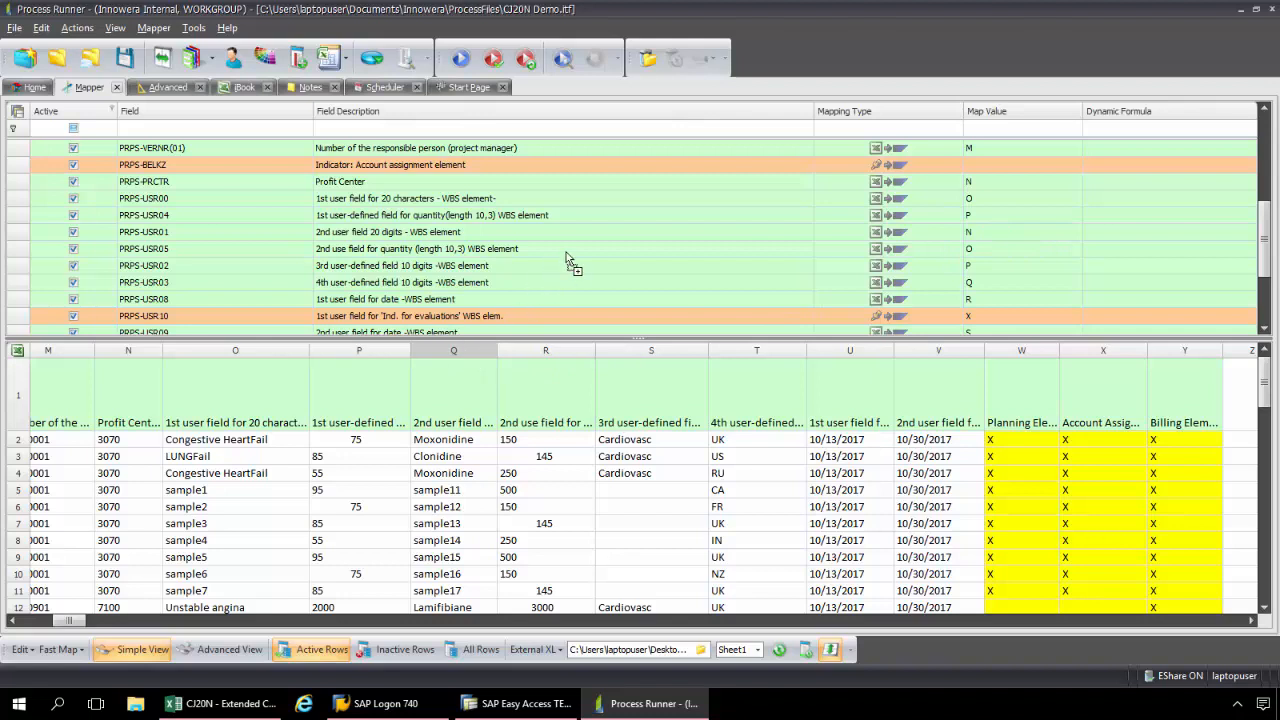
mouse_move(570, 257)
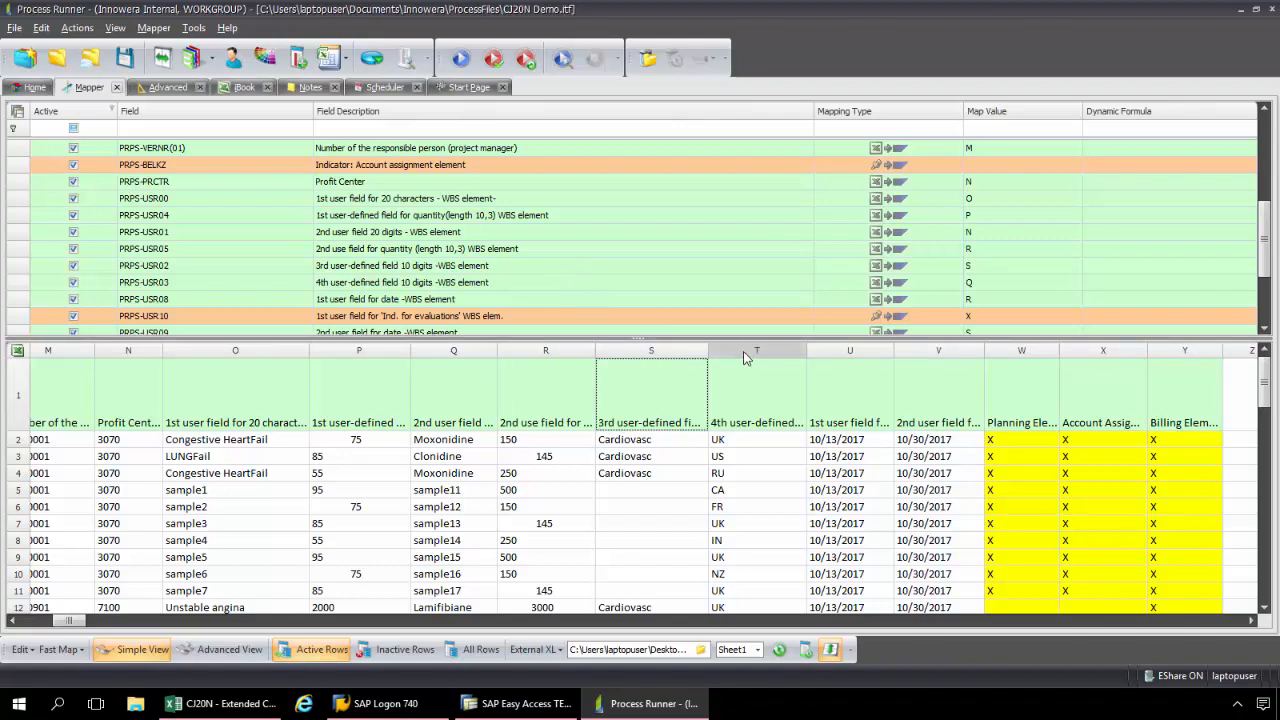
mouse_move(660, 297)
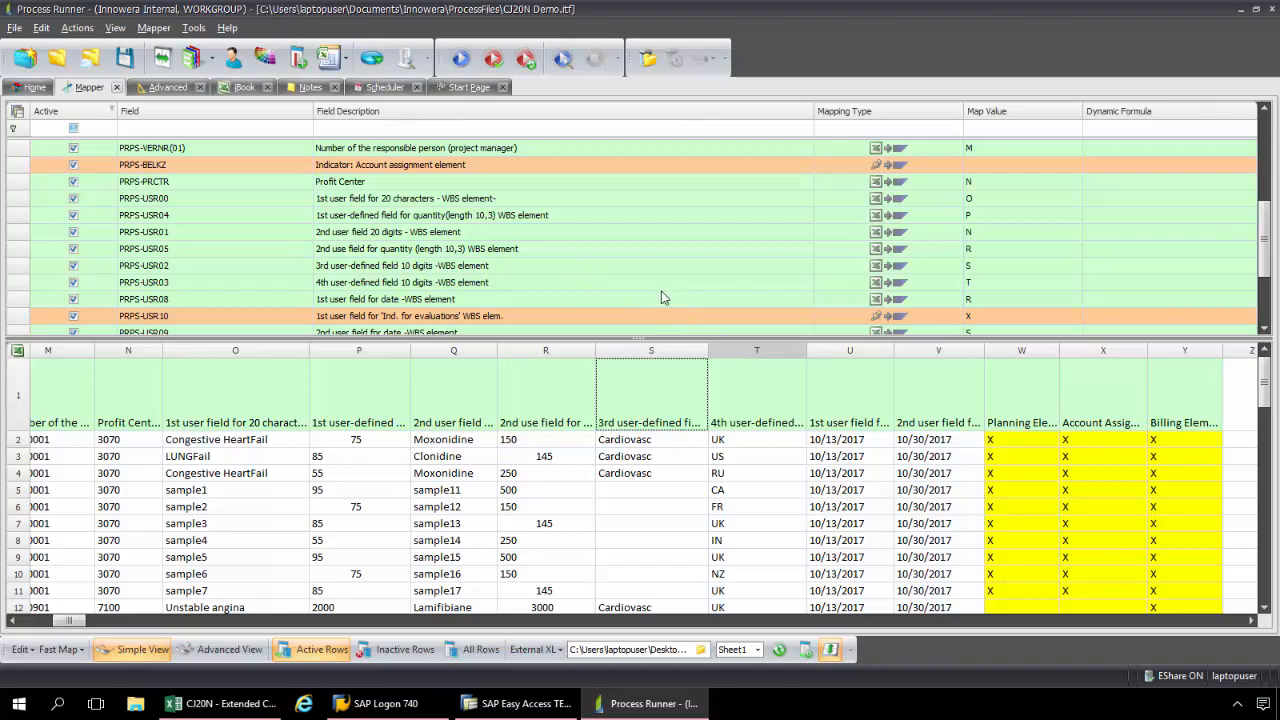
mouse_move(528, 324)
type("U")
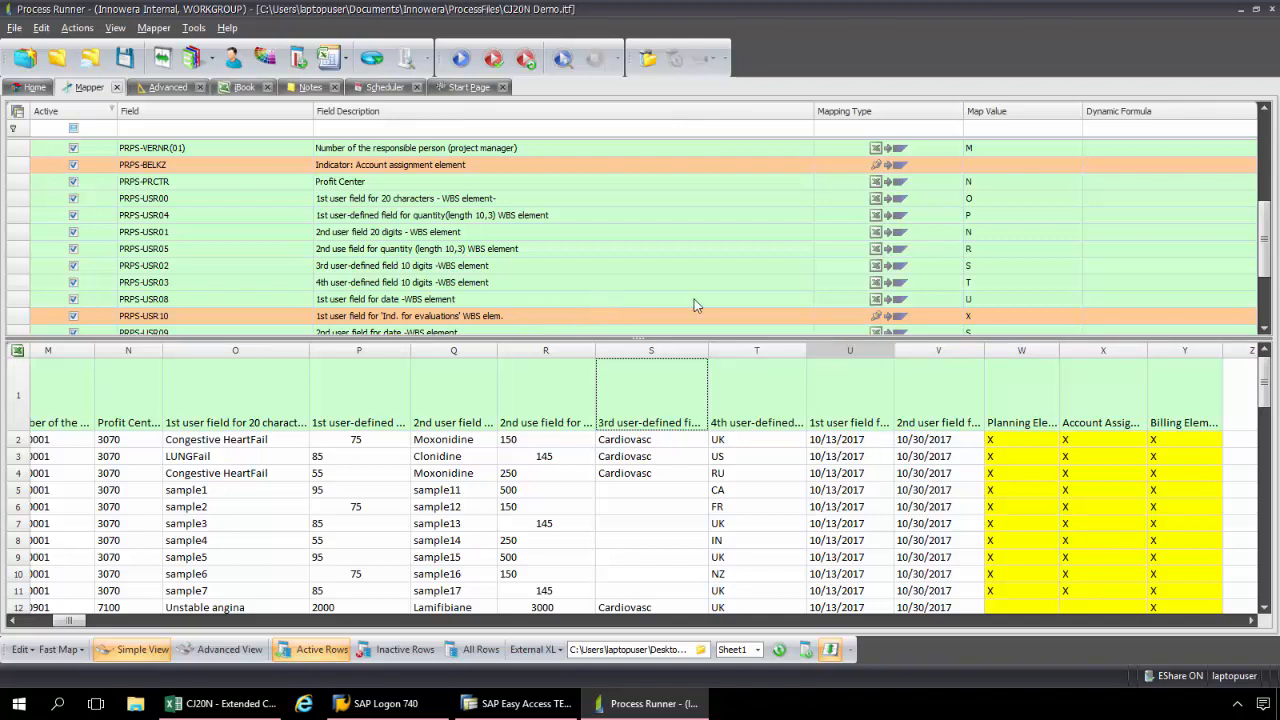
scroll("down", 3)
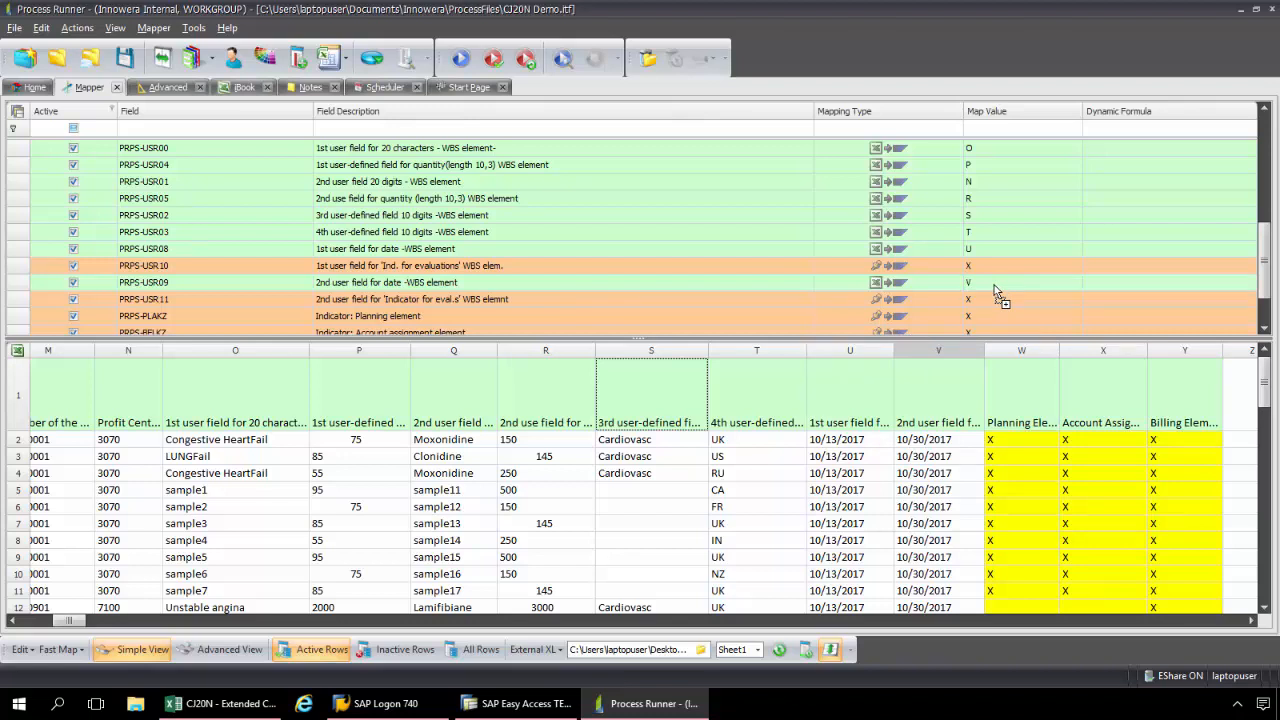
scroll("down", 3)
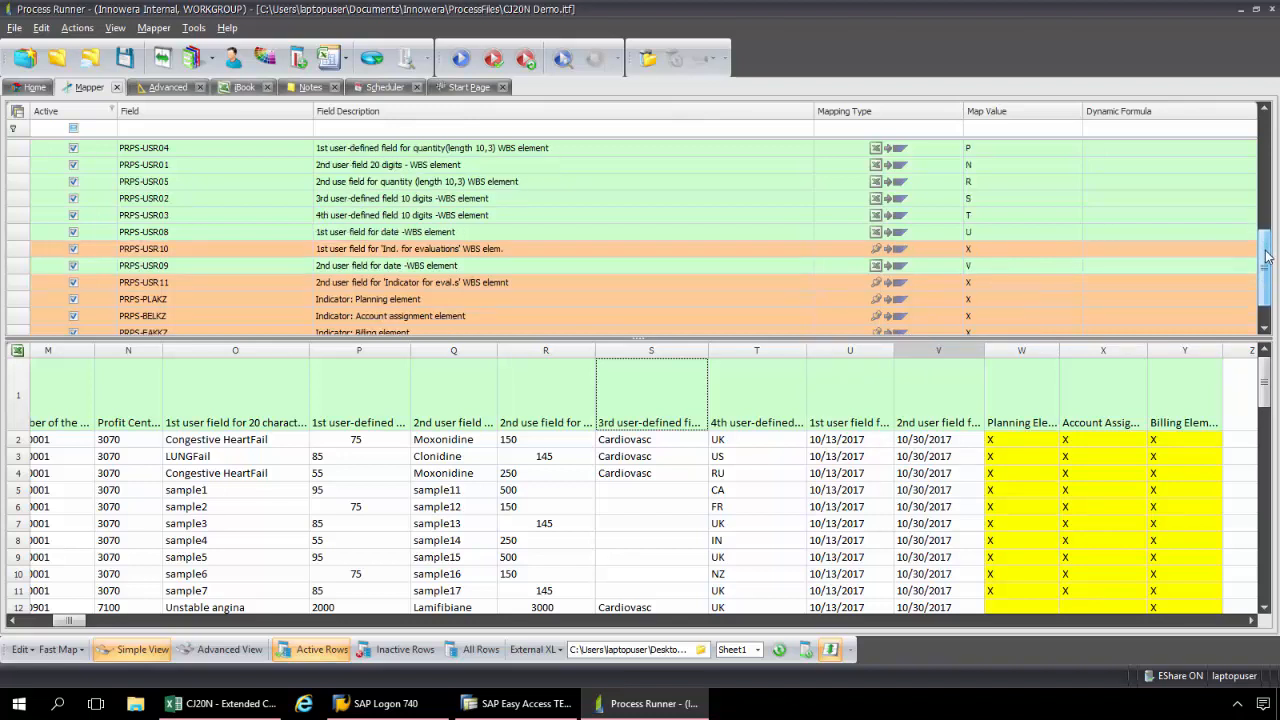
scroll("down", 3)
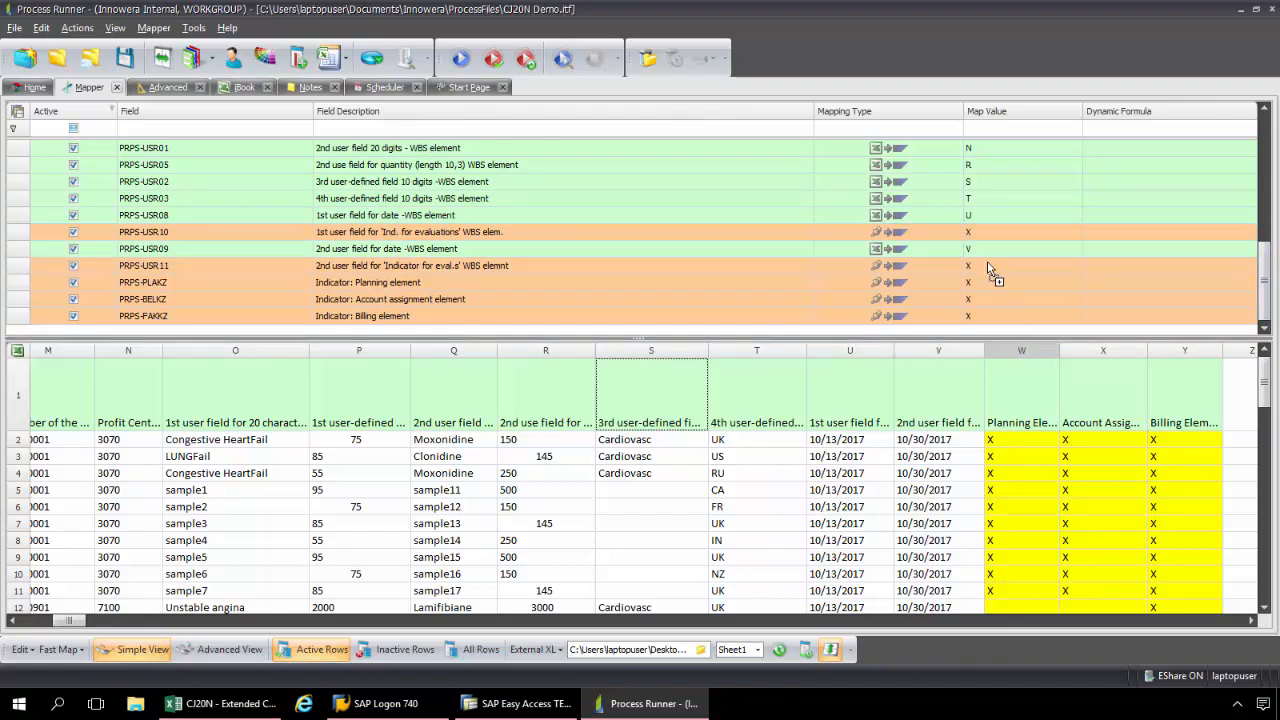
mouse_move(993, 290)
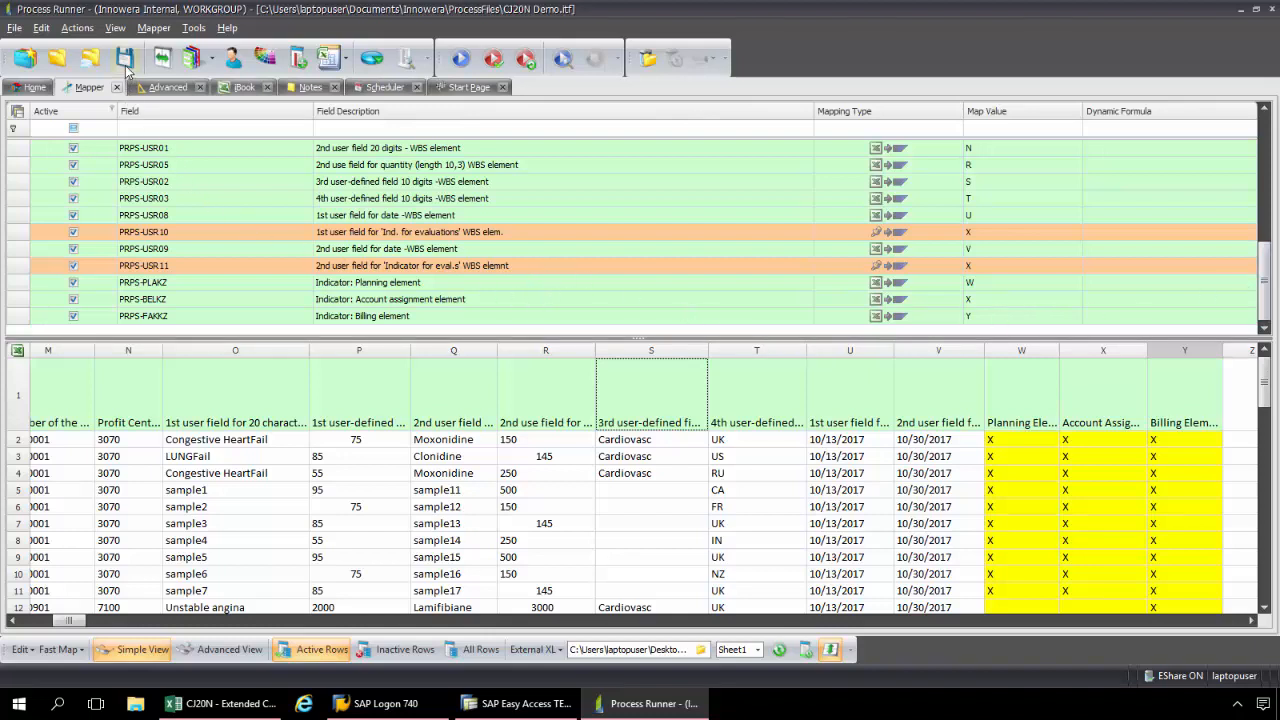
- Set the run to Sheet1 rows 2–50, run it and confirm the SAP logon
left_click(125, 58)
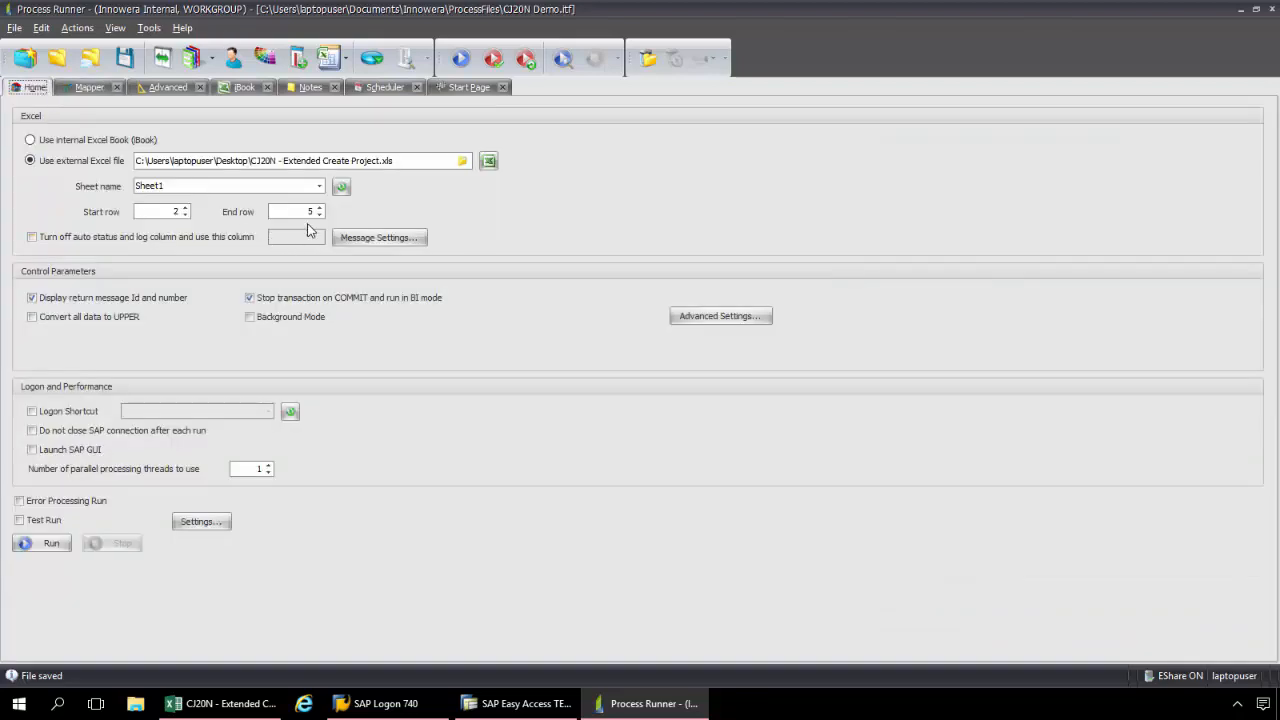
mouse_move(318, 210)
type("0")
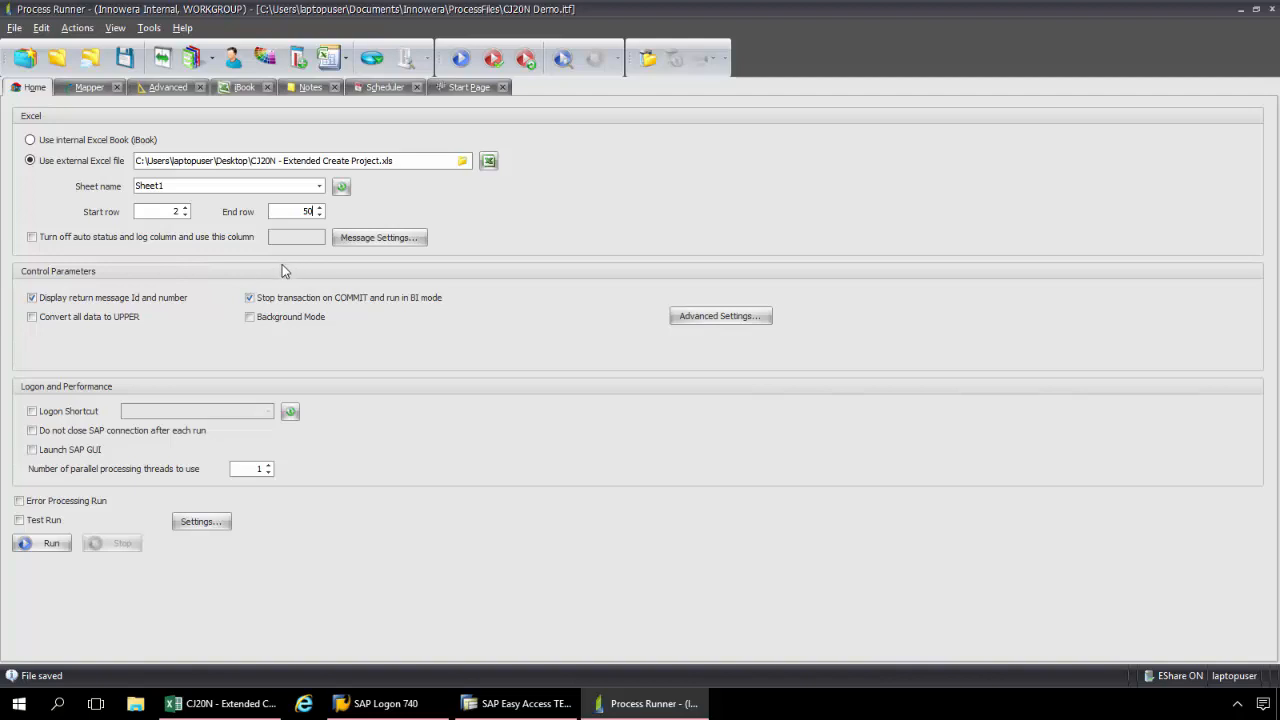
mouse_move(500, 212)
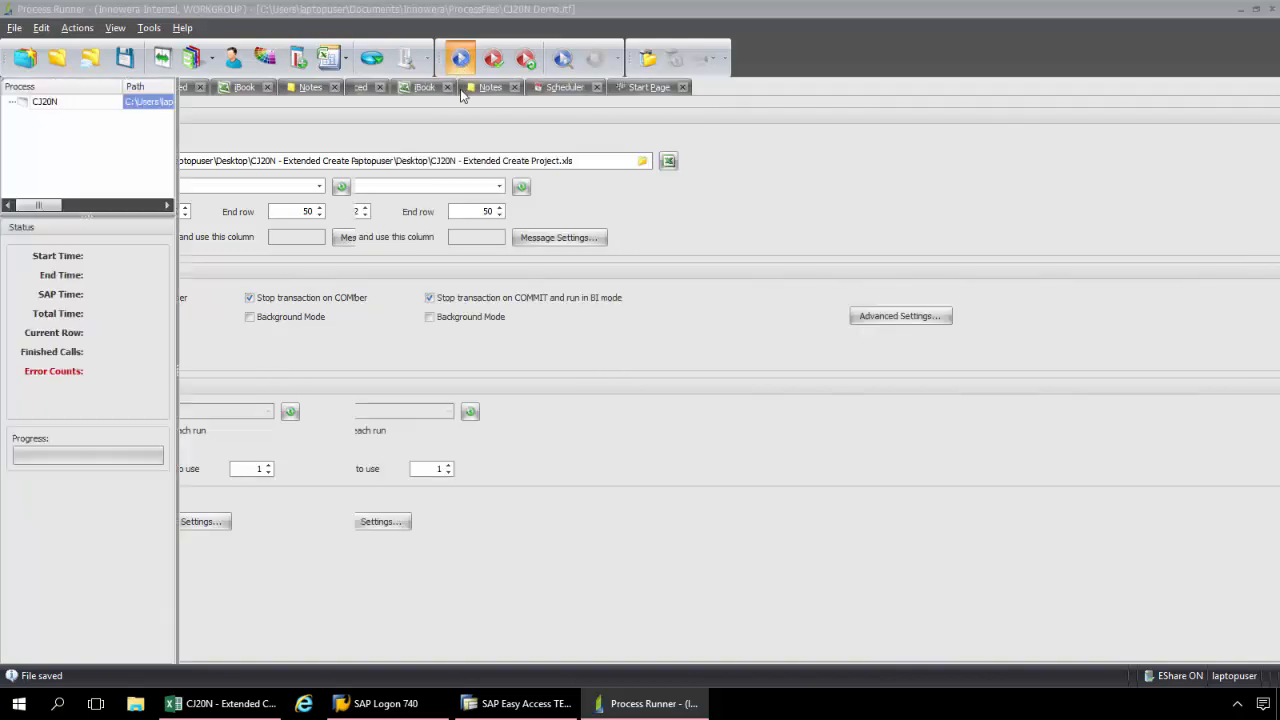
left_click(231, 543)
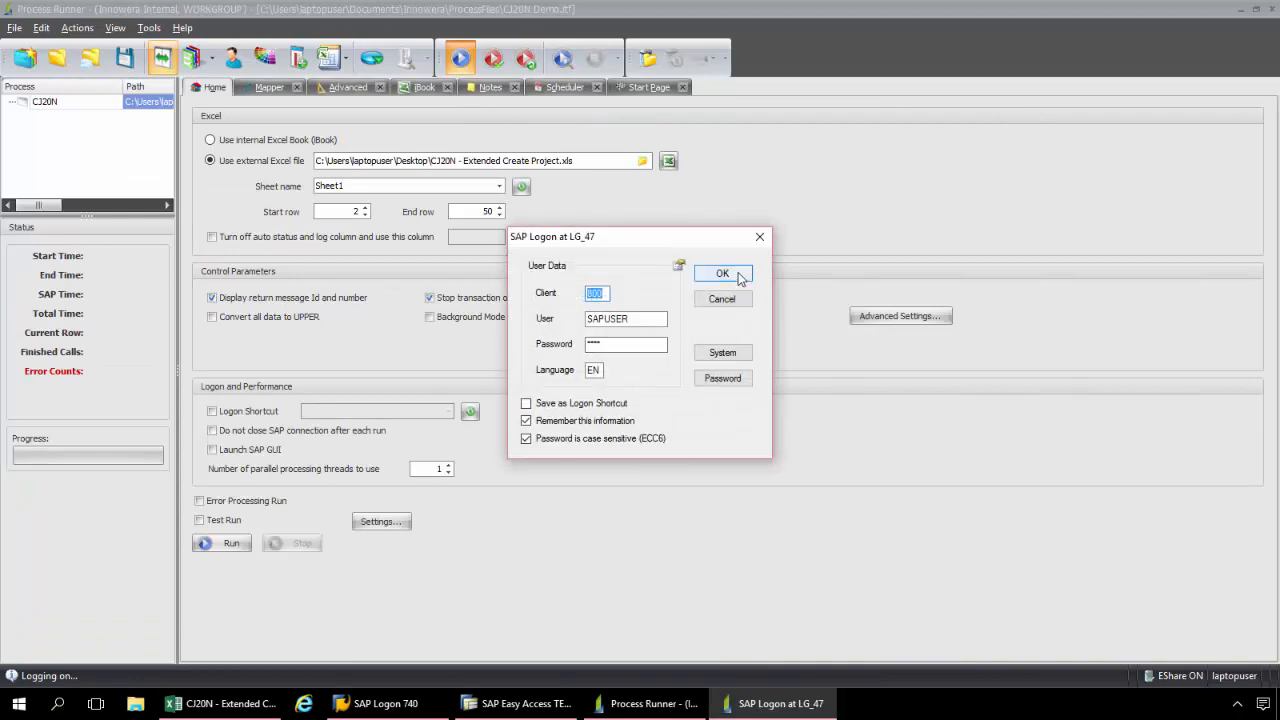
left_click(722, 274)
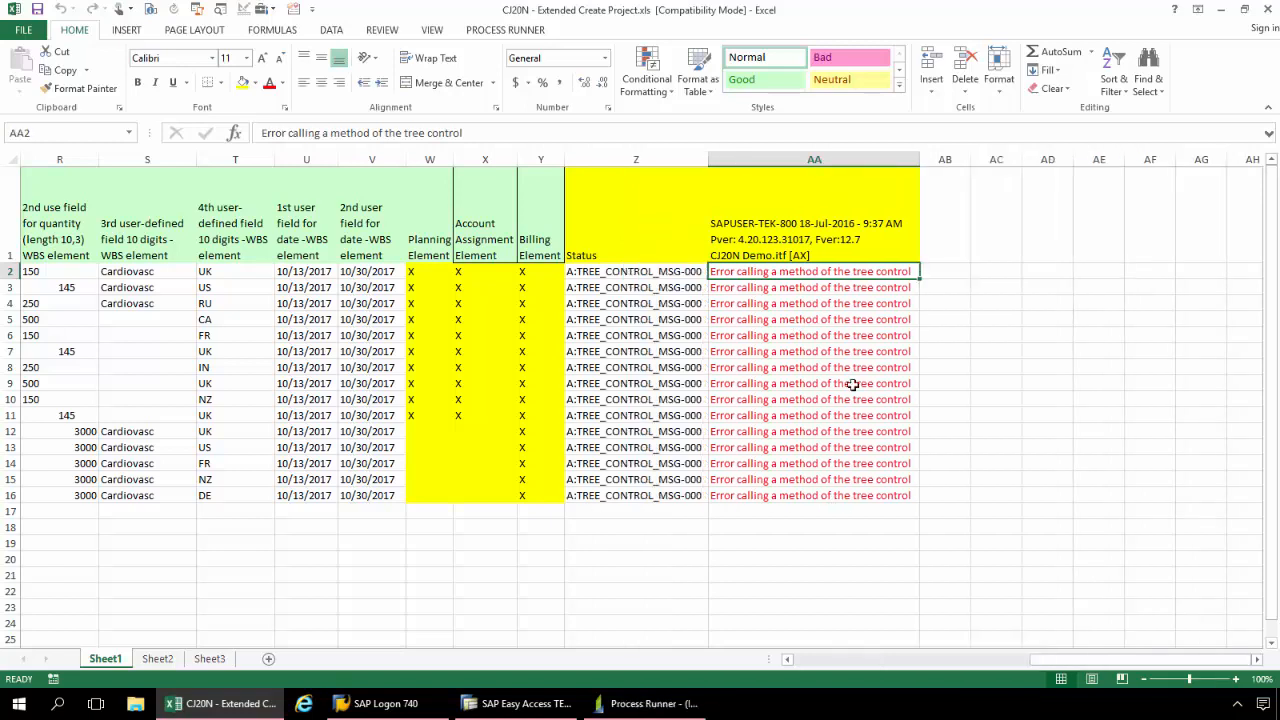
mouse_move(817, 296)
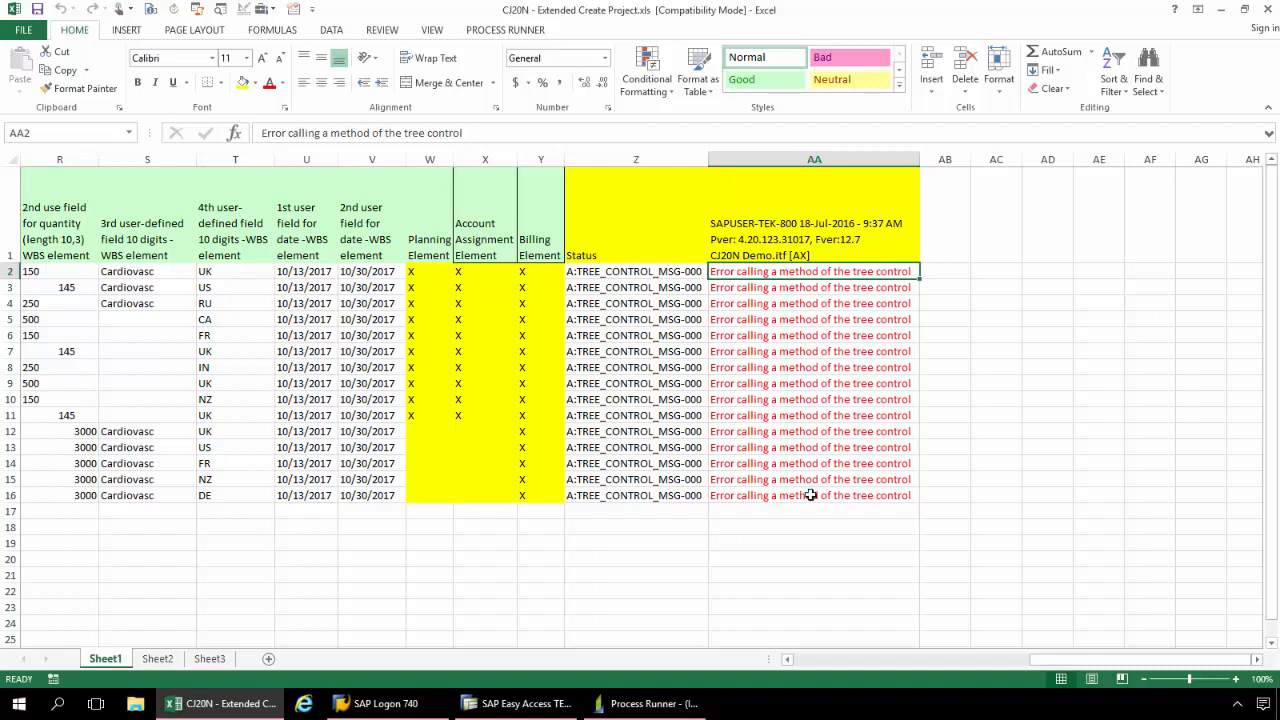
mouse_move(853, 463)
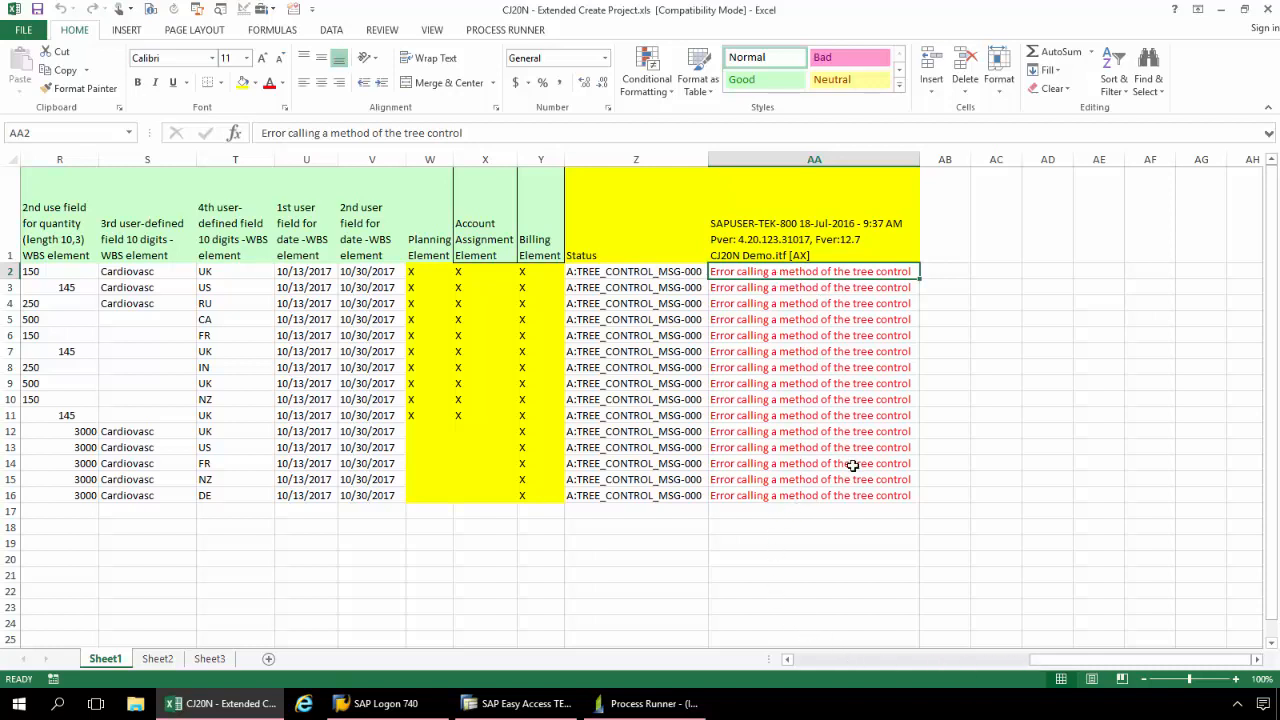
mouse_move(787, 495)
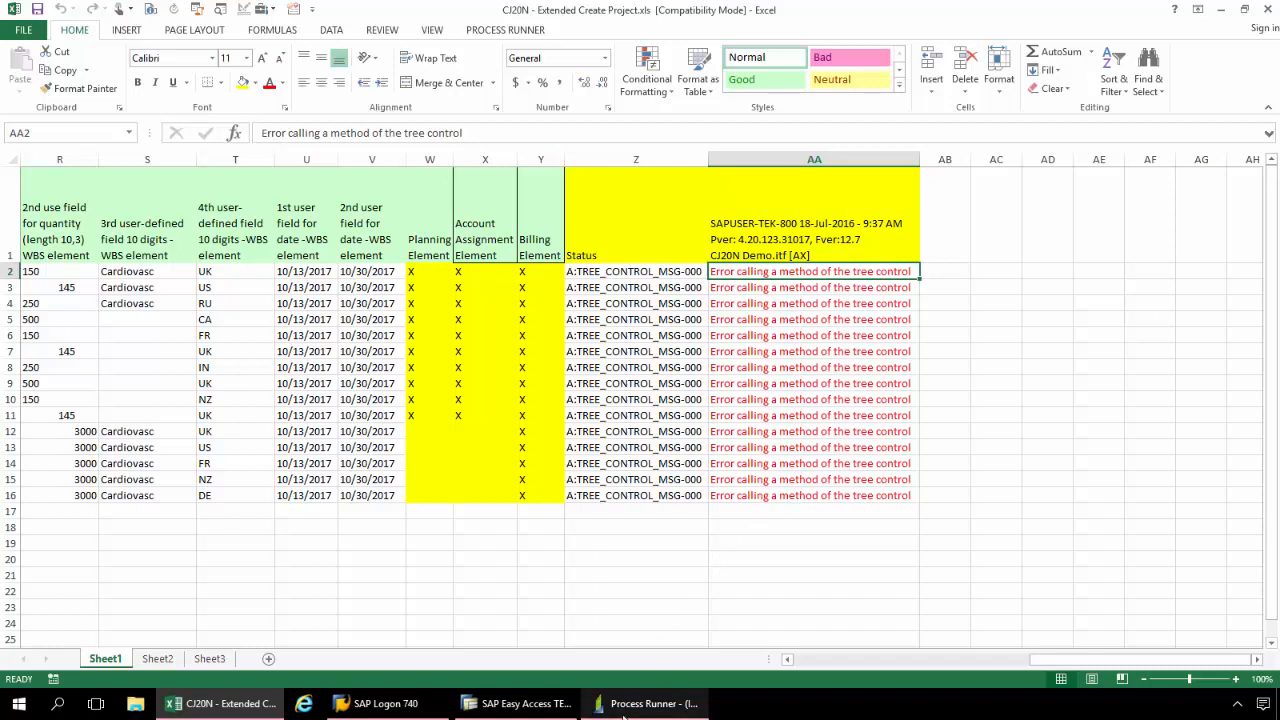
- Review the 'Error calling a method of the tree control' log rows, then return to Process Runner
left_click(645, 703)
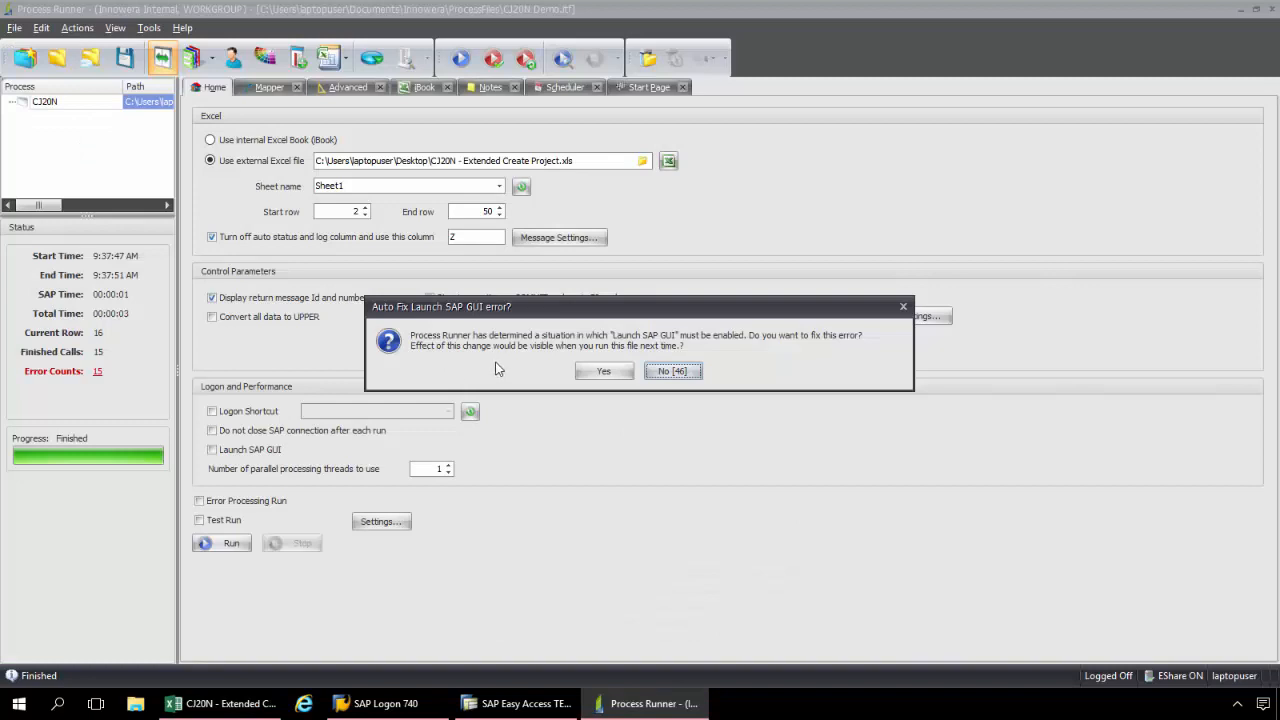
mouse_move(573, 365)
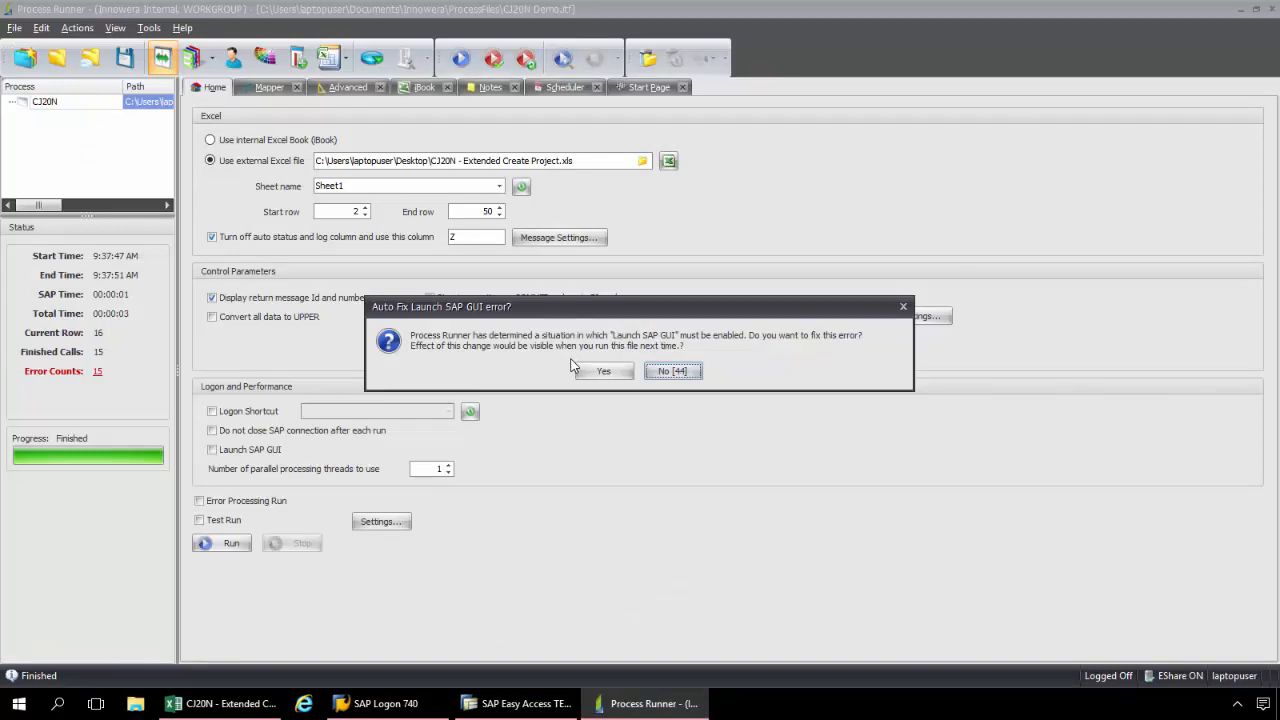
mouse_move(510, 360)
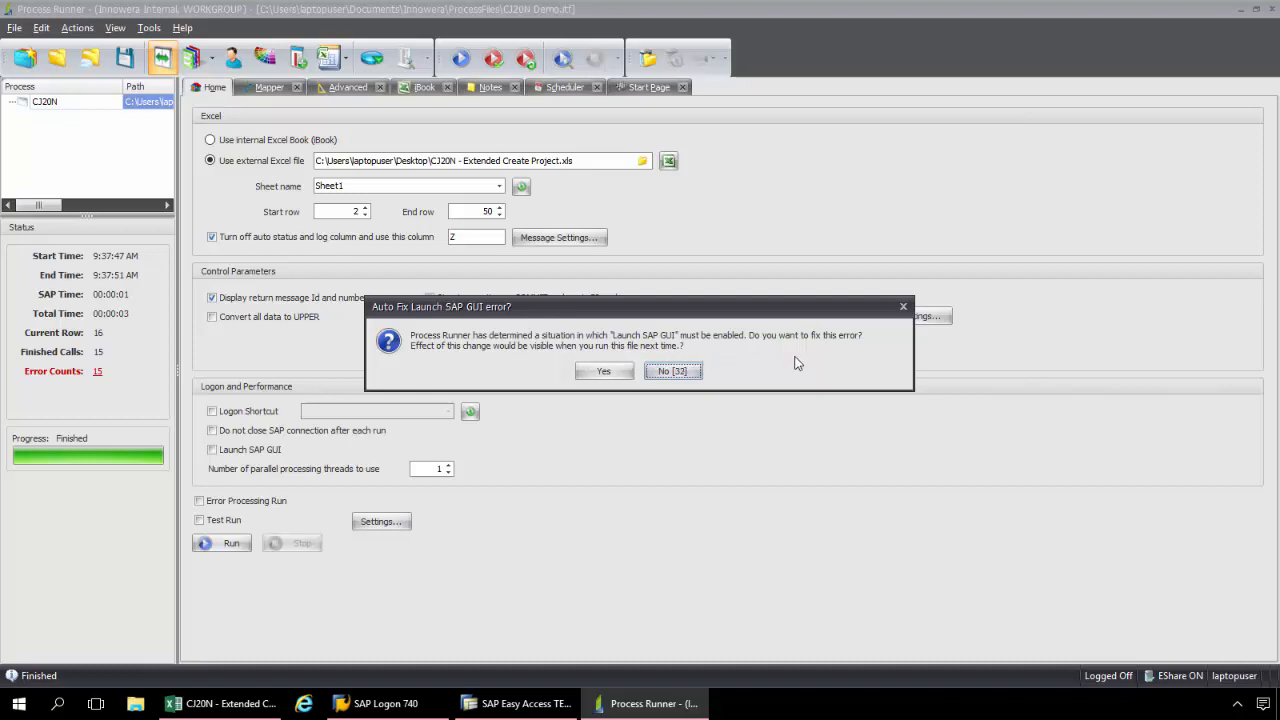
mouse_move(490, 372)
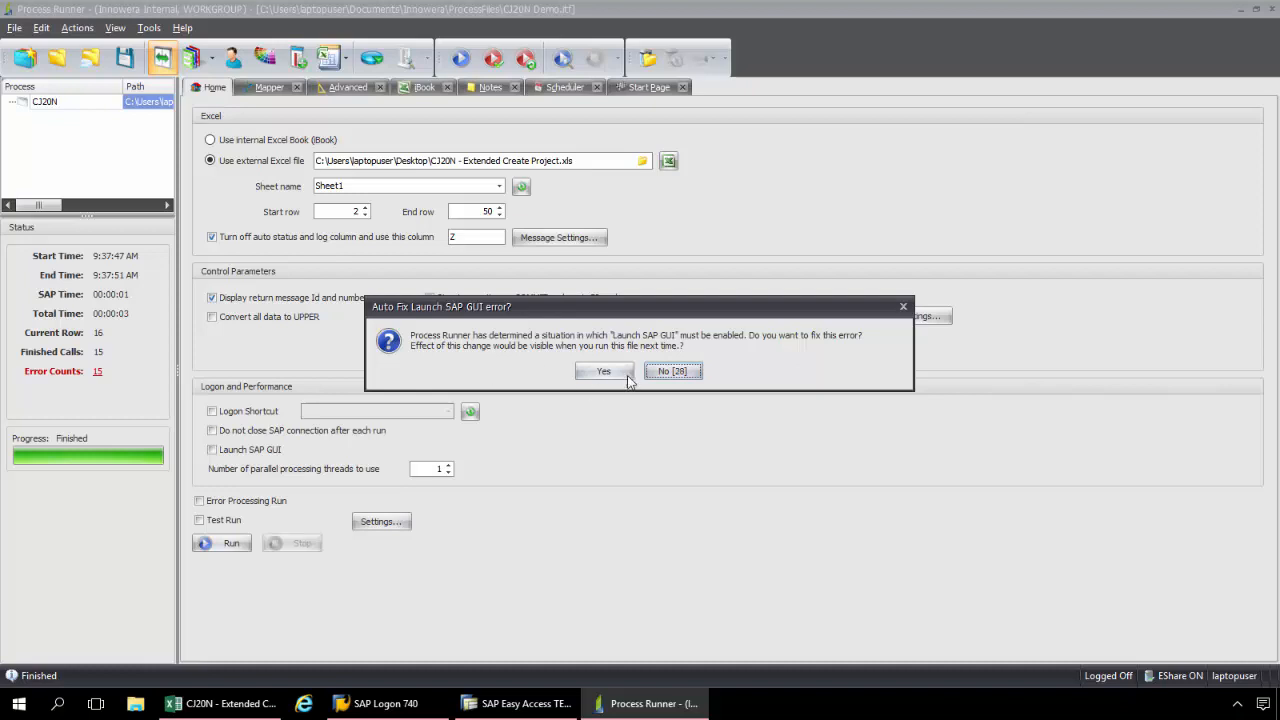
- Accept the auto fix that enables Launch SAP GUI for the CJ20N process
left_click(603, 371)
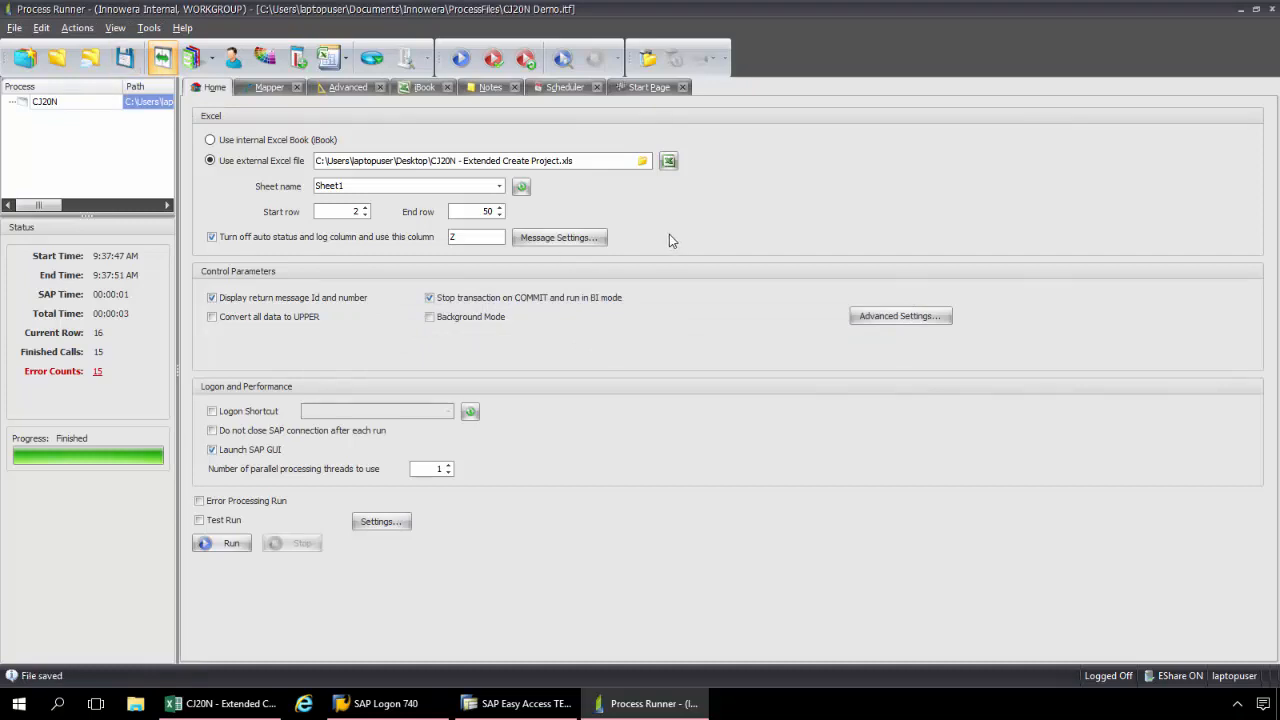
mouse_move(460, 58)
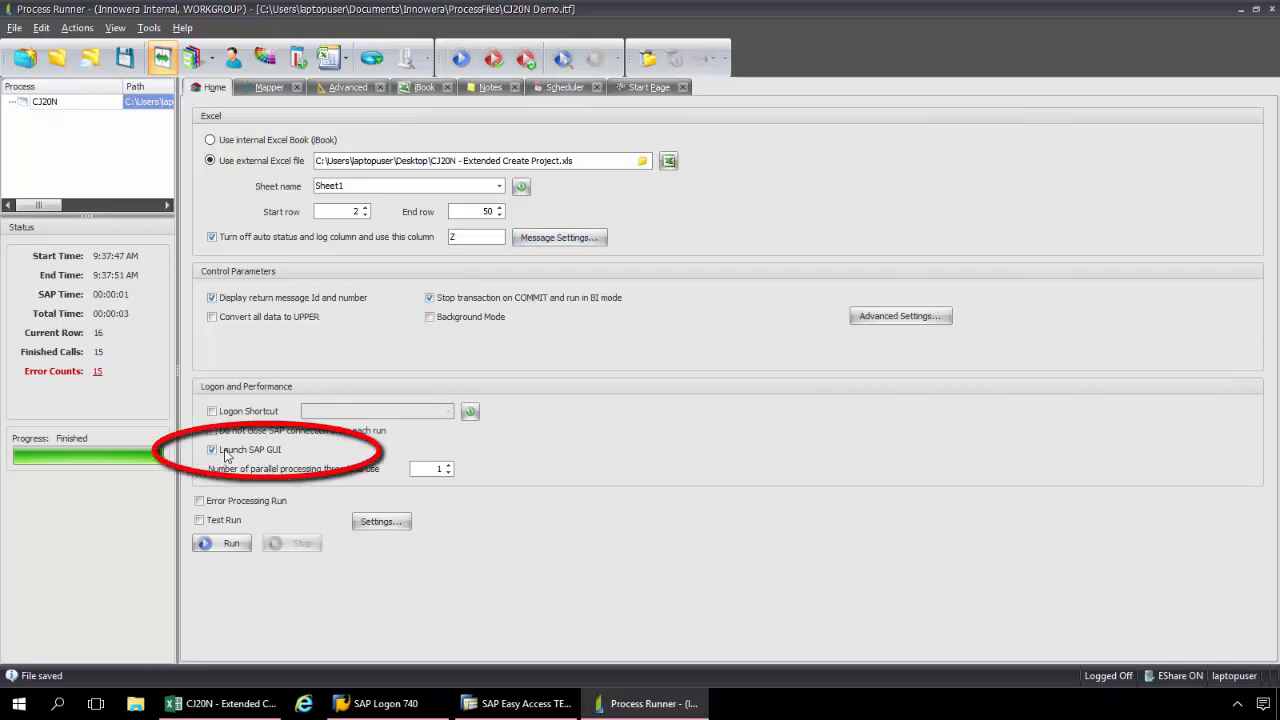
mouse_move(300, 458)
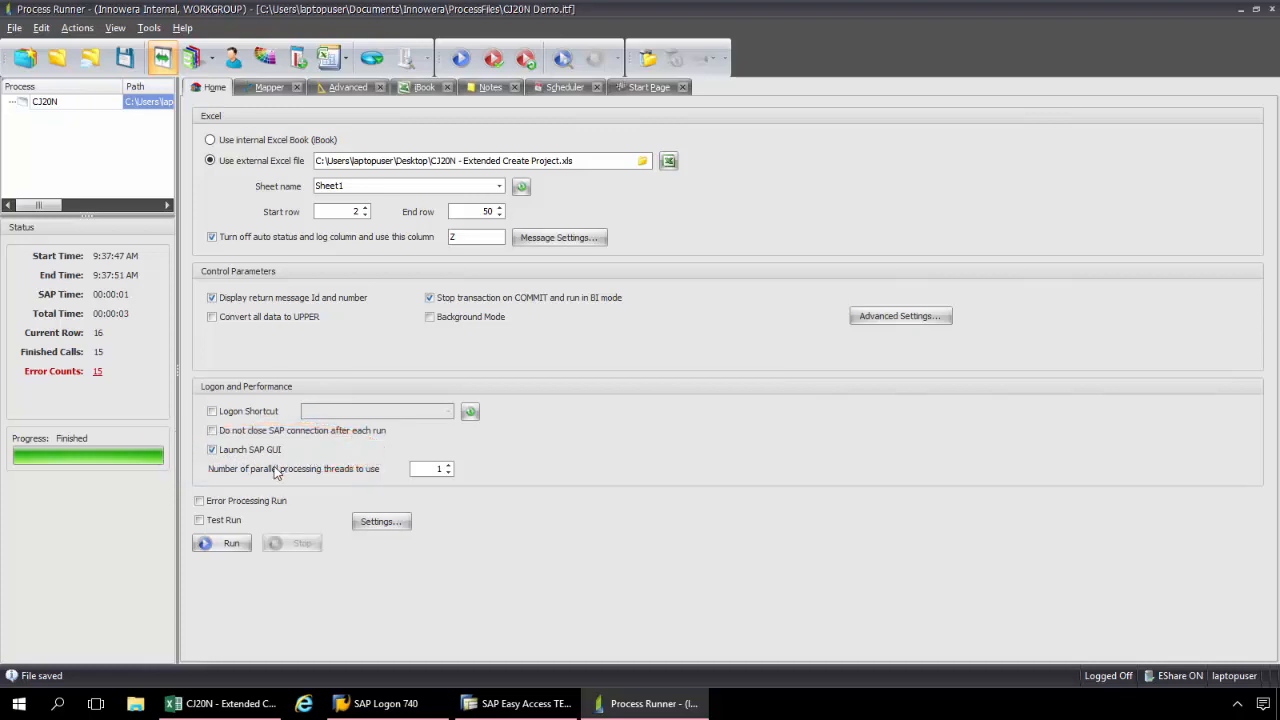
mouse_move(553, 332)
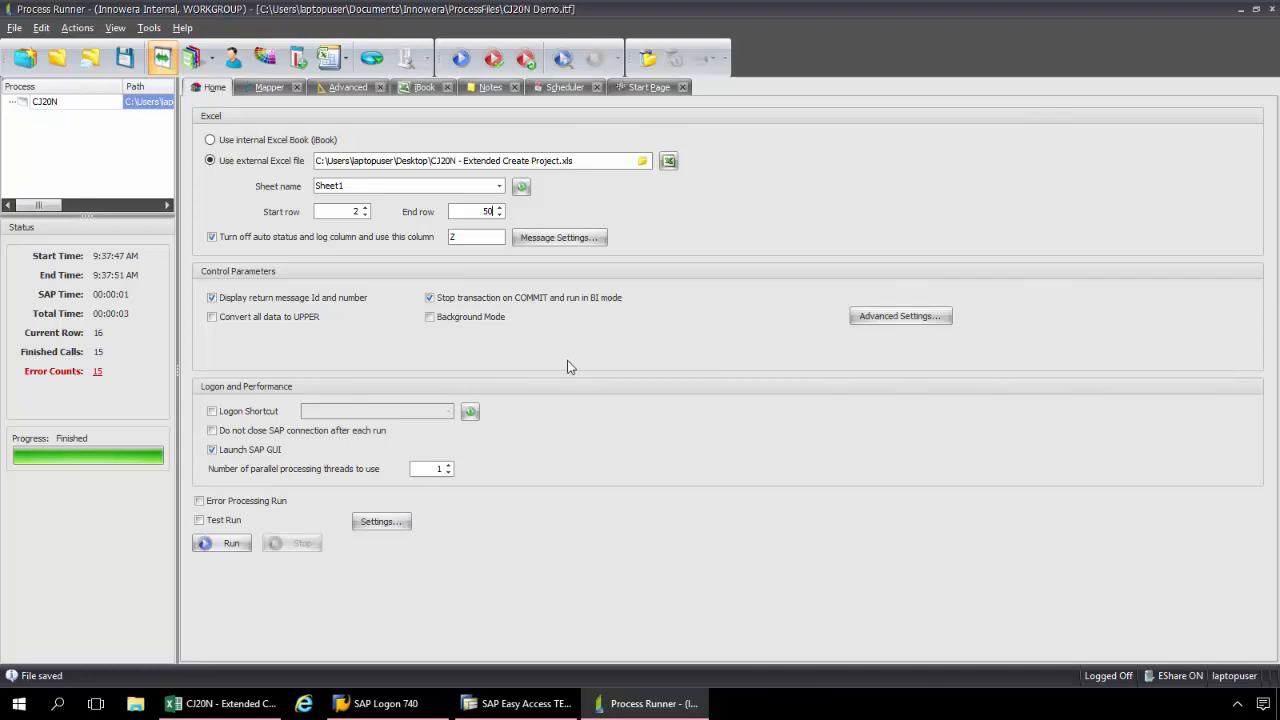
mouse_move(562, 368)
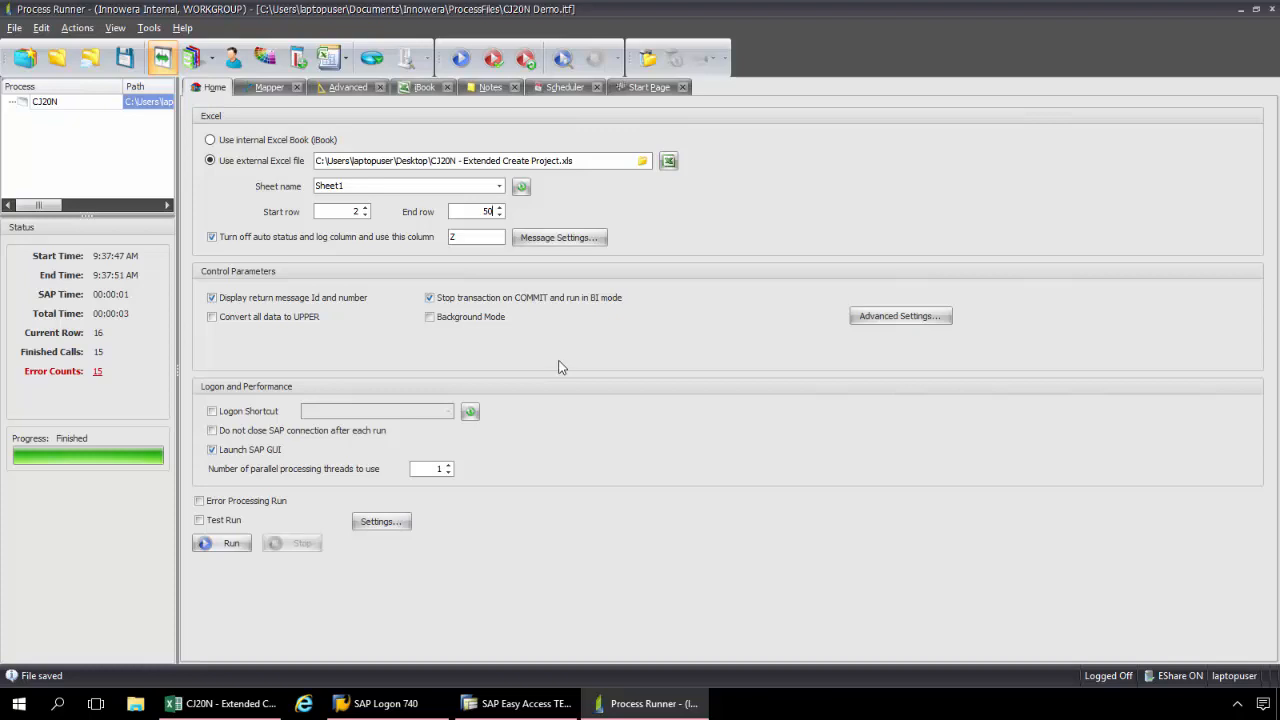
mouse_move(555, 366)
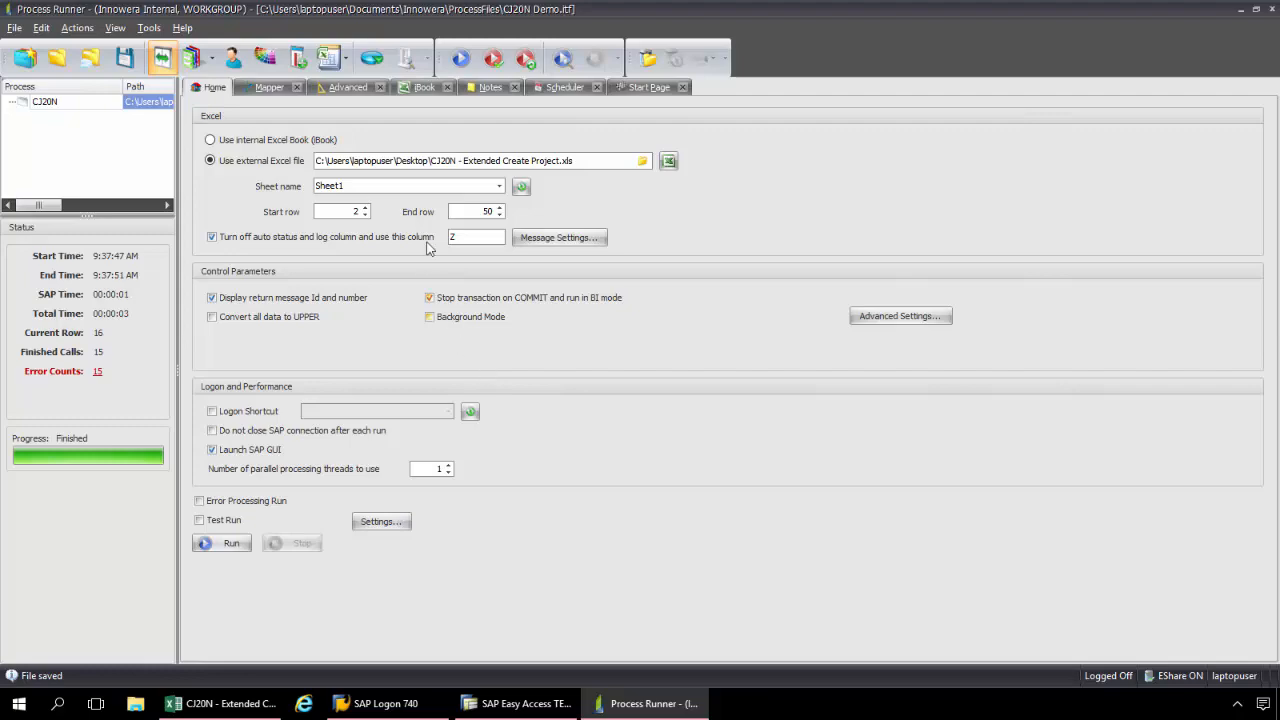
- Rerun the CJ20N process with SAP GUI launching enabled
left_click(231, 543)
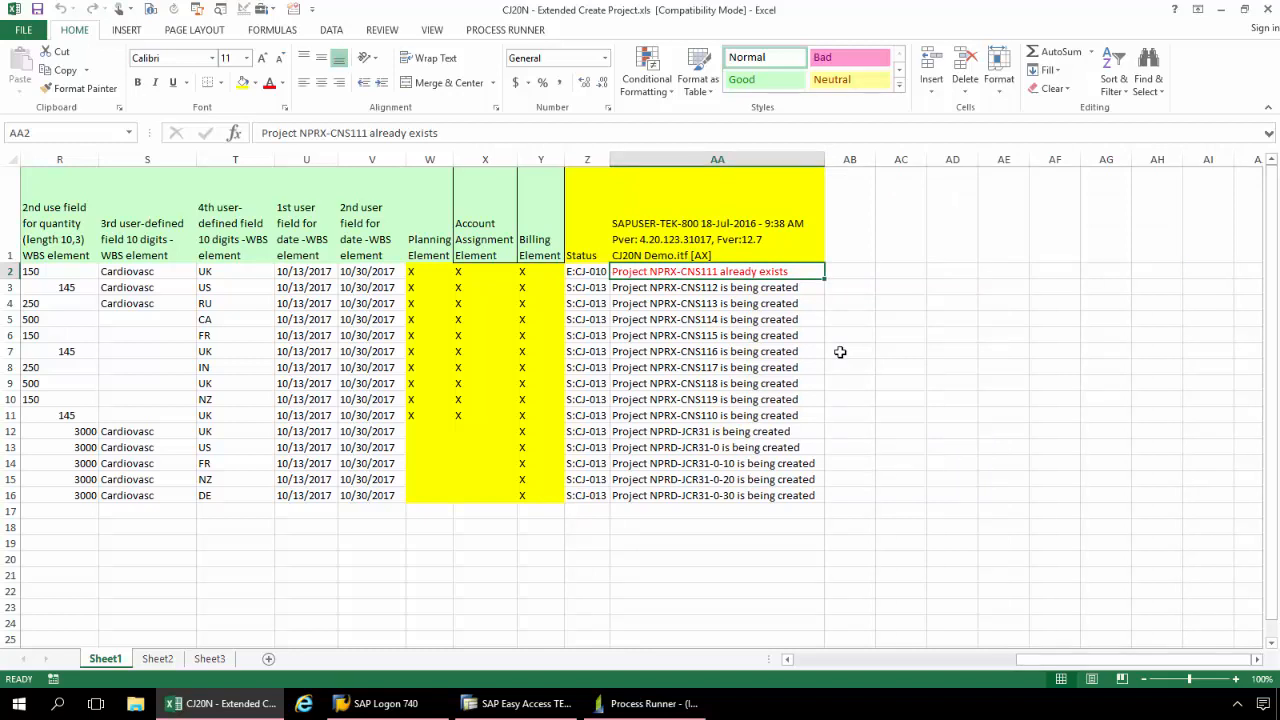
mouse_move(659, 683)
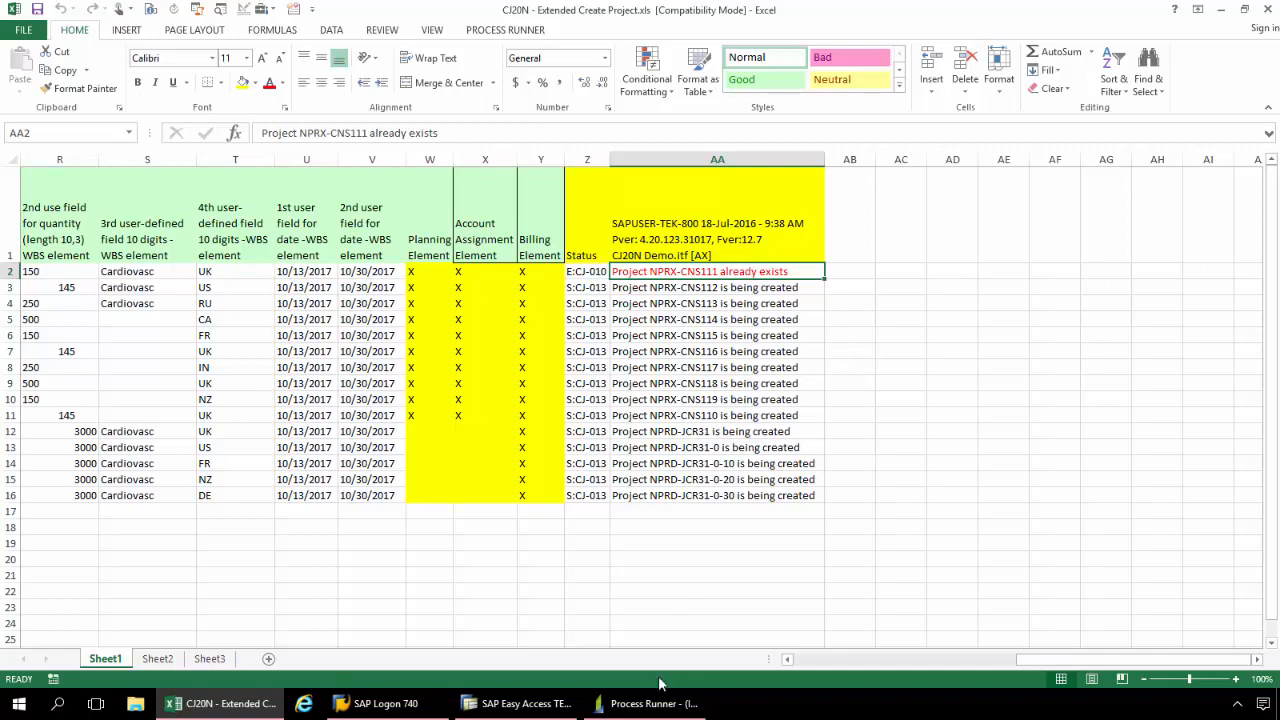
- Bring Process Runner back to front to check the rerun's status
left_click(644, 703)
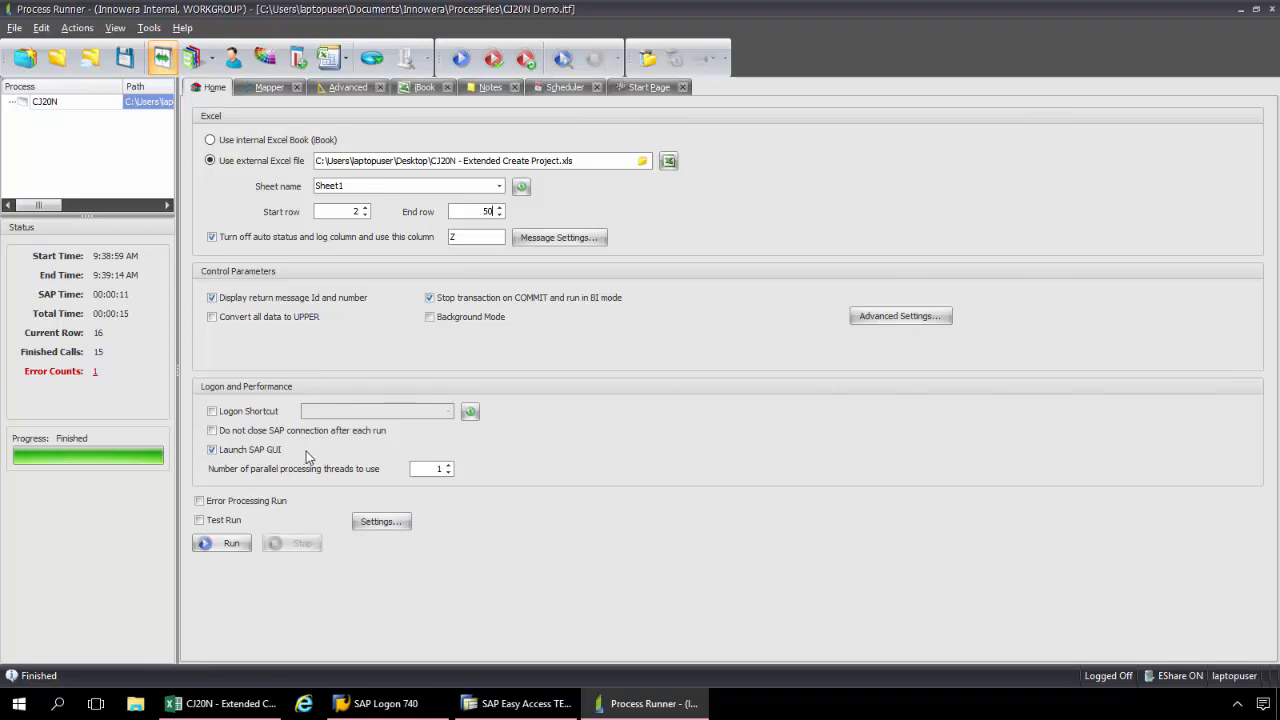
mouse_move(256, 478)
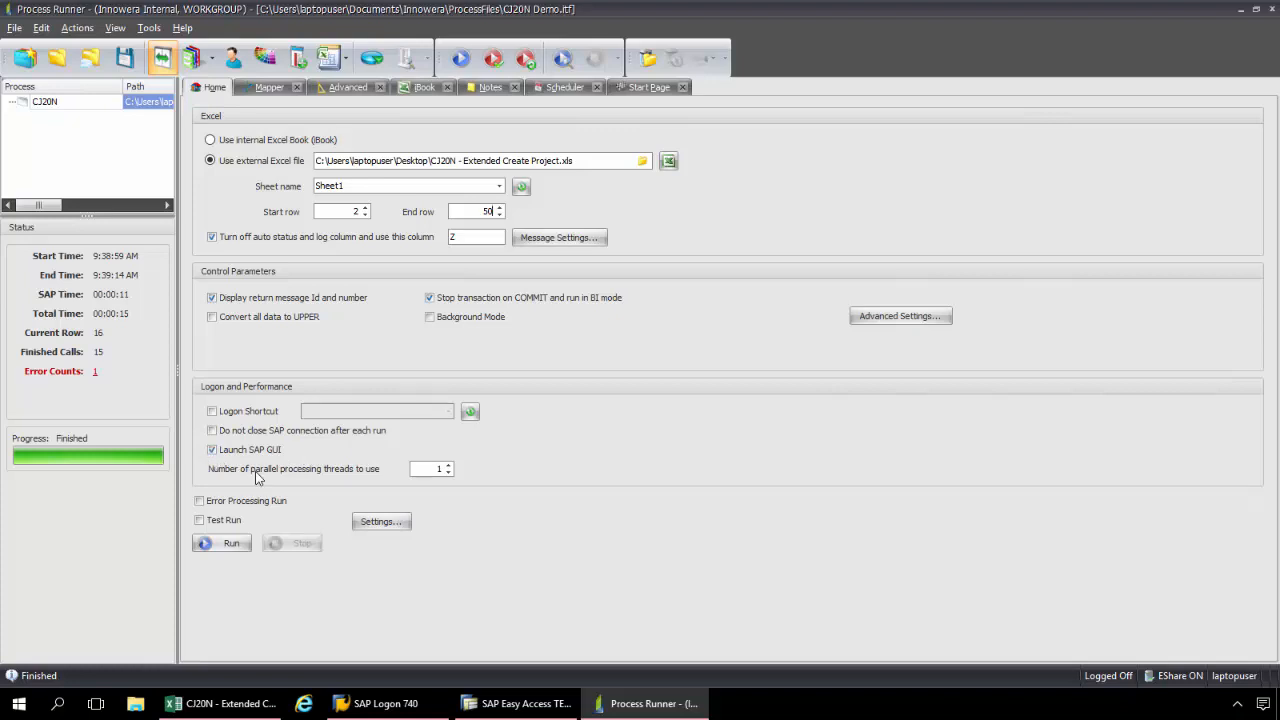
- From the Start Page, launch the New Process wizard for another SAP process
left_click(649, 87)
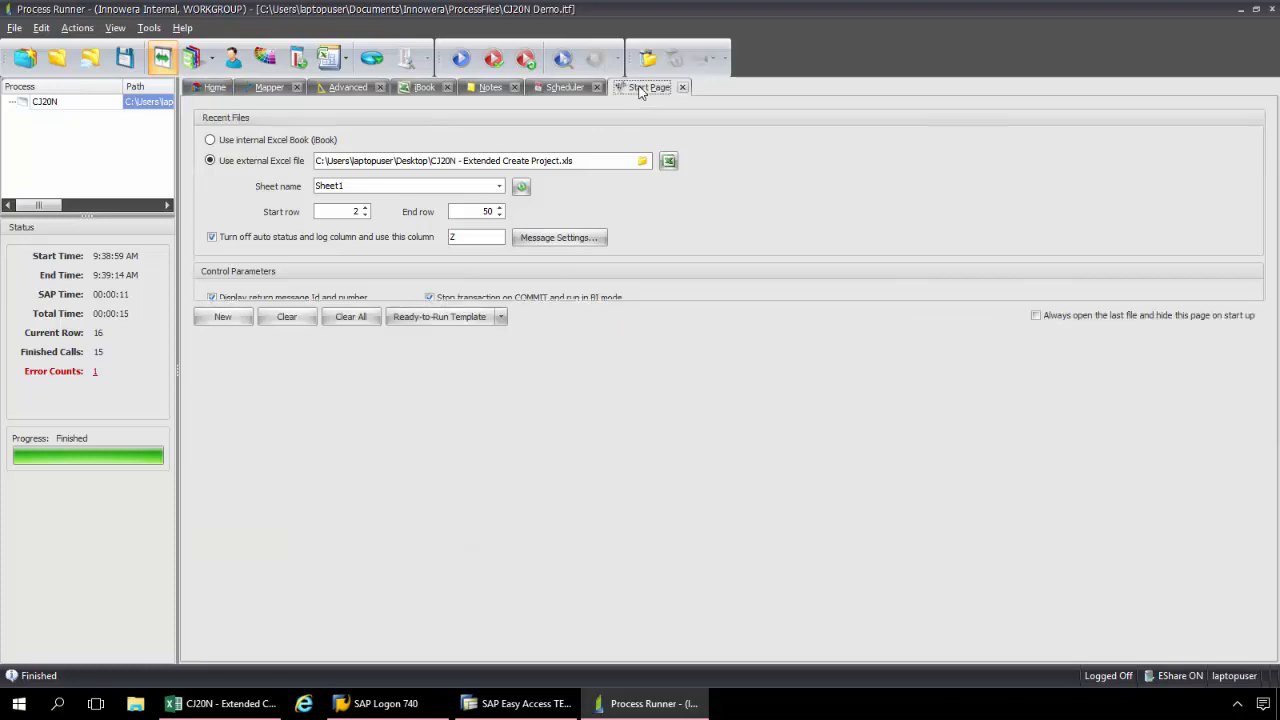
left_click(222, 316)
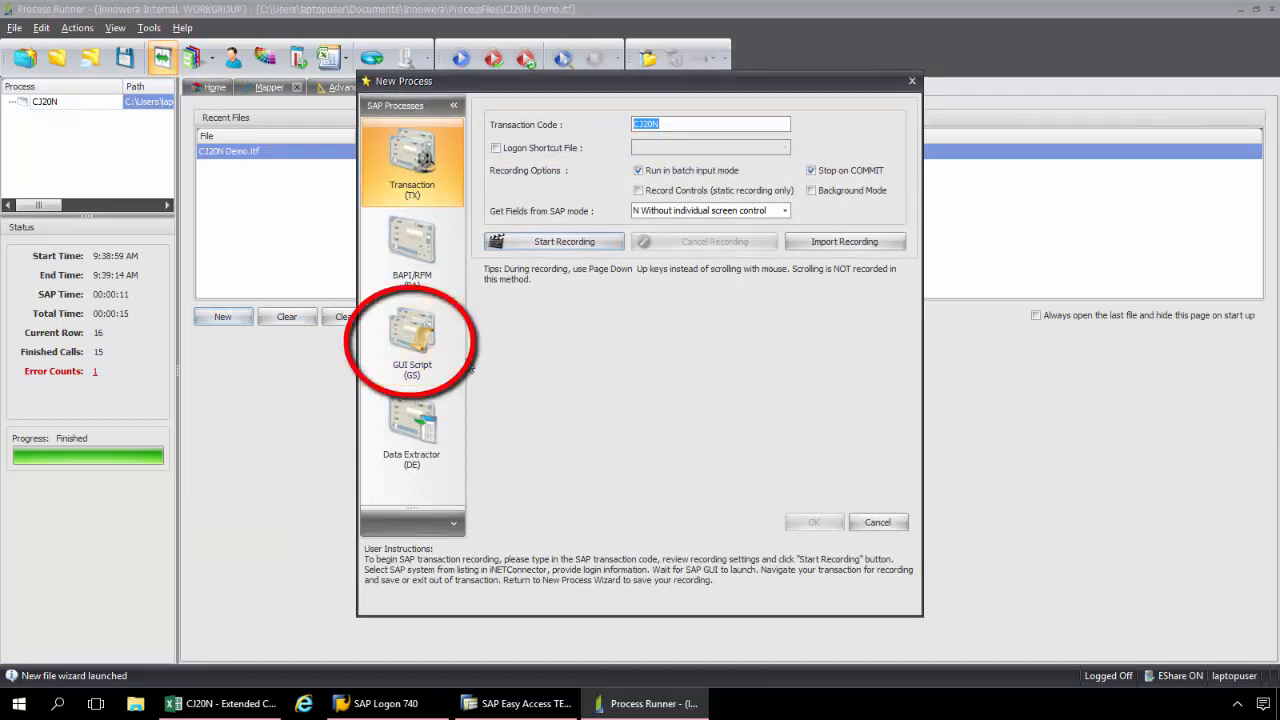
mouse_move(412, 340)
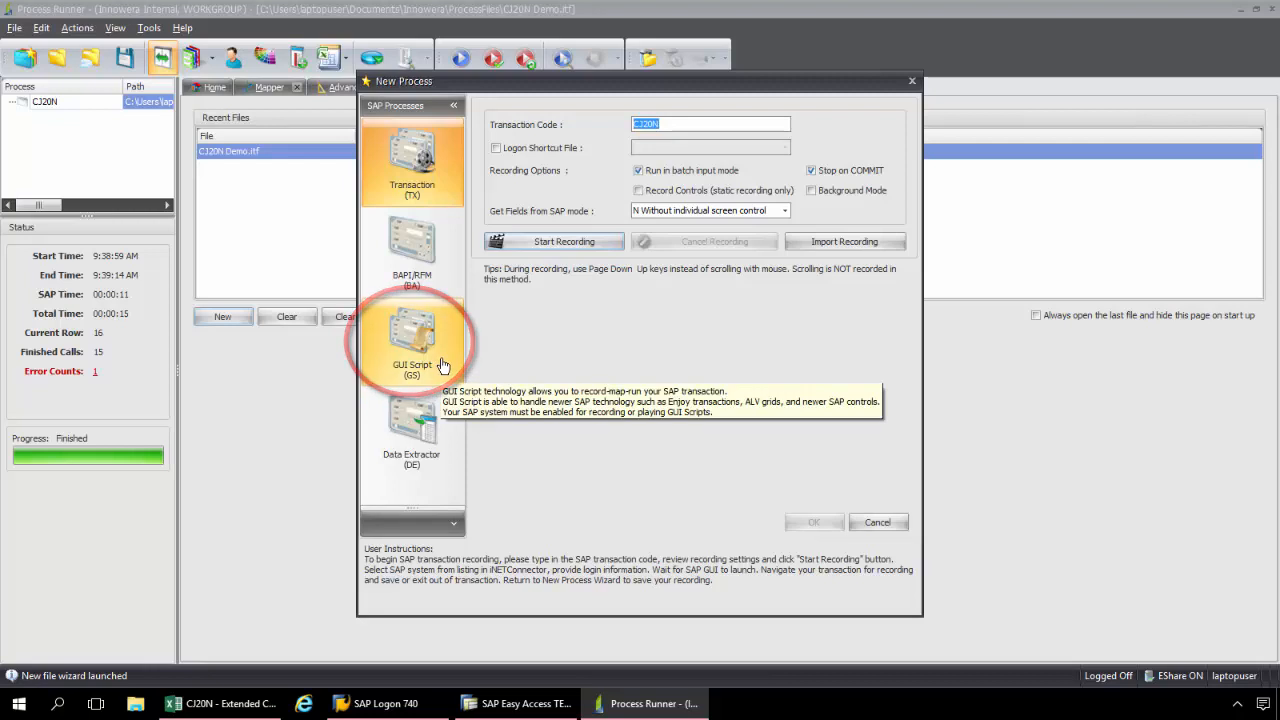